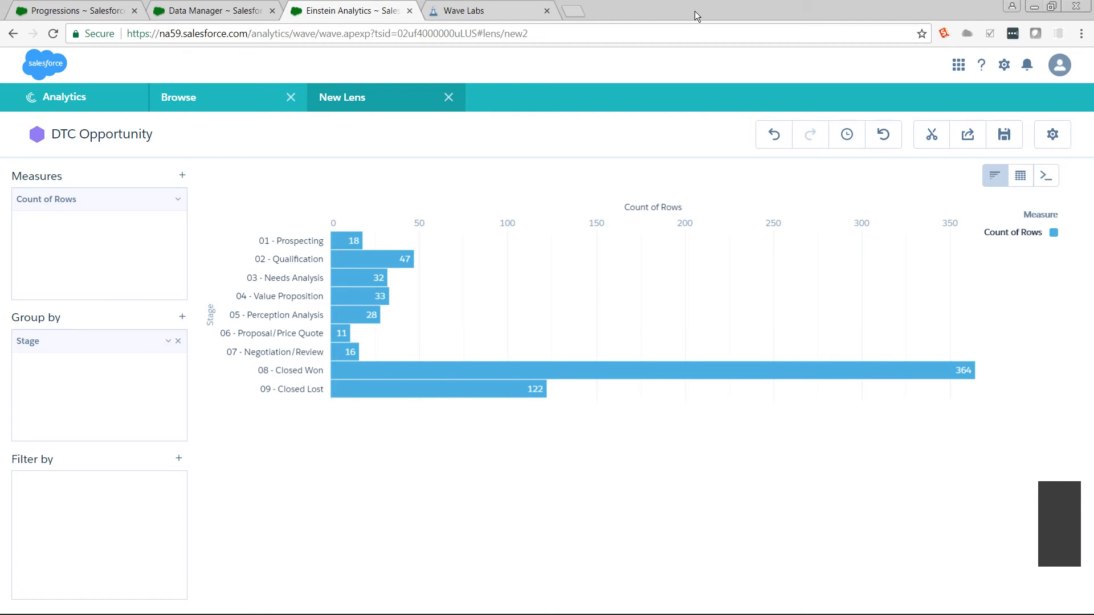
{"action": "mouse_move", "coordinate": [56, 10]}
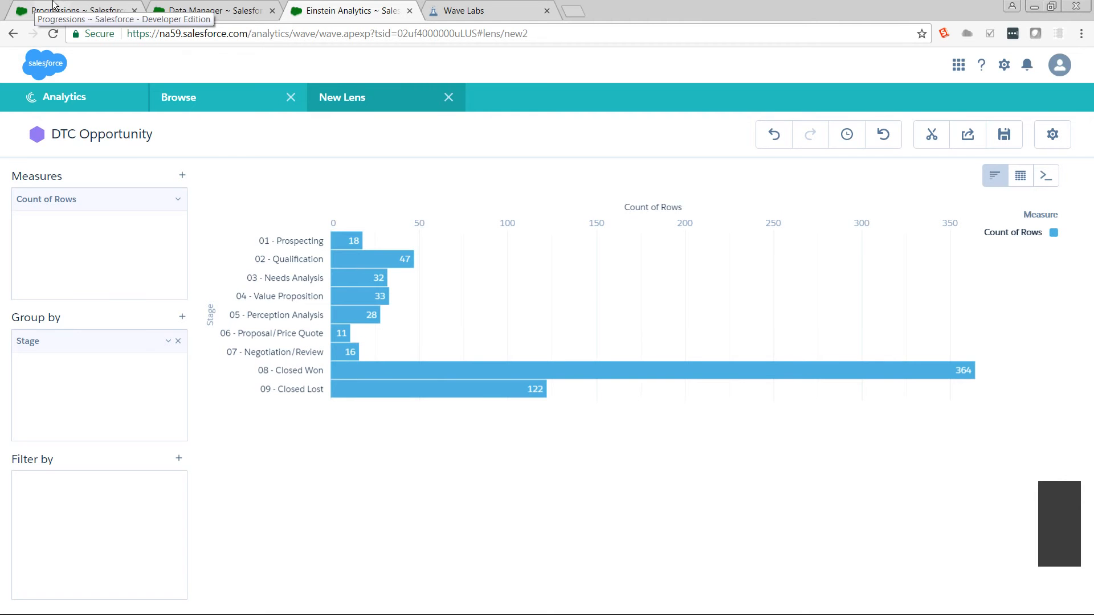
Show the Progressions list with its Beginning, Middle and End records
{"action": "left_click", "coordinate": [77, 10]}
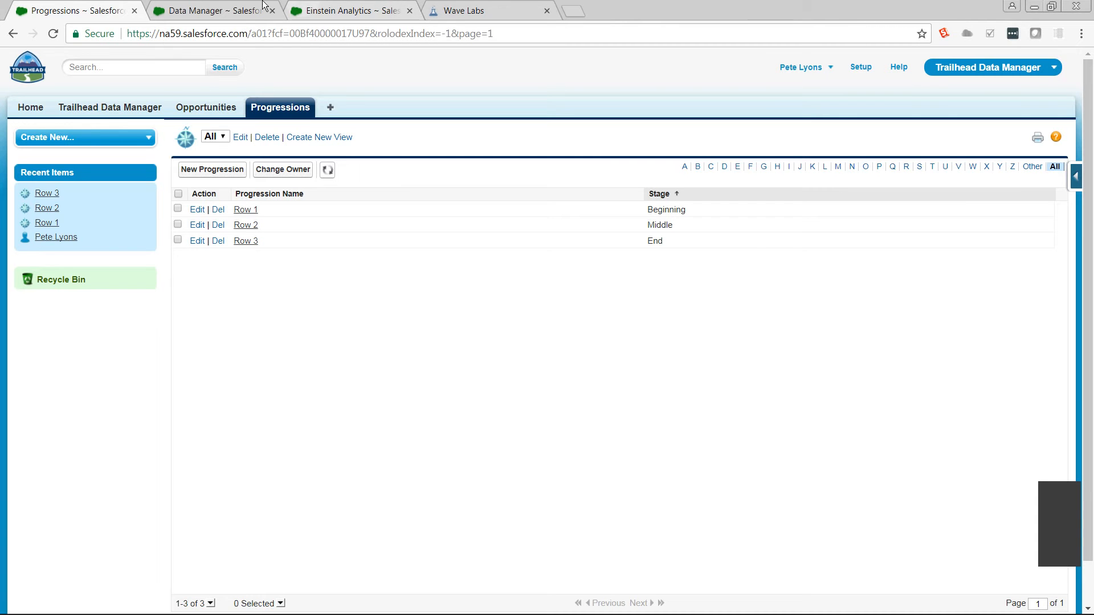
Add a computeExpression node named 'Sorted Stage' sourced from get progressions, merged with source
{"action": "left_click", "coordinate": [209, 10]}
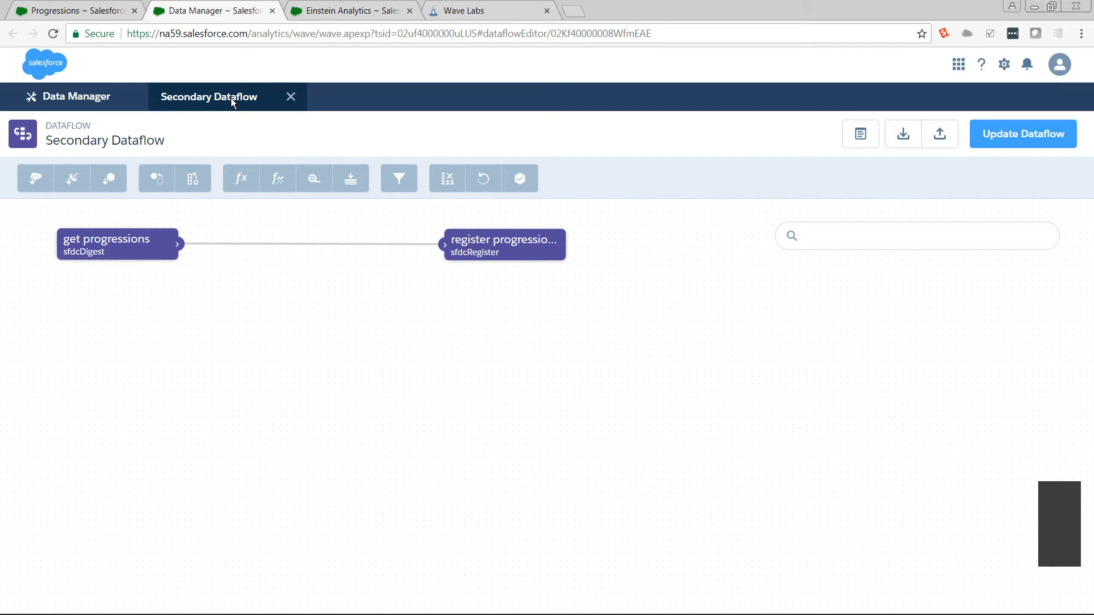
{"action": "mouse_move", "coordinate": [233, 104]}
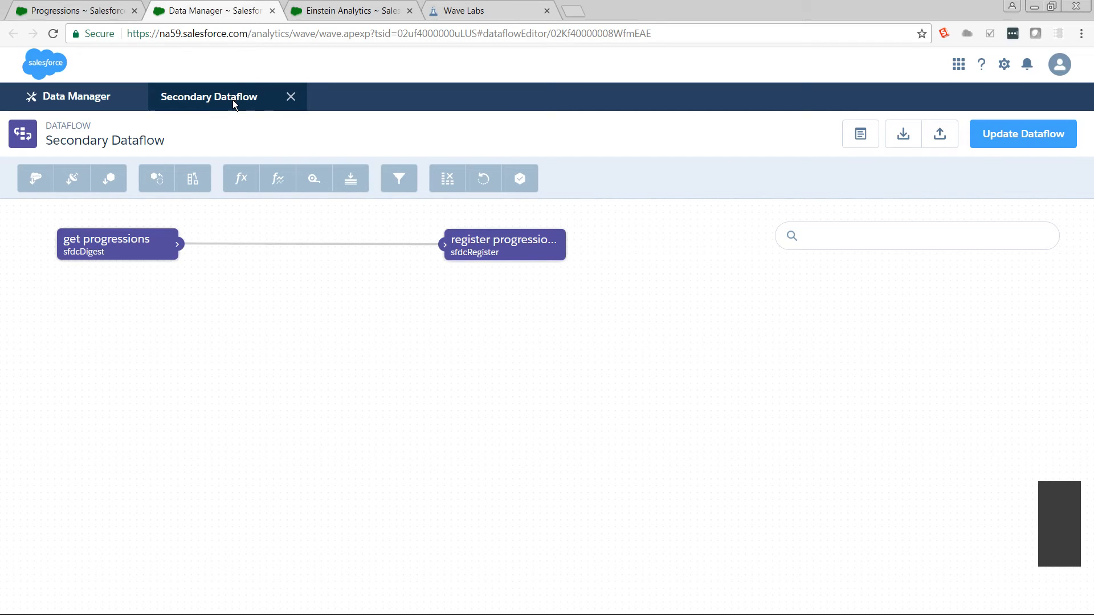
{"action": "mouse_move", "coordinate": [240, 178]}
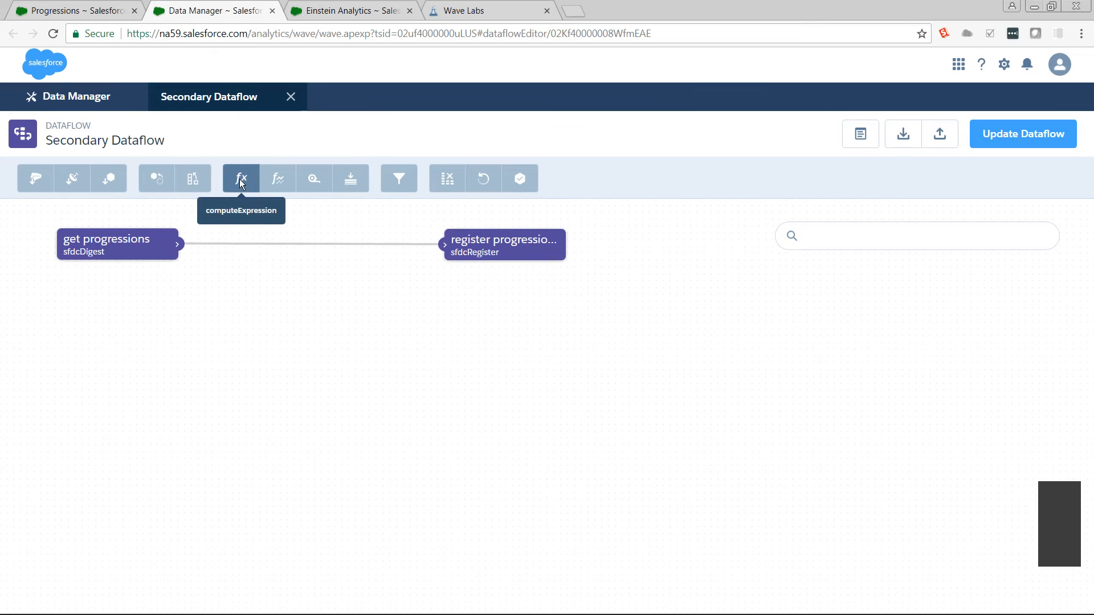
{"action": "left_click", "coordinate": [239, 178]}
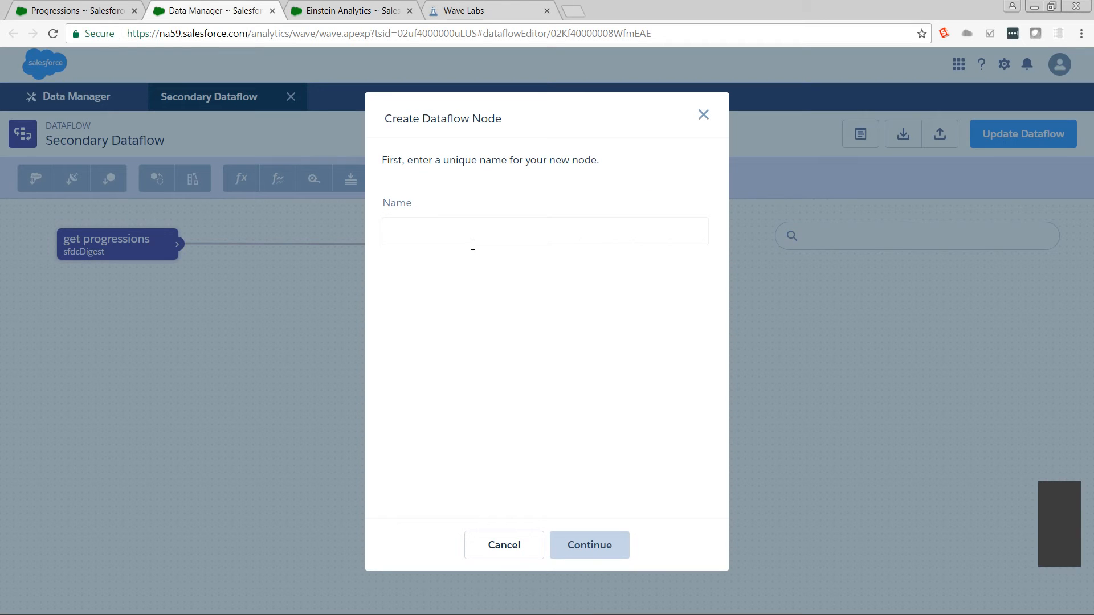
{"action": "type", "text": "Sorted Stage"}
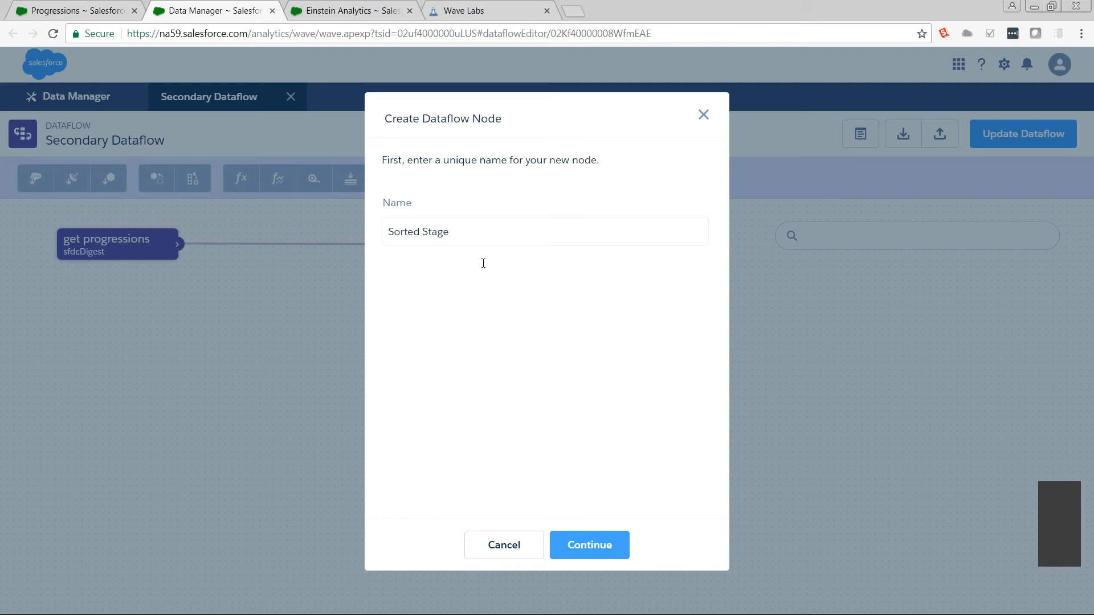
{"action": "left_click", "coordinate": [589, 545]}
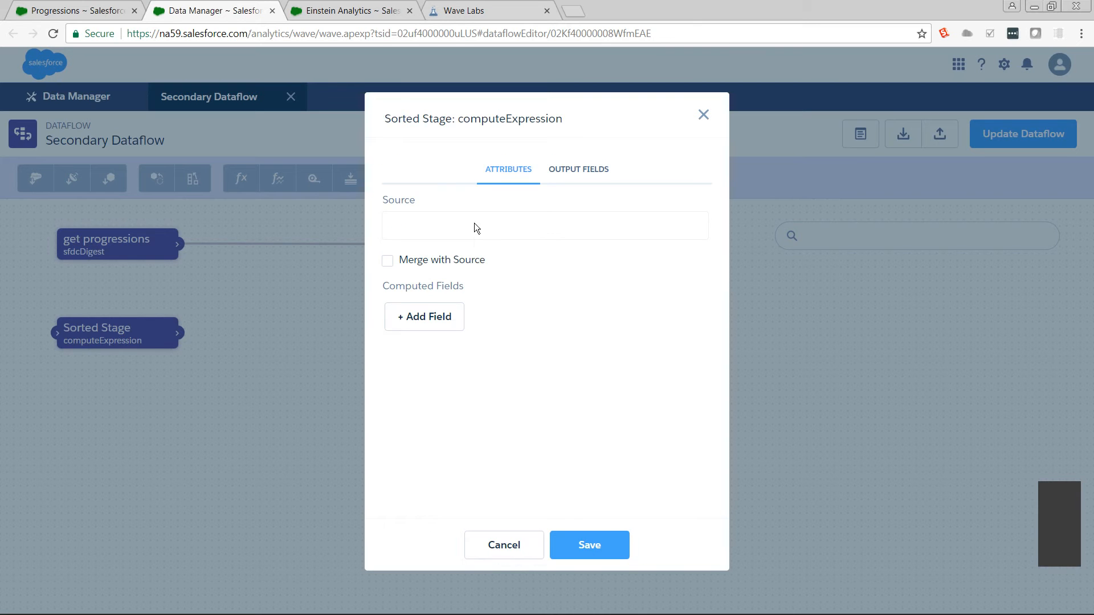
{"action": "mouse_move", "coordinate": [453, 232]}
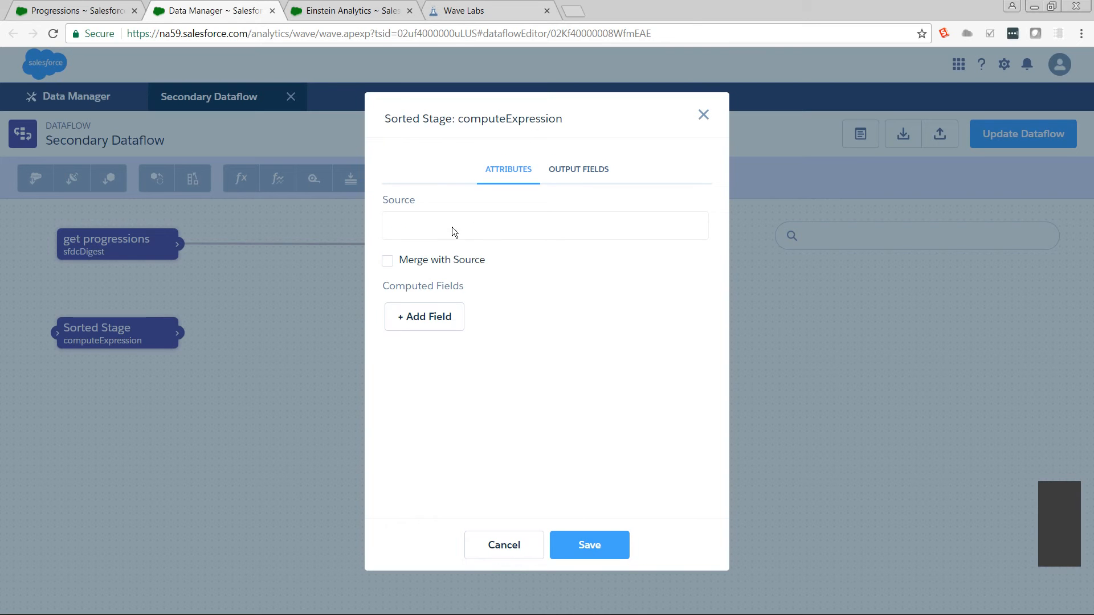
{"action": "left_click", "coordinate": [545, 225]}
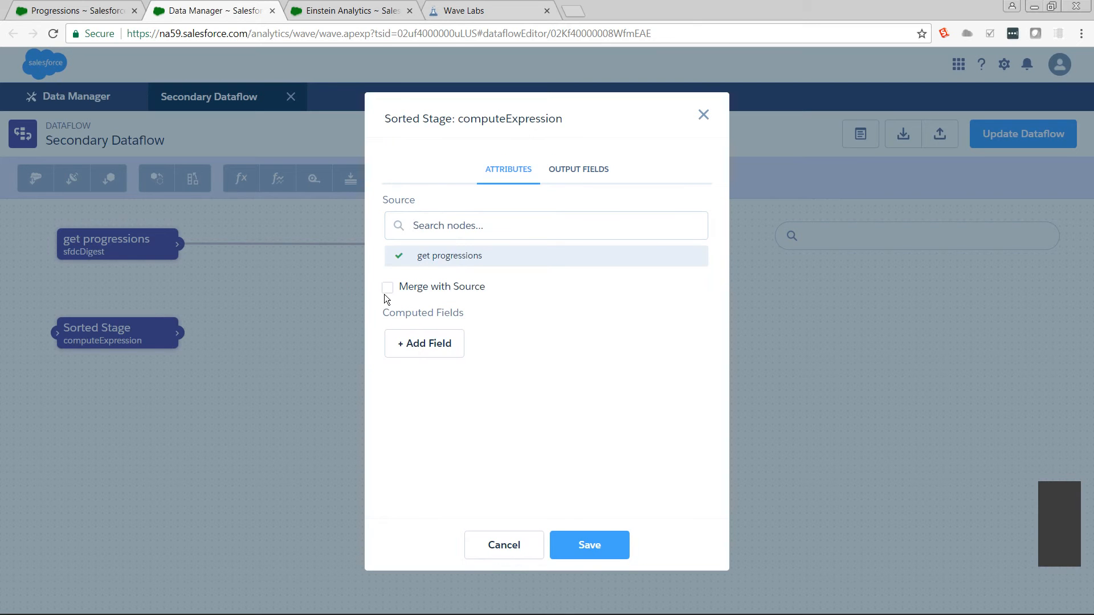
{"action": "mouse_move", "coordinate": [389, 292]}
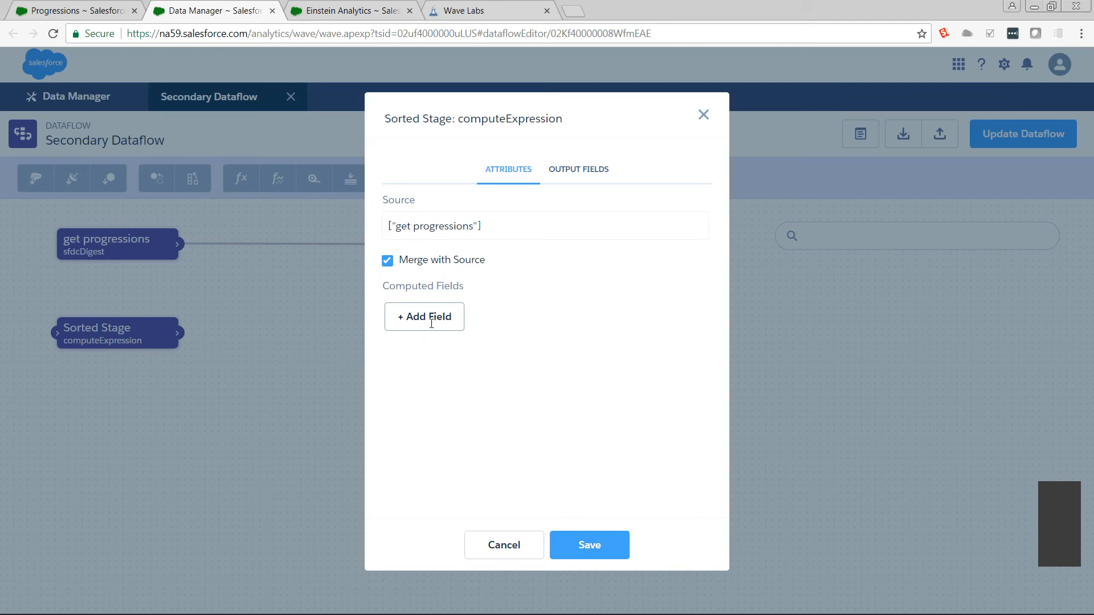
Add a Text field named Sorted_Source, labelled Sorted Source
{"action": "left_click", "coordinate": [423, 316]}
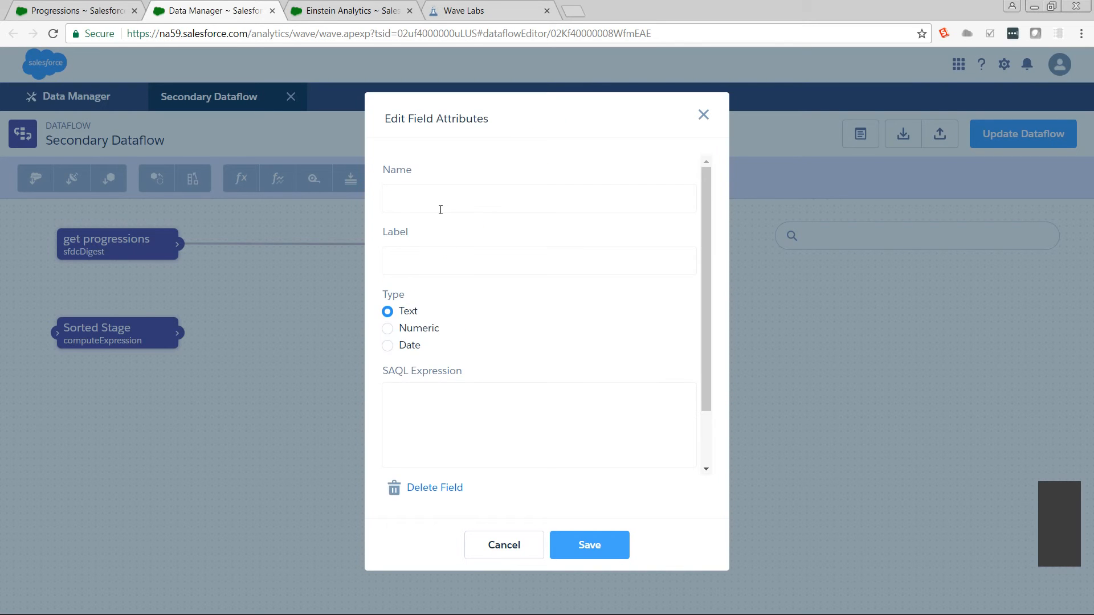
{"action": "type", "text": "Sorted"}
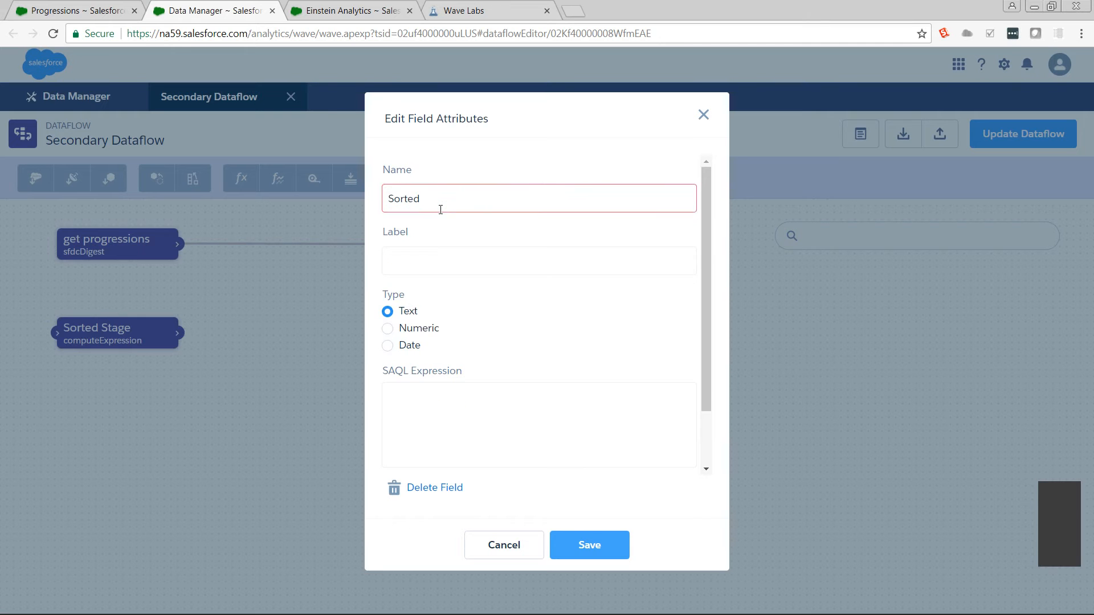
{"action": "type", "text": "_Source"}
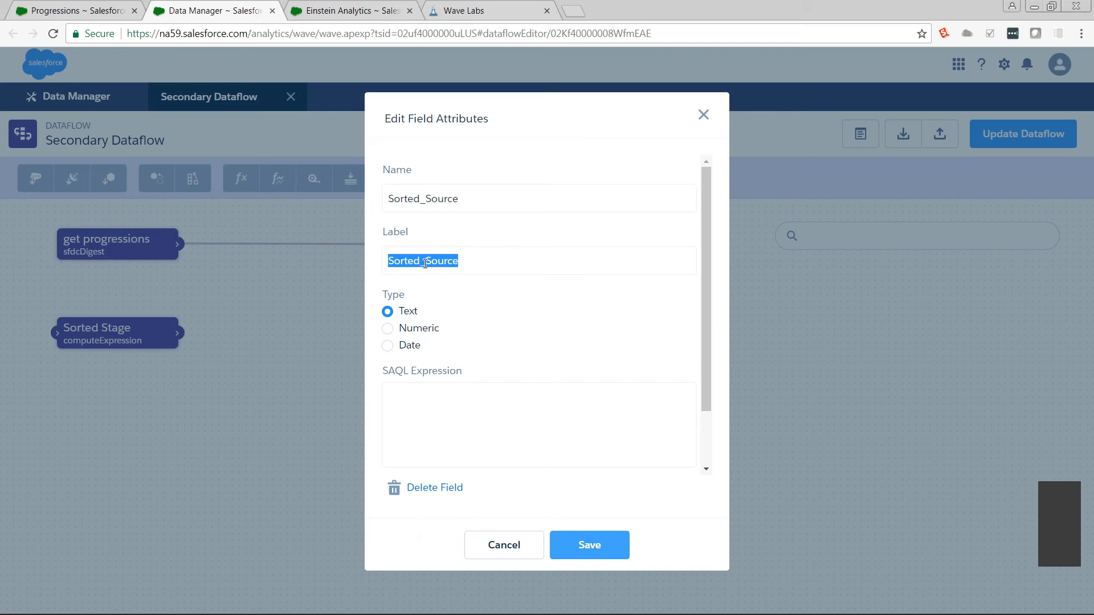
Begin its SAQL: case when Stage__c == "Beginning" then "01 Beginning"
{"action": "left_click", "coordinate": [439, 416]}
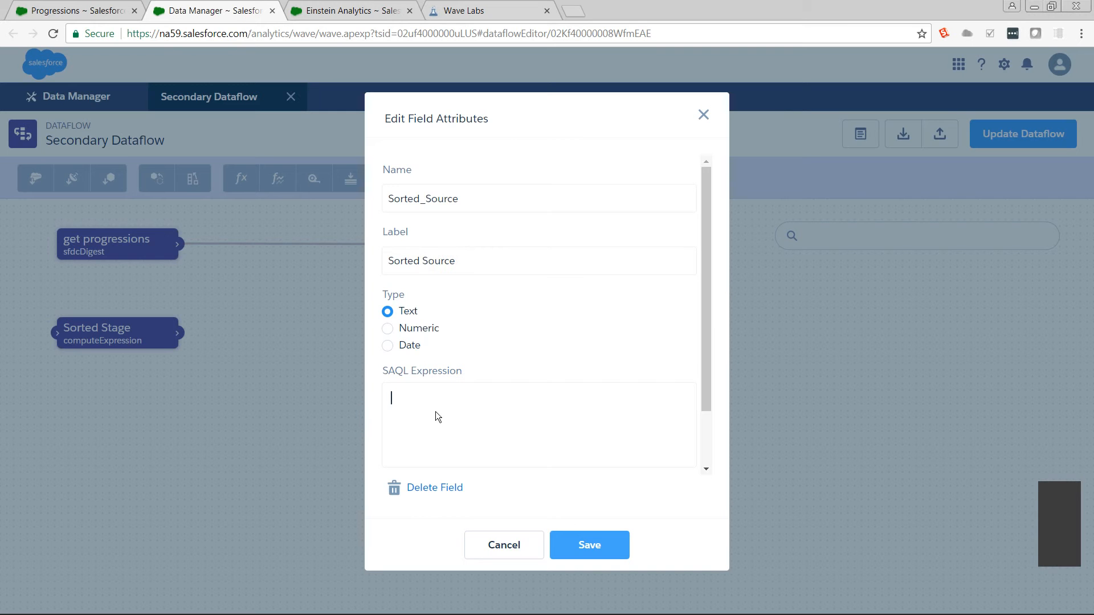
{"action": "mouse_move", "coordinate": [435, 413]}
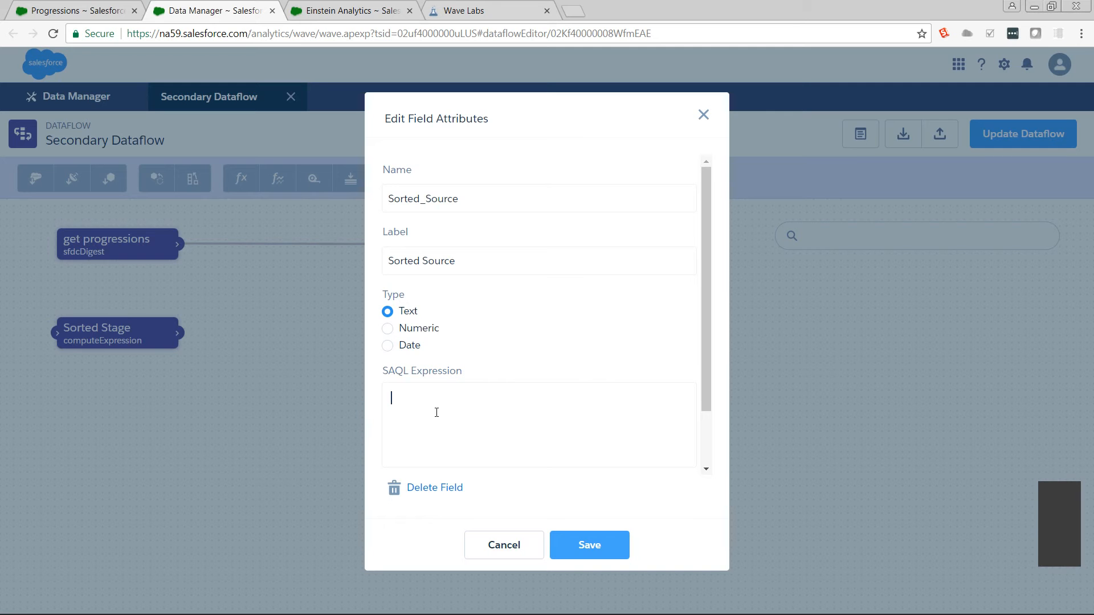
{"action": "type", "text": "case"}
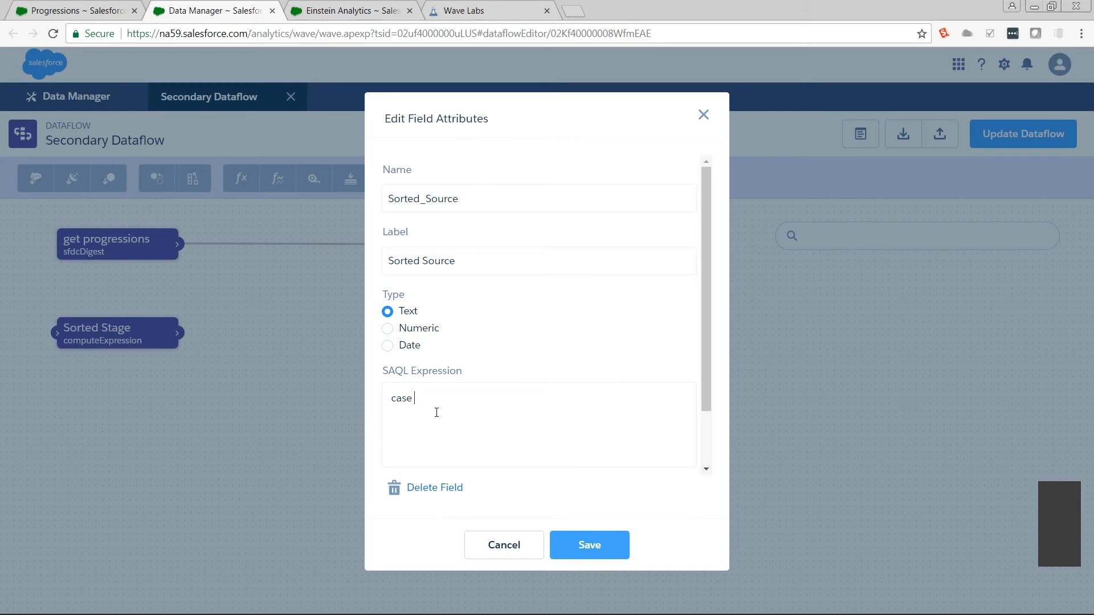
{"action": "type", "text": "when"}
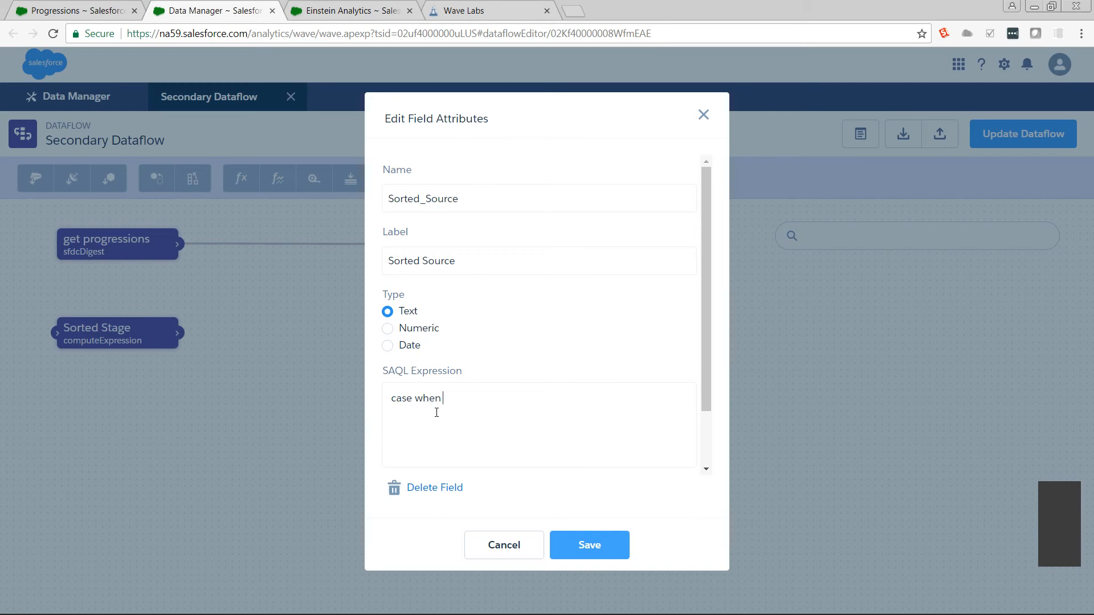
{"action": "type", "text": "Stage_"}
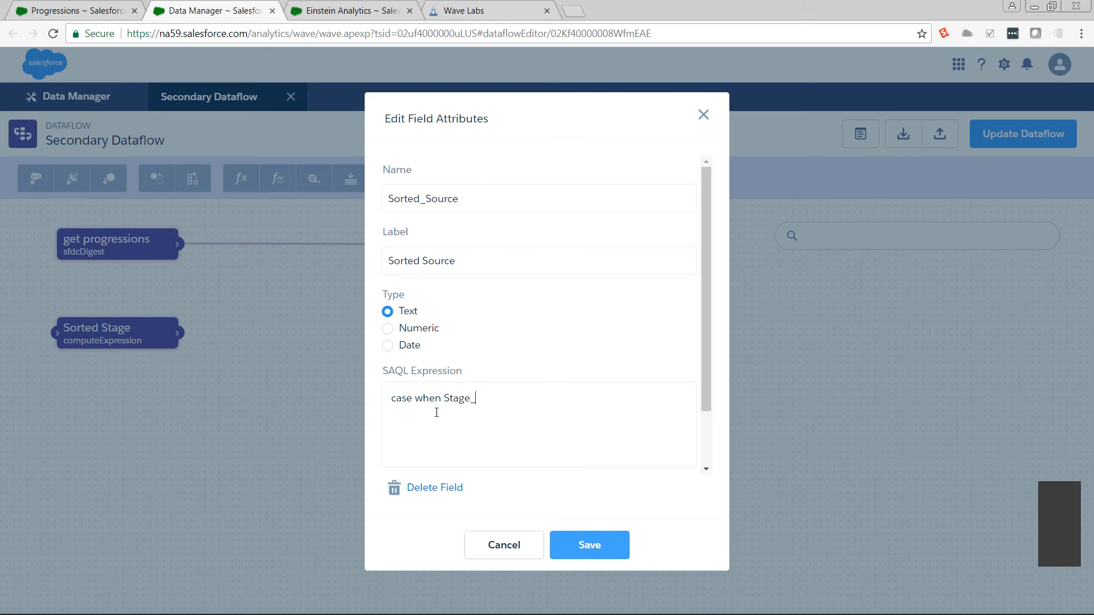
{"action": "type", "text": "_c =="}
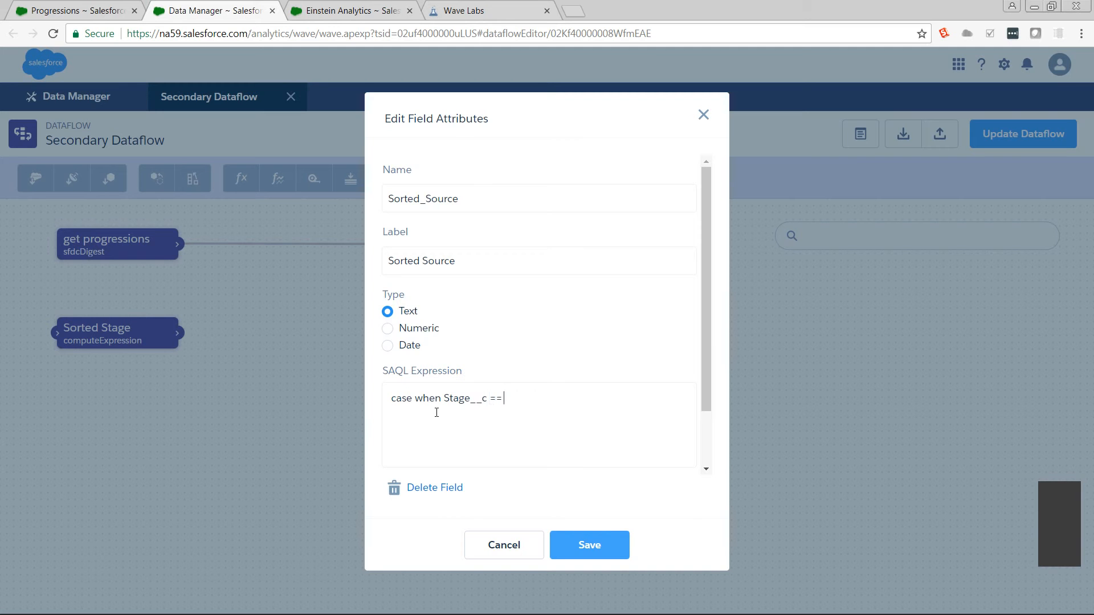
{"action": "type", "text": "\"Begin"}
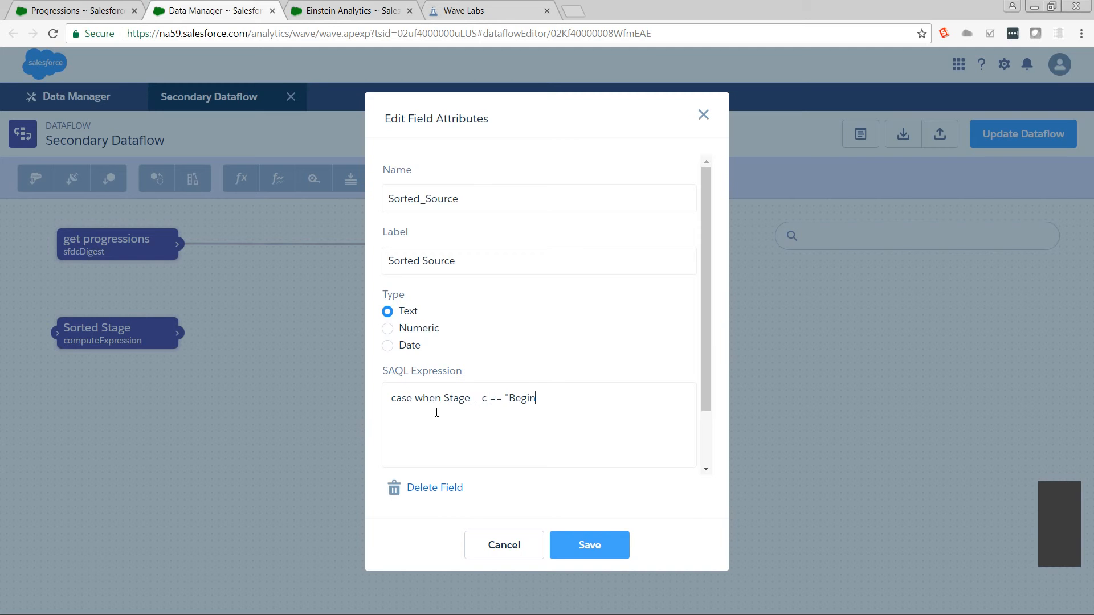
{"action": "type", "text": "ning\""}
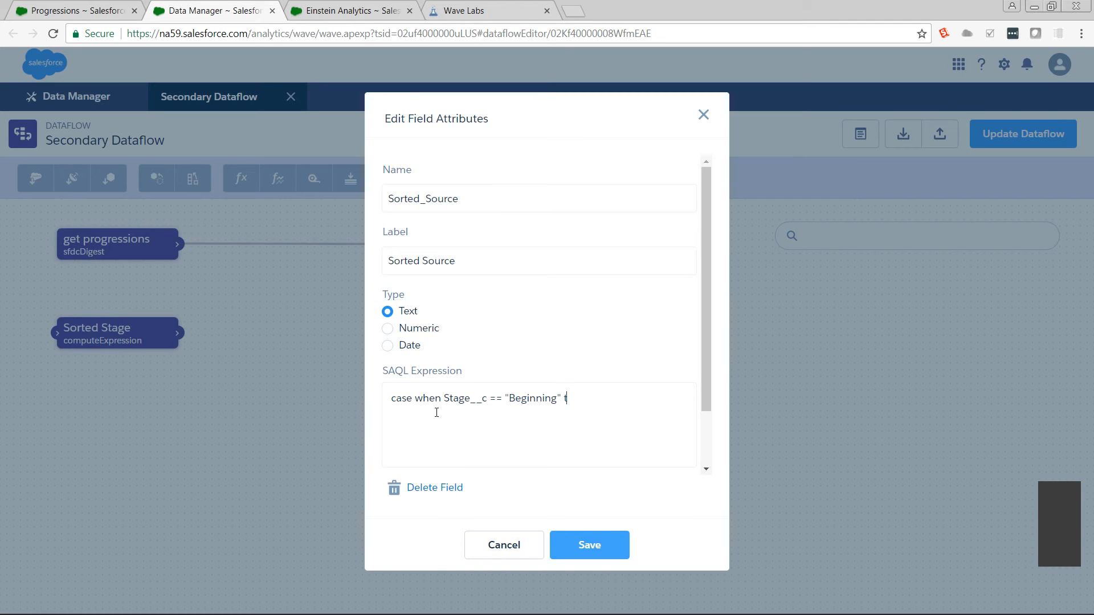
{"action": "type", "text": "then \""}
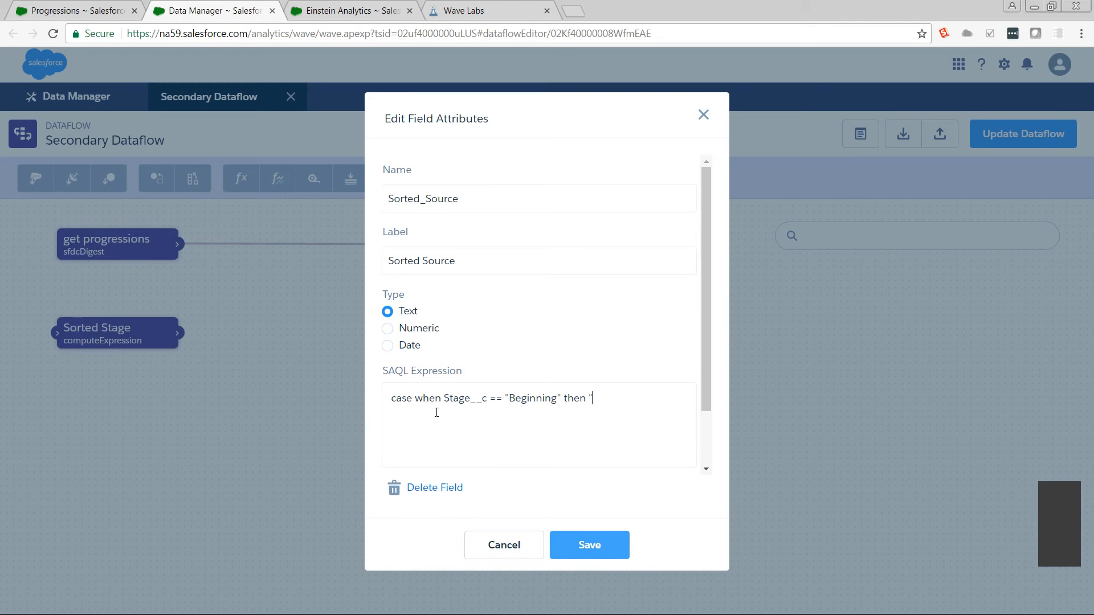
{"action": "type", "text": "01 B"}
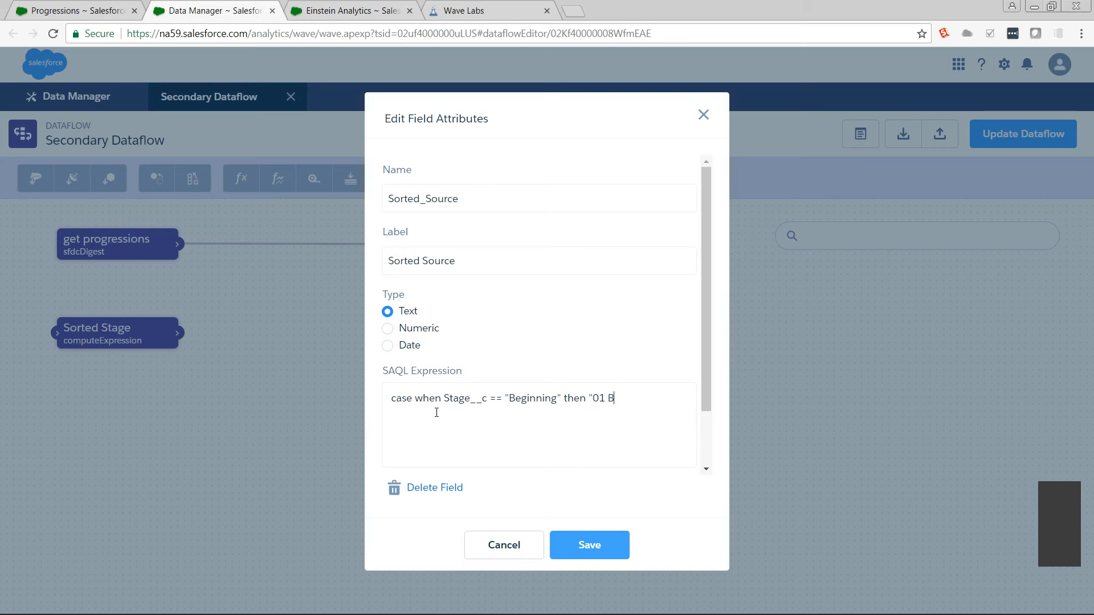
{"action": "type", "text": "eginning"}
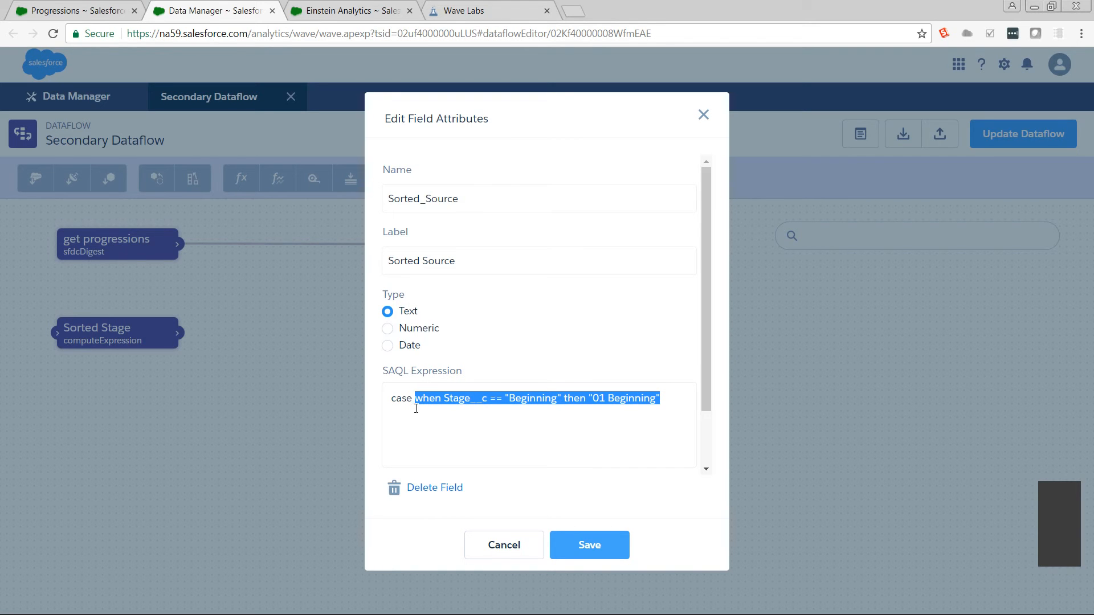
Add a second case clause mapping Middle to "02 Middle"
{"action": "left_click", "coordinate": [416, 407]}
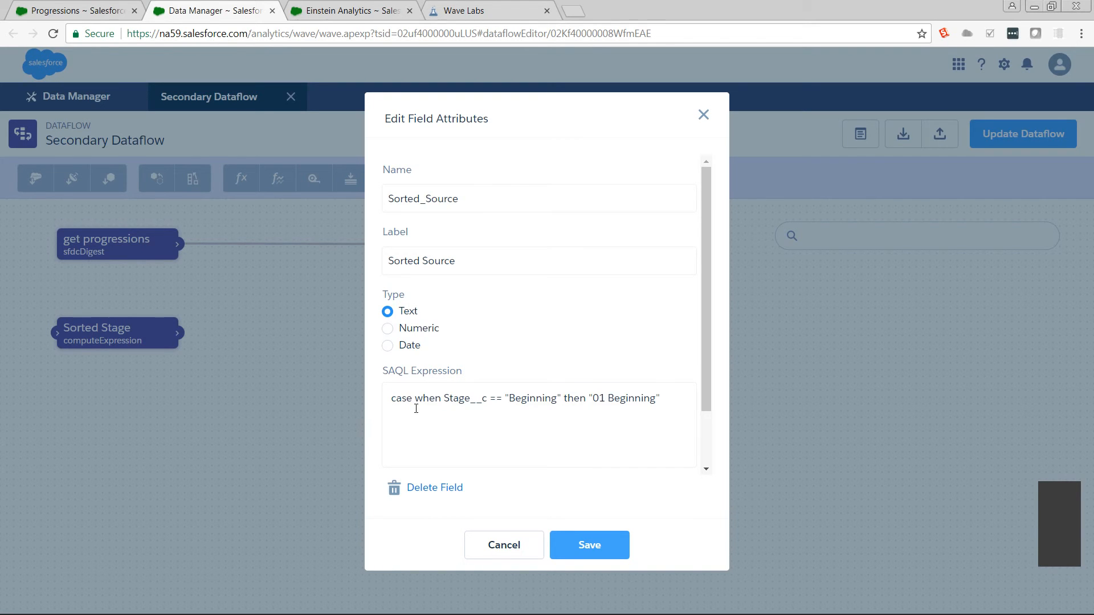
{"action": "type", "text": "when Stage__c == \"Beginning\" then \"01 Beginning\""}
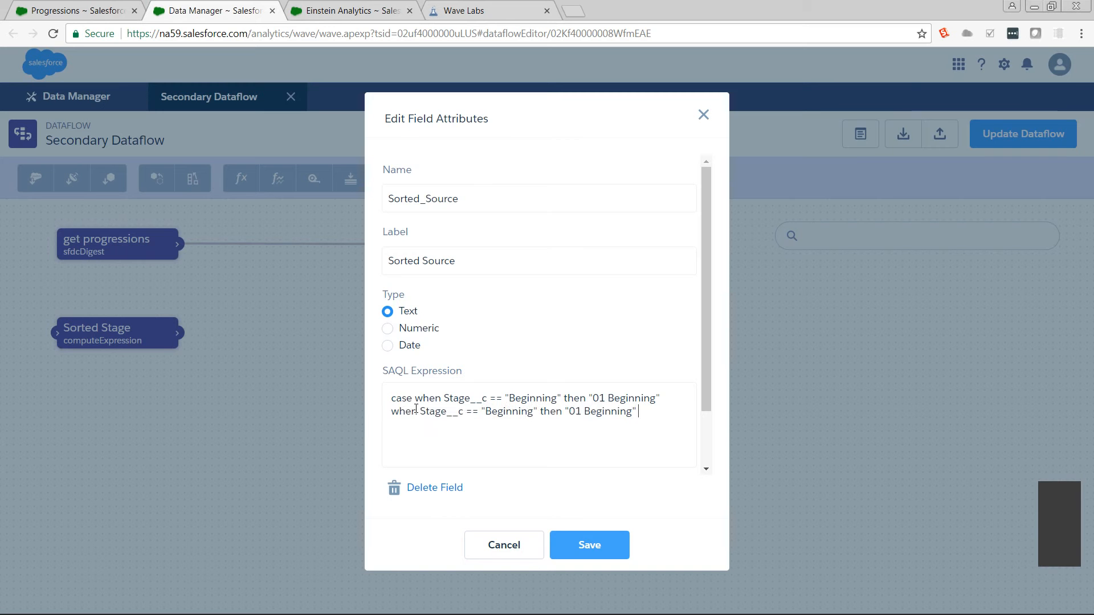
{"action": "type", "text": "when Stage__c == \"Beginning\" then \"01 Beginning\""}
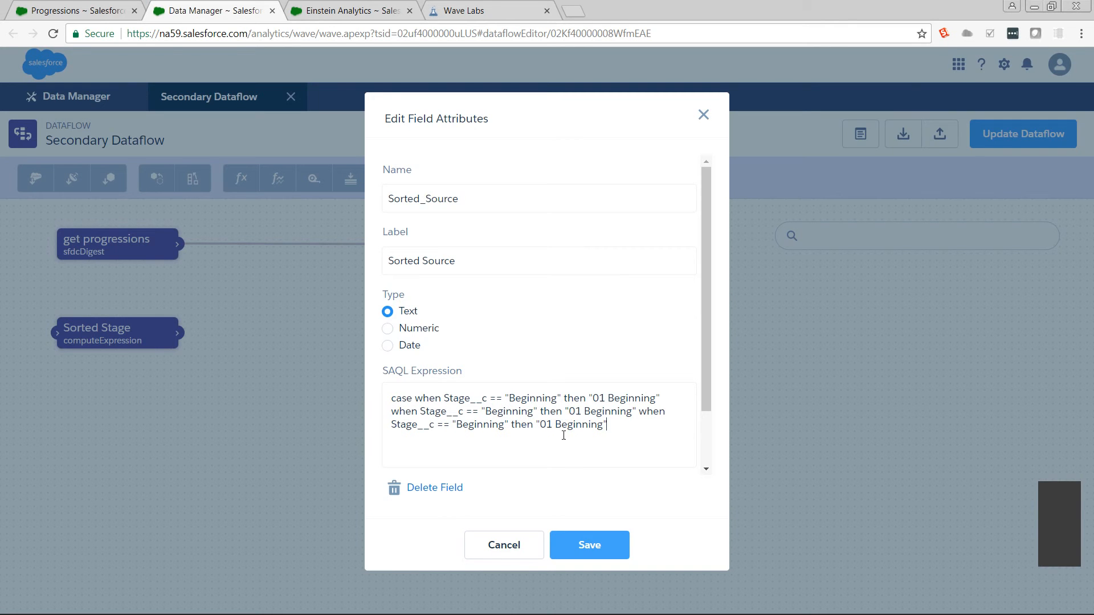
{"action": "double_click", "coordinate": [507, 411]}
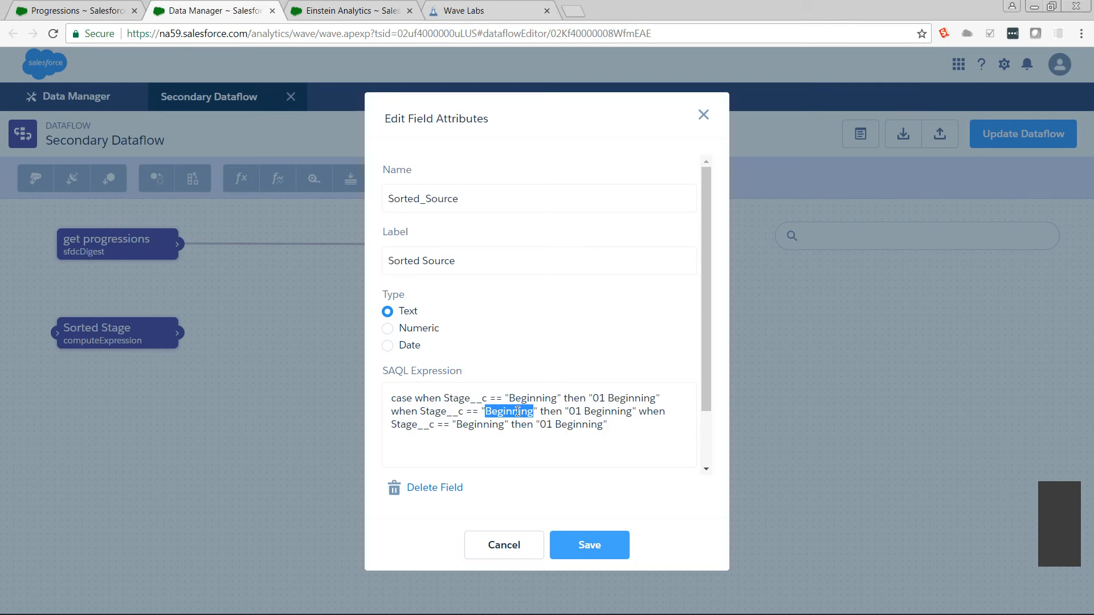
{"action": "type", "text": "therginning"}
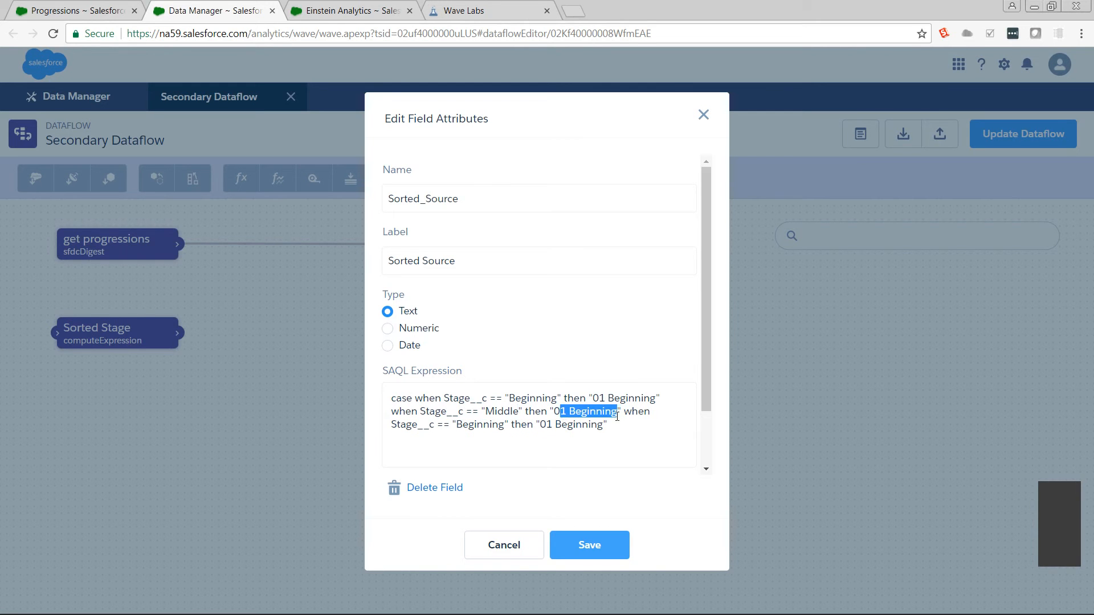
{"action": "type", "text": "2 M"}
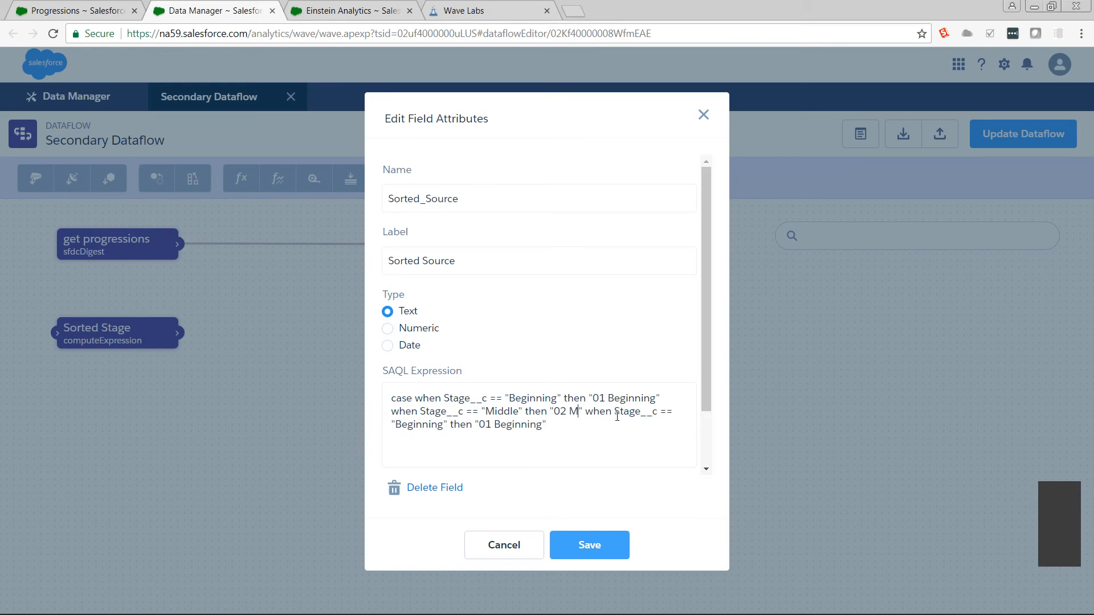
{"action": "type", "text": "iddle"}
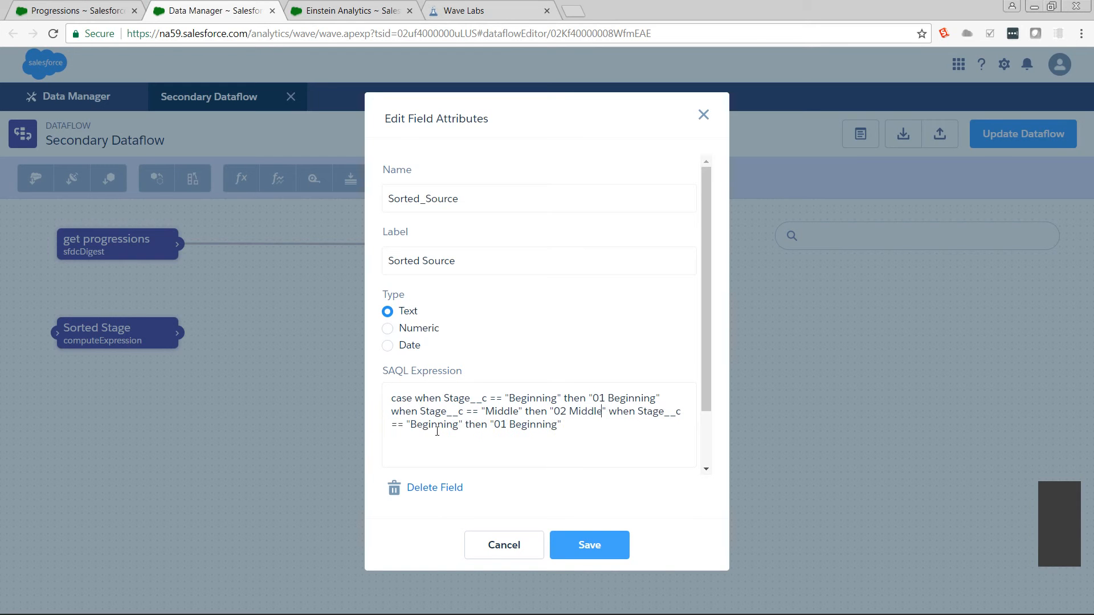
Add the End to "03 End" clause, else "Error", and close with end
{"action": "type", "text": "End"}
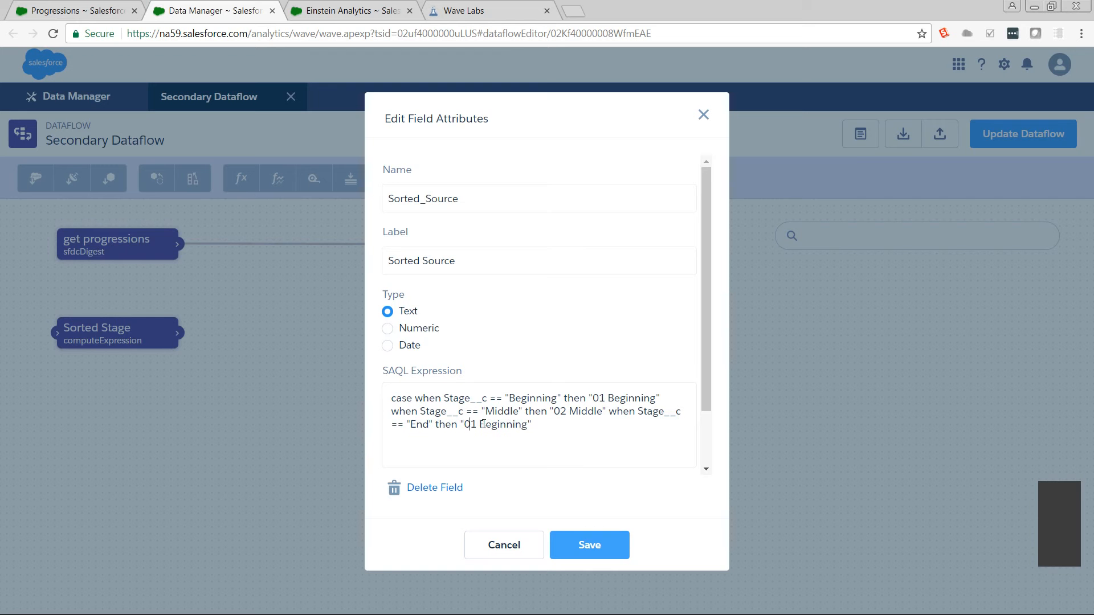
{"action": "type", "text": "03"}
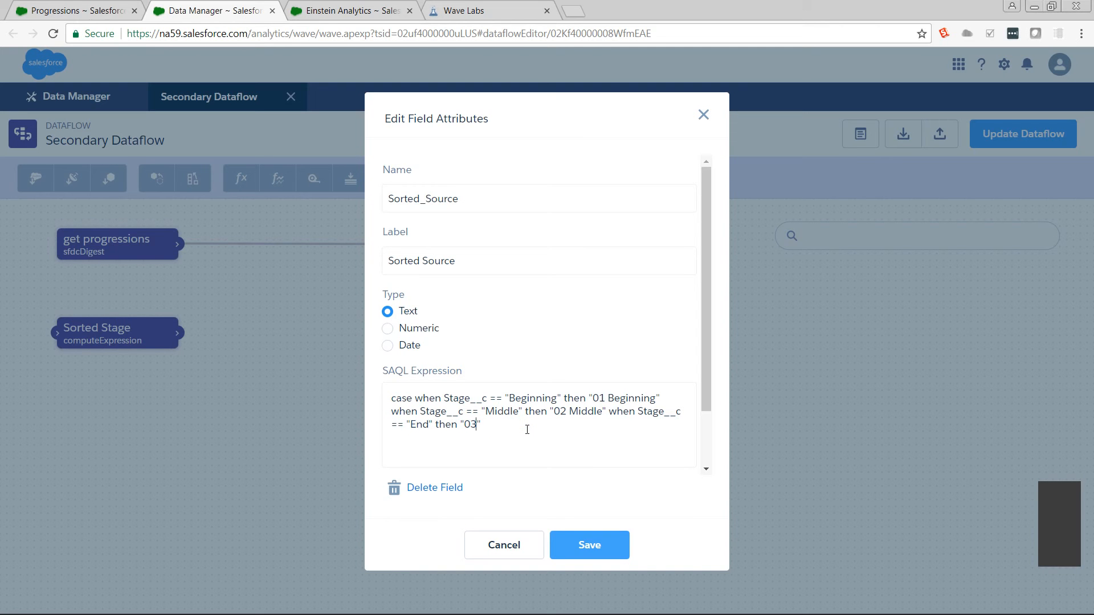
{"action": "type", "text": "End"}
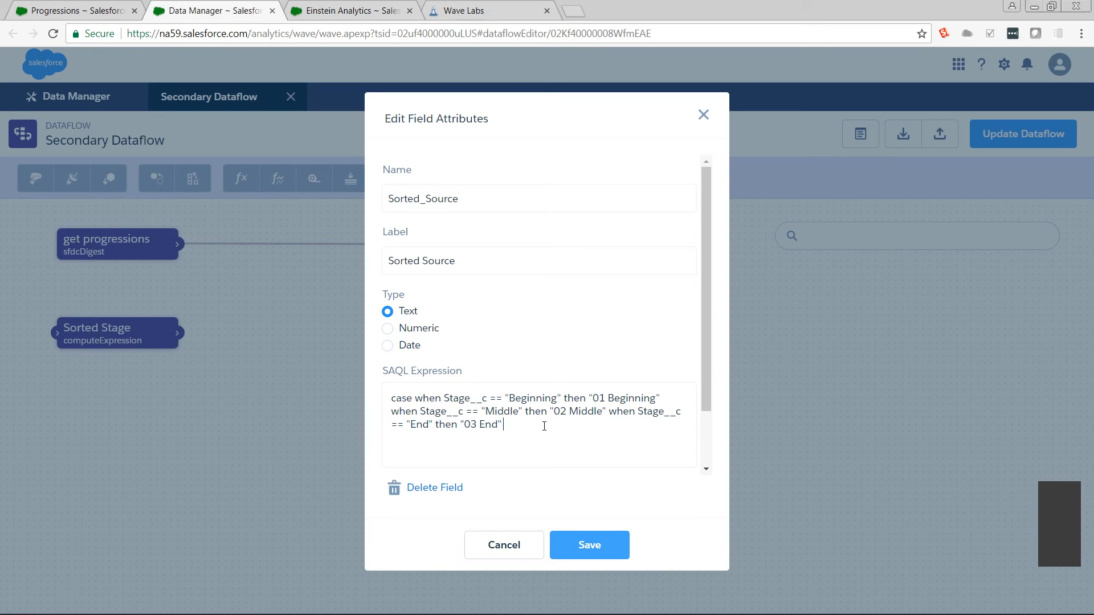
{"action": "type", "text": "else \""}
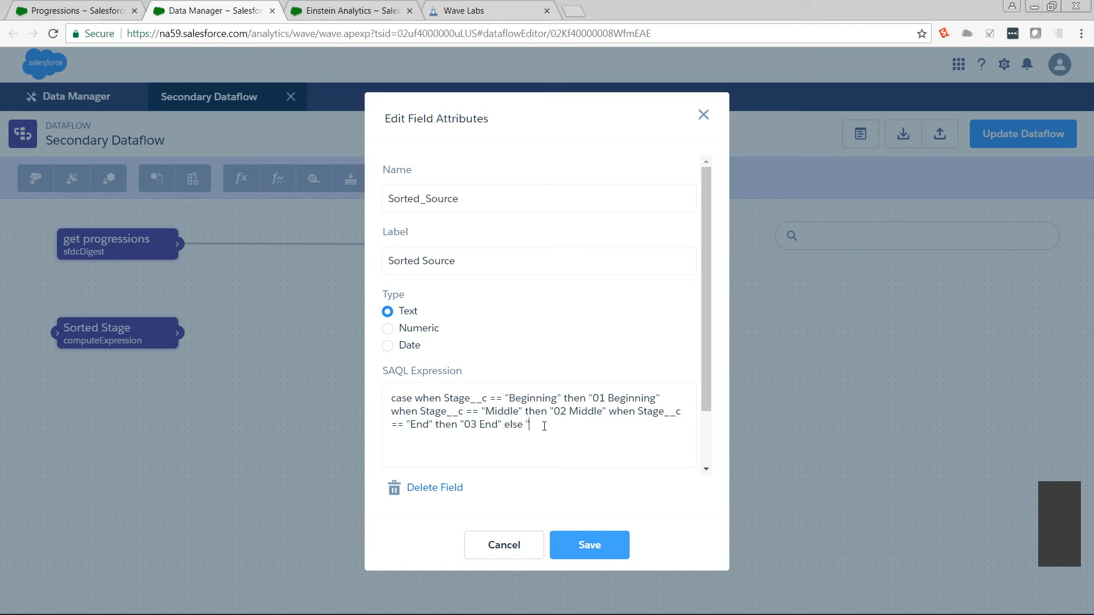
{"action": "type", "text": "E"}
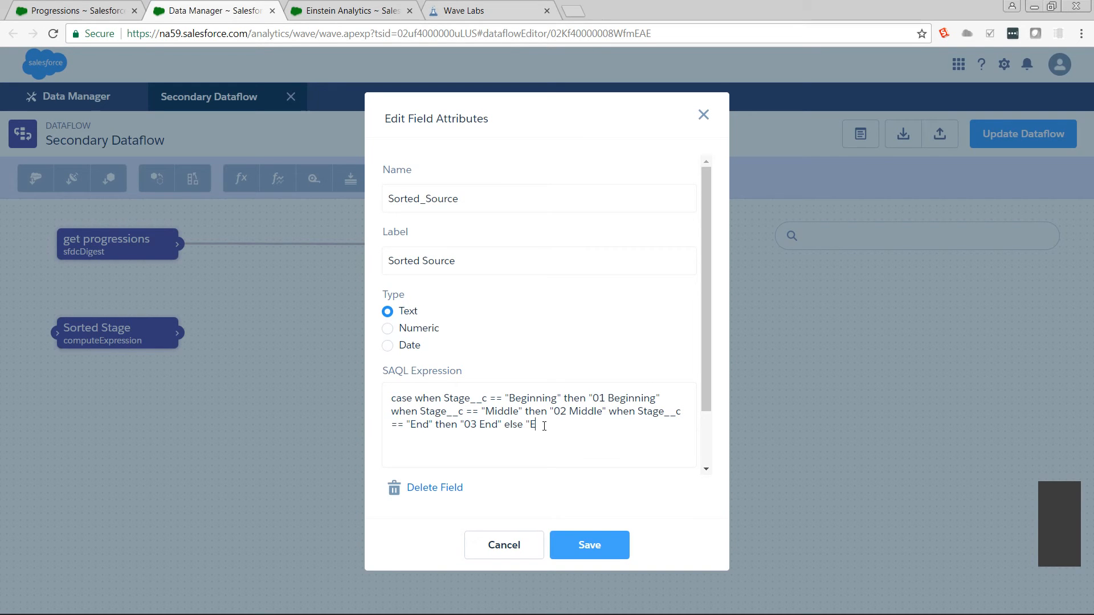
{"action": "type", "text": "rror"}
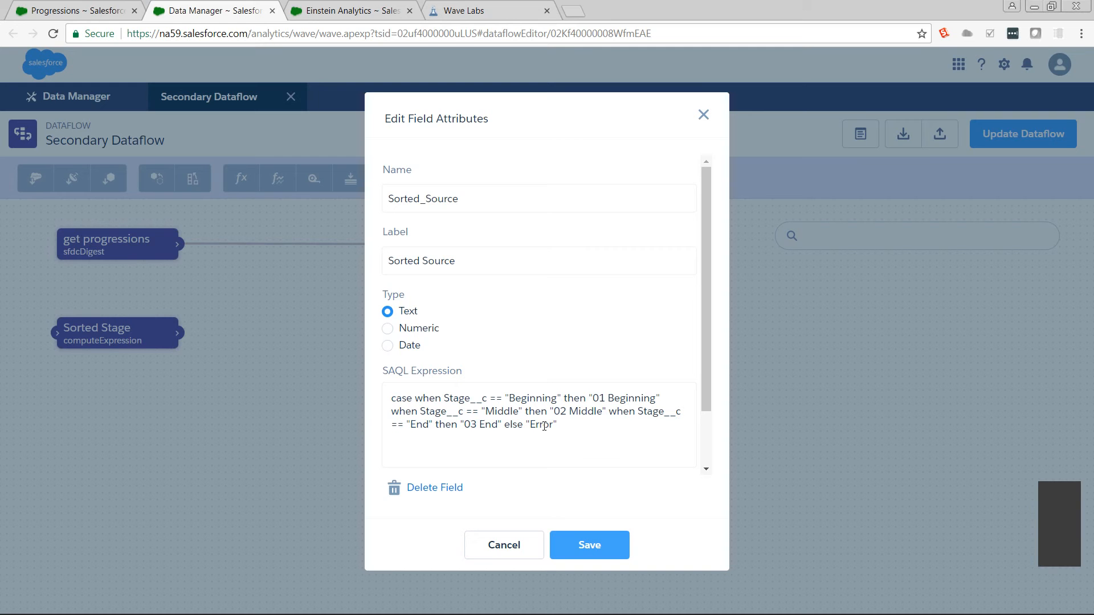
{"action": "left_click", "coordinate": [556, 424]}
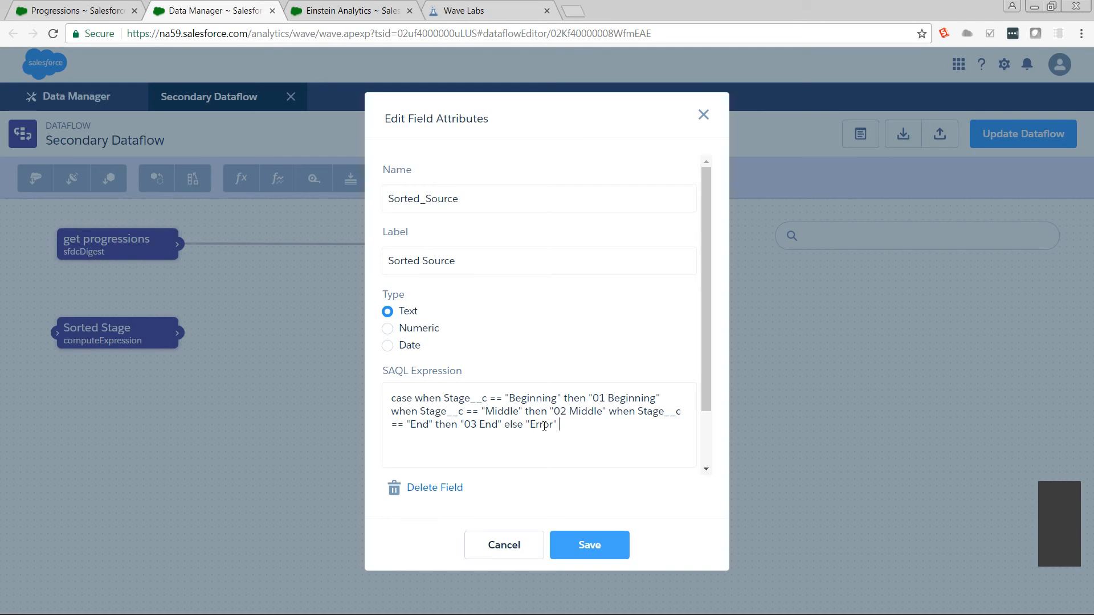
{"action": "type", "text": "end"}
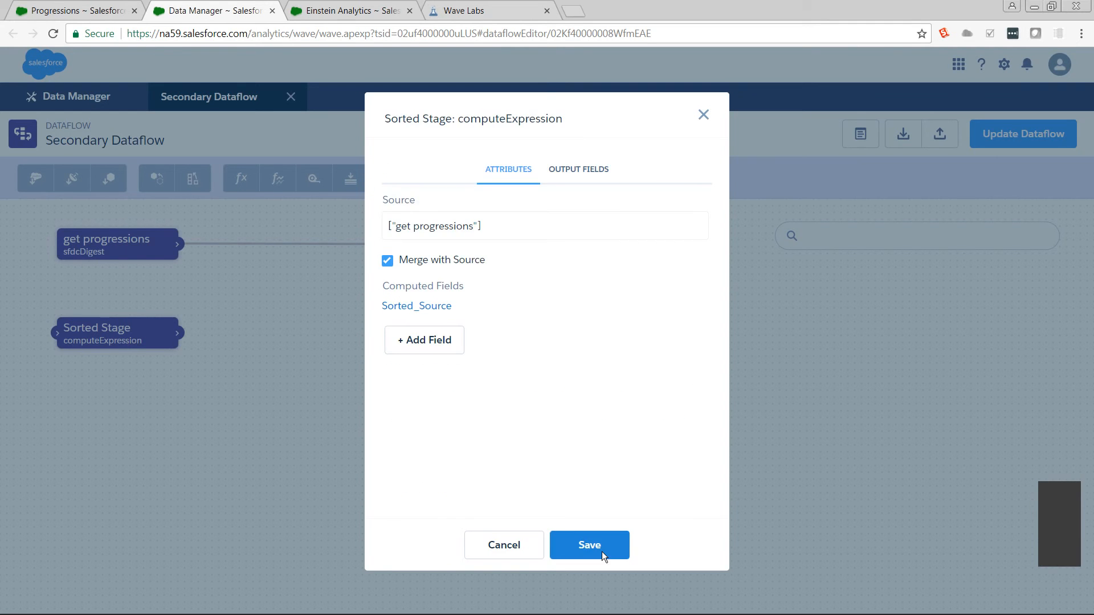
Place Sorted Stage as register progressions' source and save the updated dataflow
{"action": "left_click", "coordinate": [588, 544]}
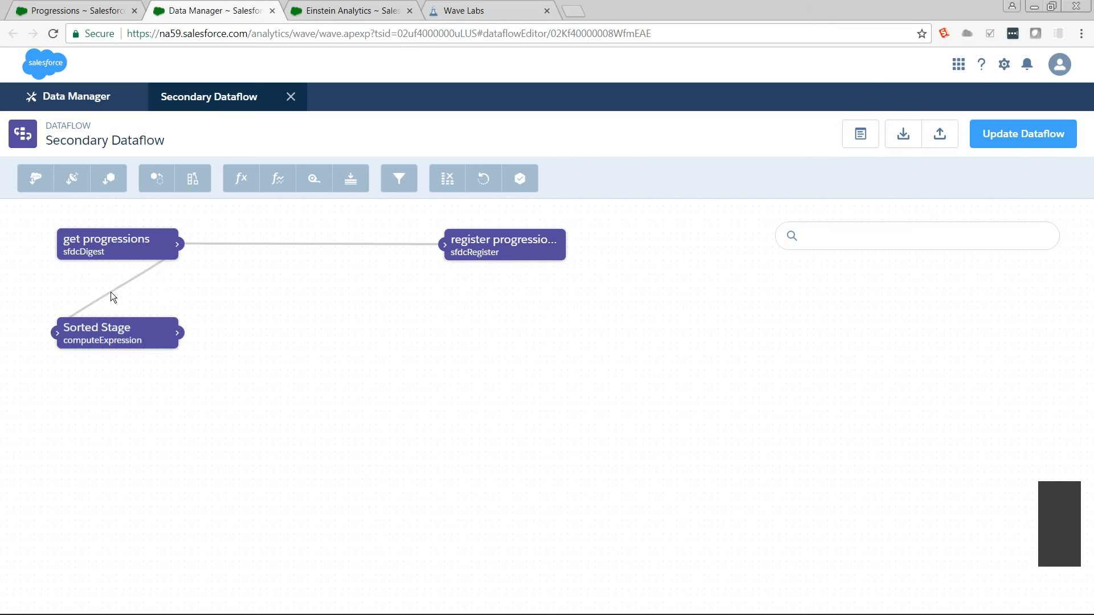
{"action": "left_click_drag", "start_coordinate": [118, 332], "coordinate": [321, 321]}
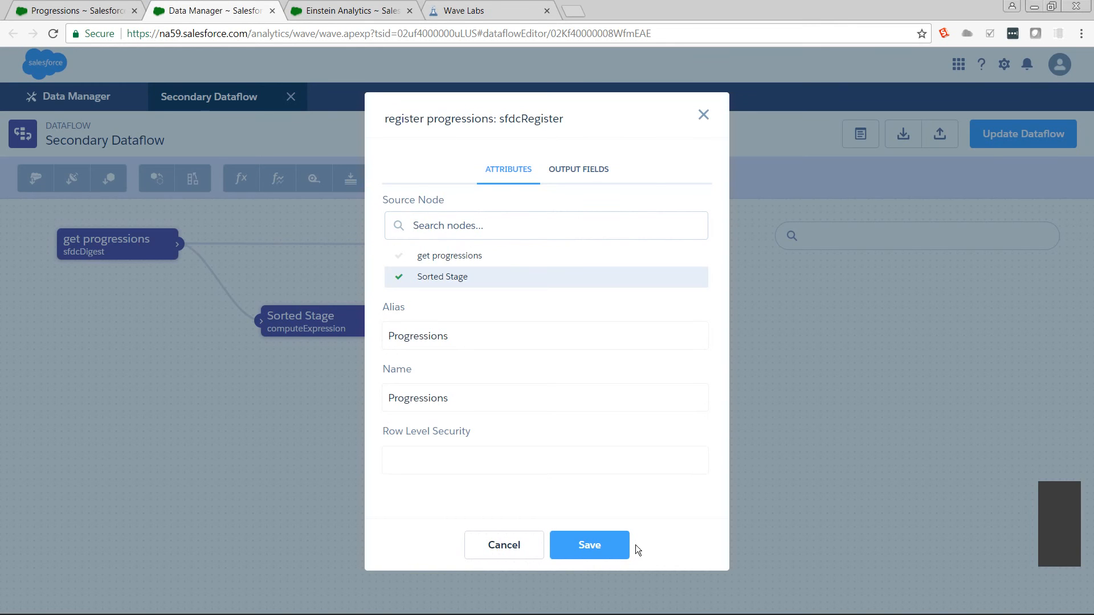
{"action": "left_click", "coordinate": [589, 545]}
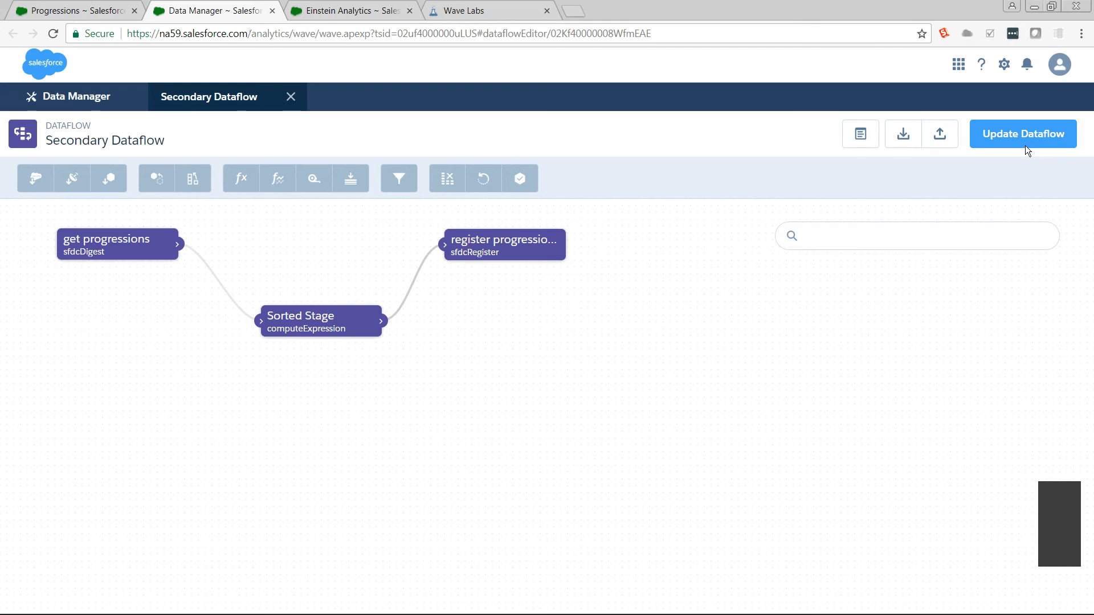
{"action": "left_click", "coordinate": [1022, 134]}
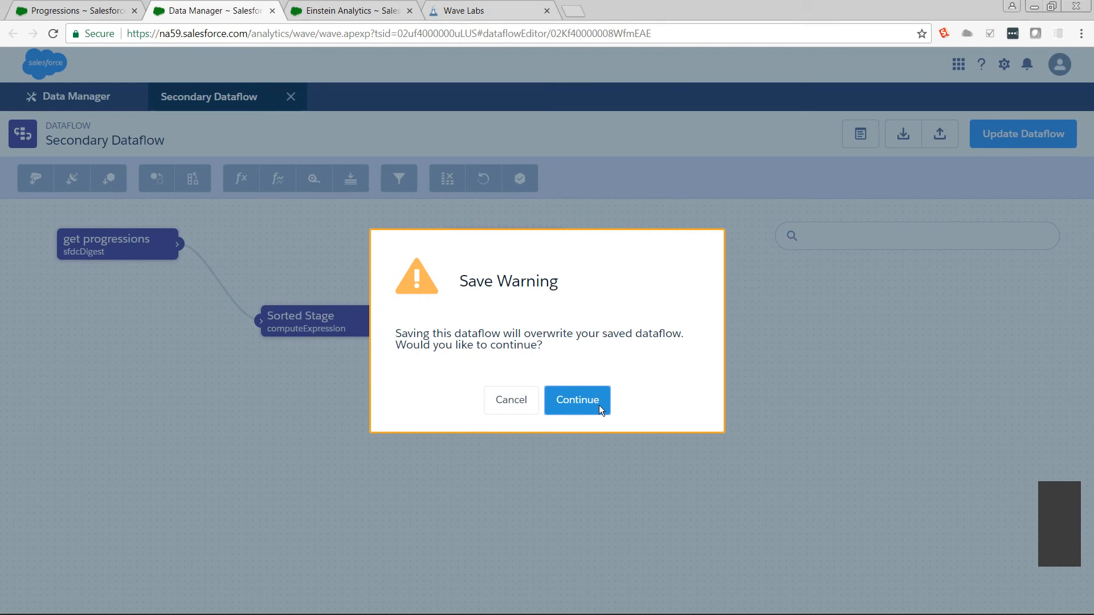
{"action": "left_click", "coordinate": [576, 400]}
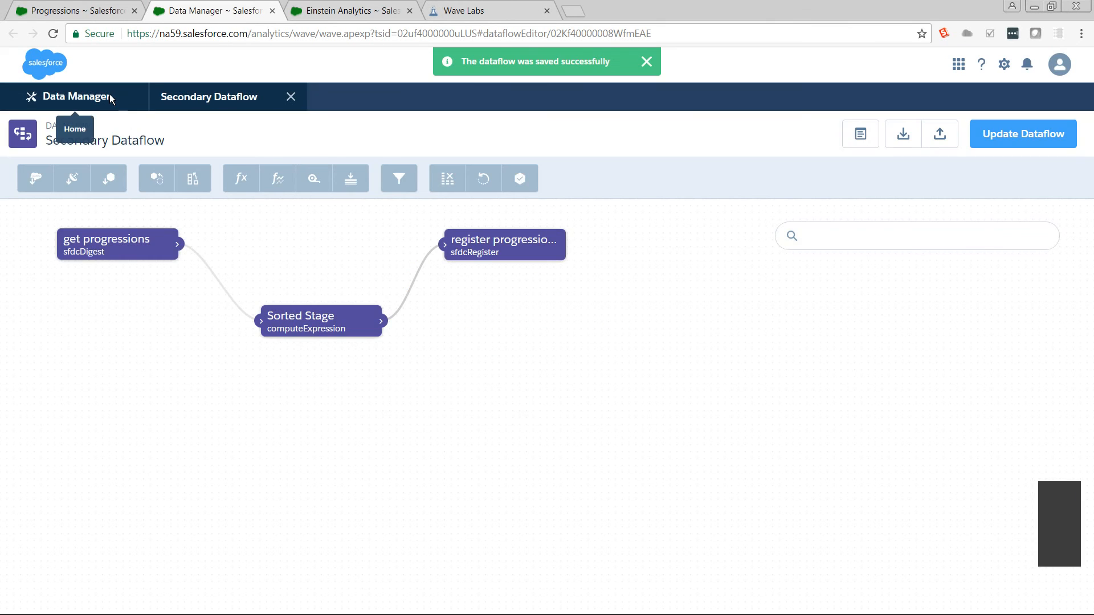
Start the Secondary Dataflow job in the data monitor and refresh until it finishes
{"action": "left_click", "coordinate": [72, 96]}
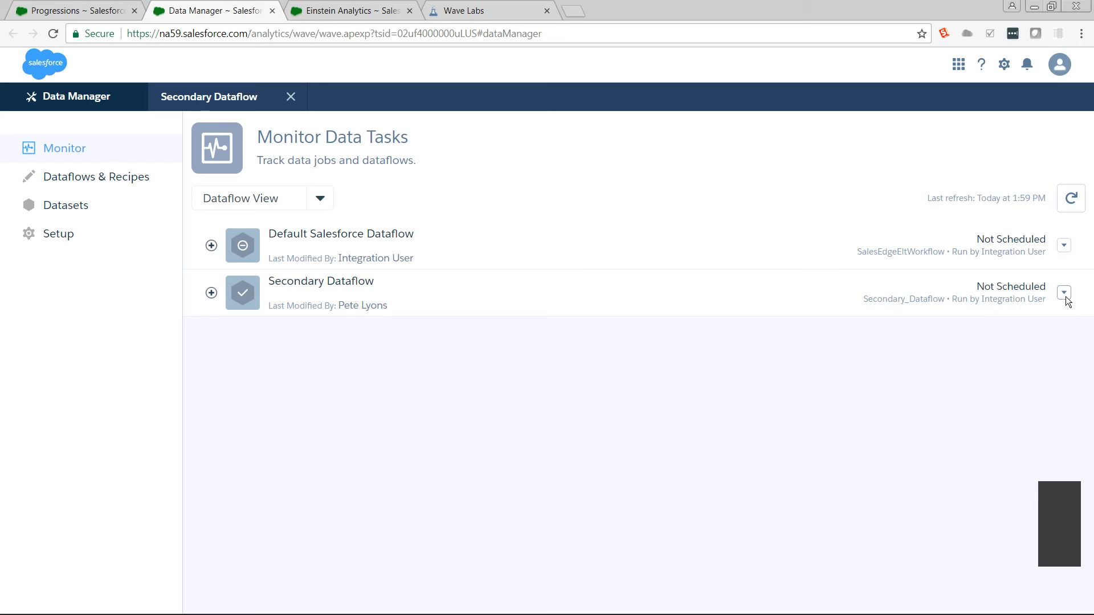
{"action": "left_click", "coordinate": [1065, 293]}
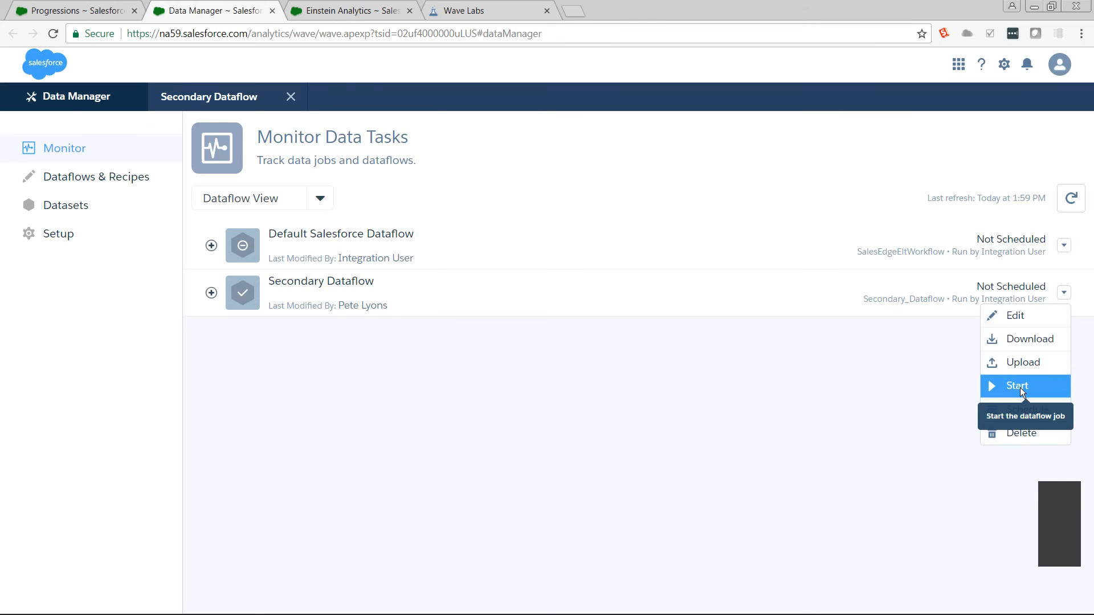
{"action": "left_click", "coordinate": [1017, 386]}
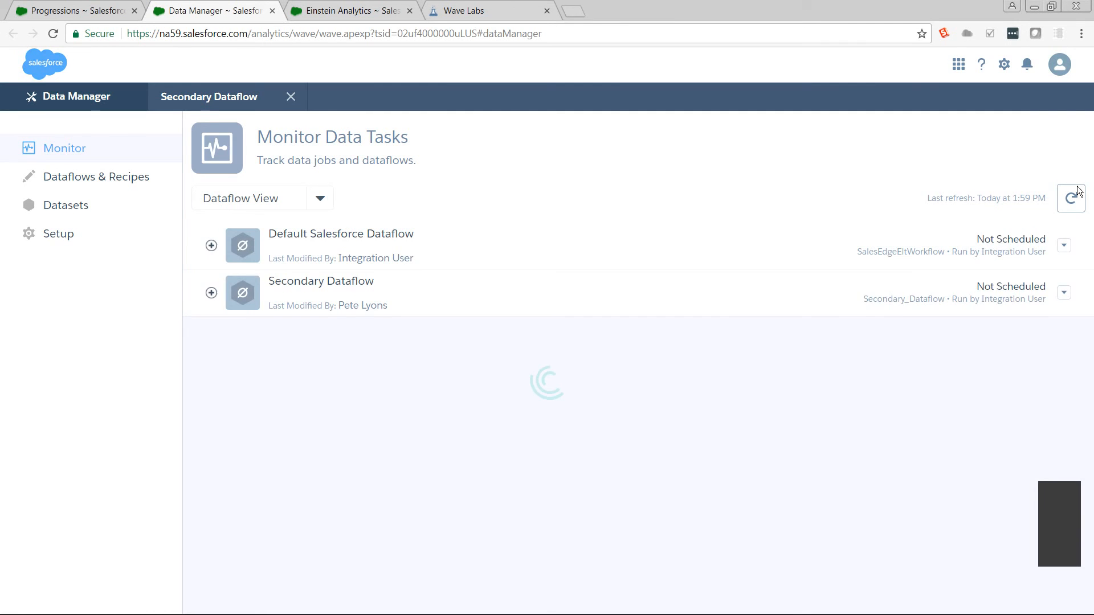
{"action": "left_click", "coordinate": [211, 292]}
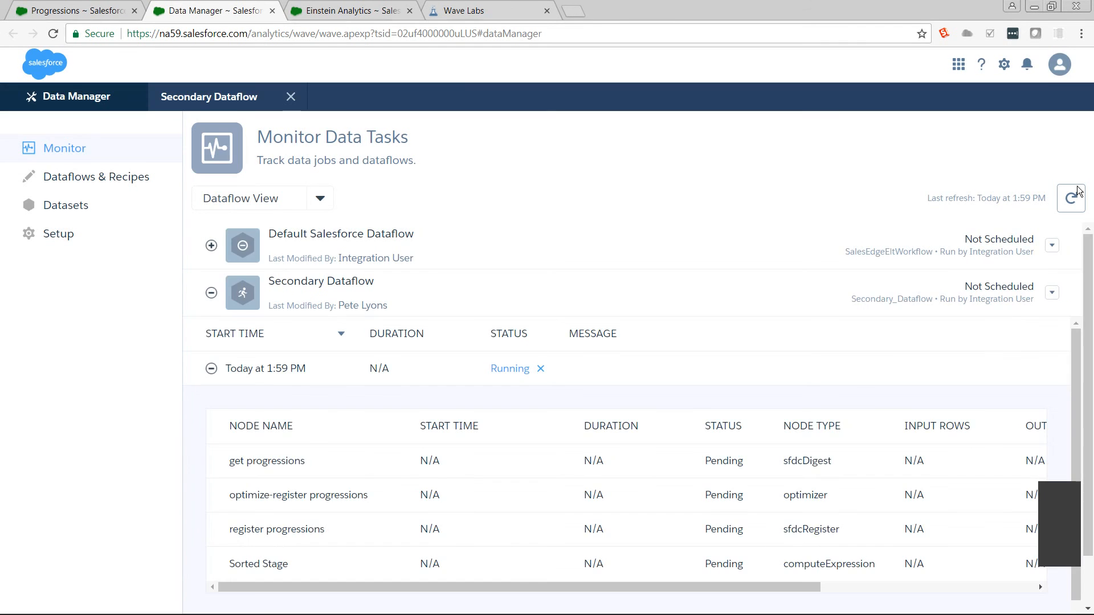
{"action": "left_click", "coordinate": [1070, 198]}
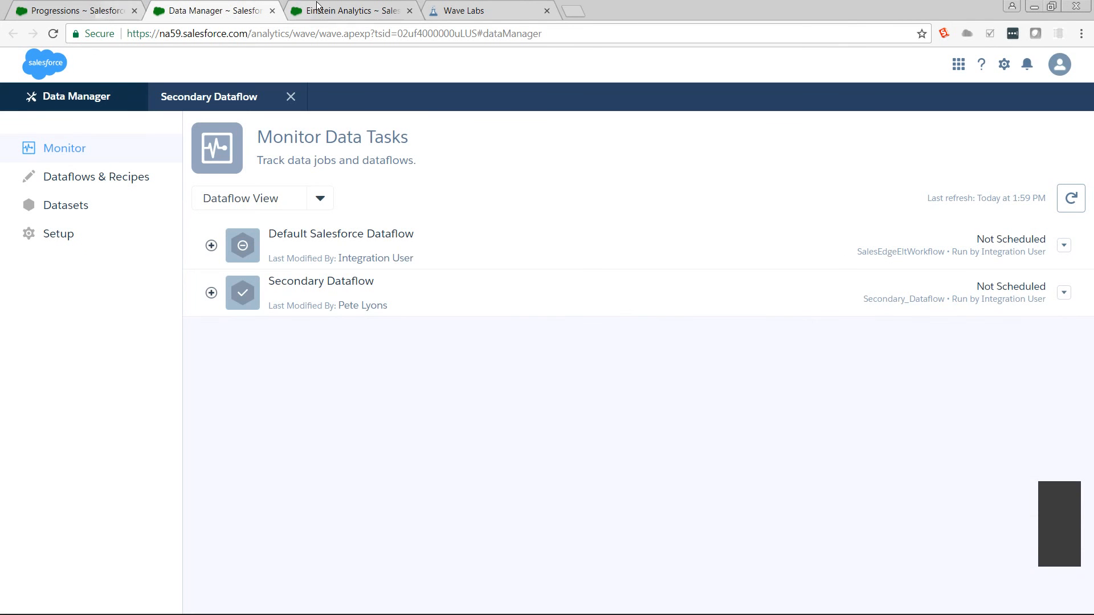
{"action": "left_click", "coordinate": [348, 10]}
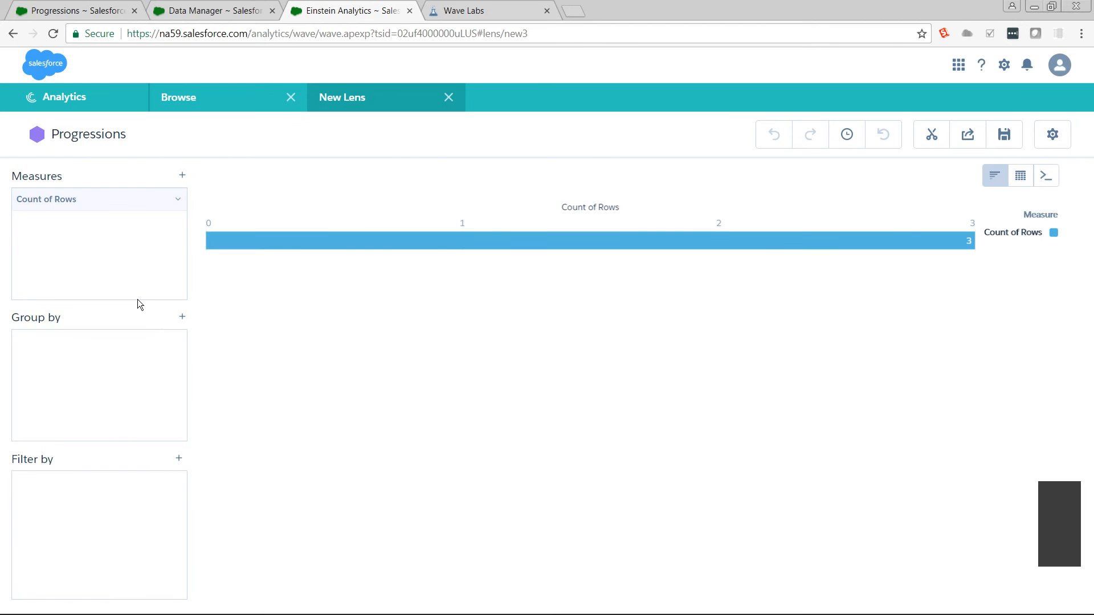
{"action": "mouse_move", "coordinate": [185, 323]}
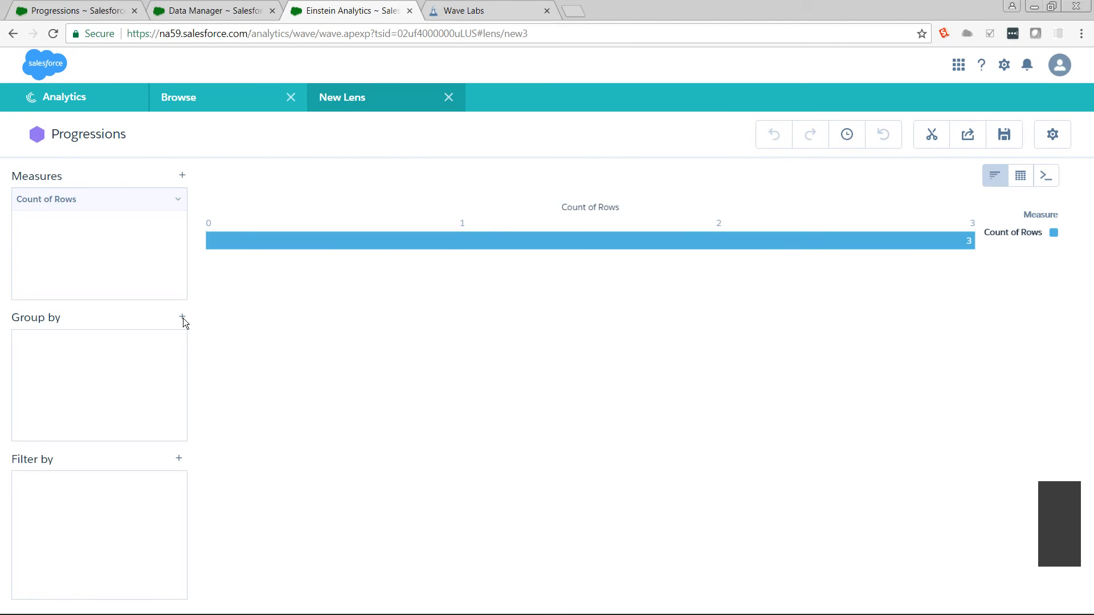
Add Sorted Source as a second Group by dimension alongside Stage
{"action": "left_click", "coordinate": [181, 317]}
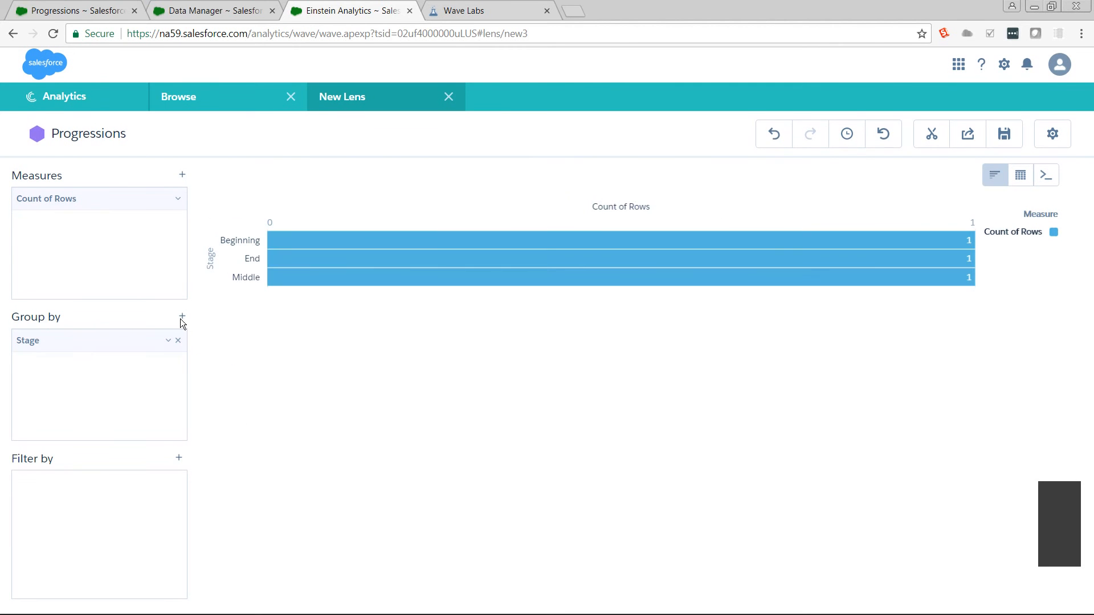
{"action": "left_click", "coordinate": [182, 317]}
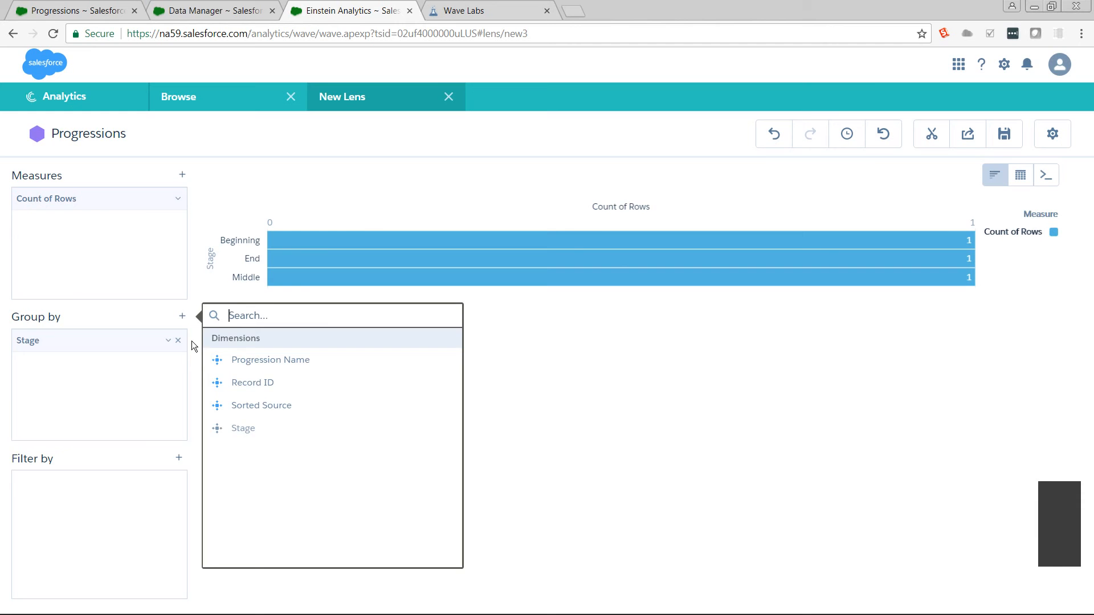
{"action": "left_click", "coordinate": [261, 405]}
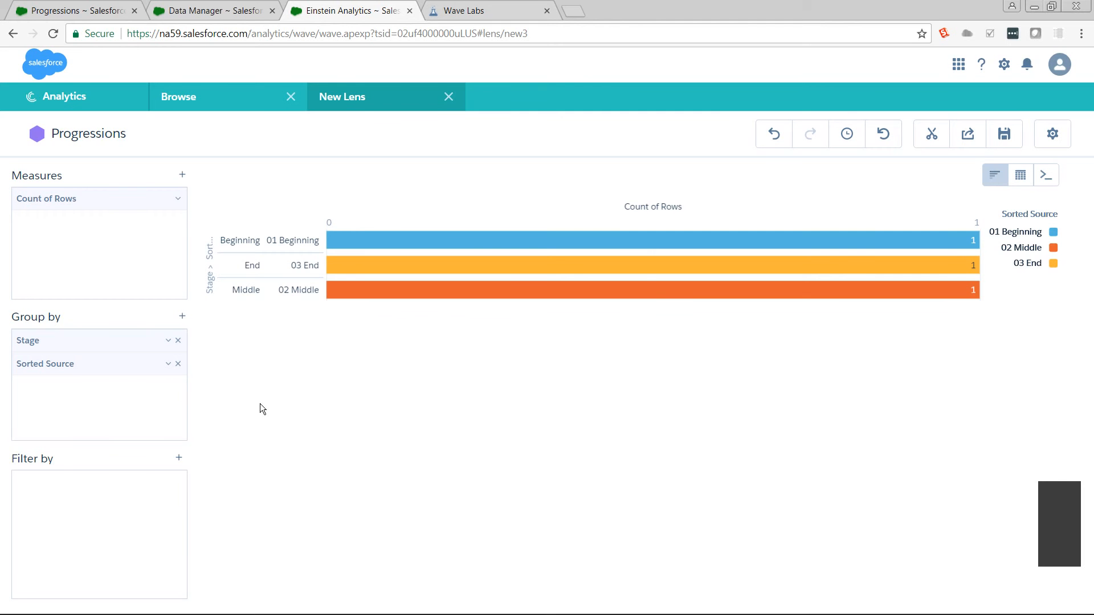
{"action": "mouse_move", "coordinate": [1020, 247]}
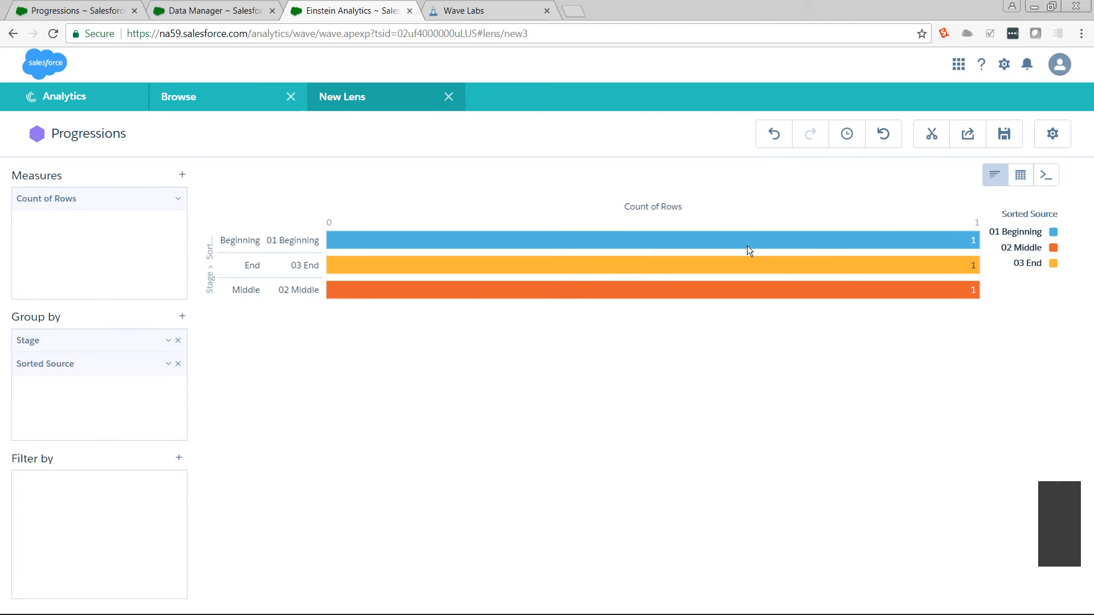
Move Sorted Source above Stage so bars run 01 Beginning, 02 Middle, 03 End
{"action": "left_click", "coordinate": [167, 363]}
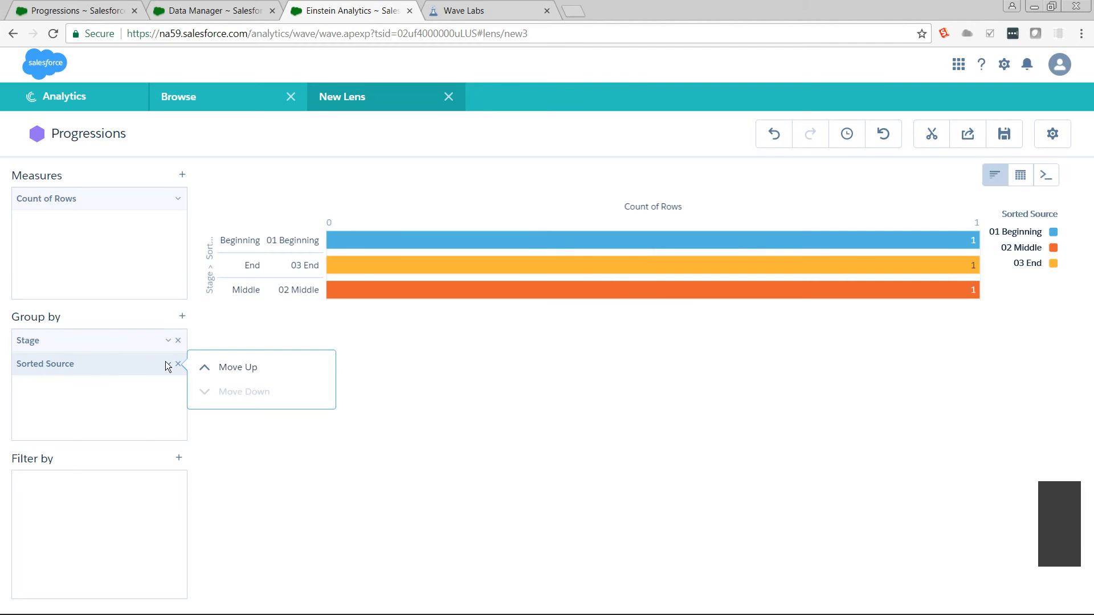
{"action": "mouse_move", "coordinate": [239, 367]}
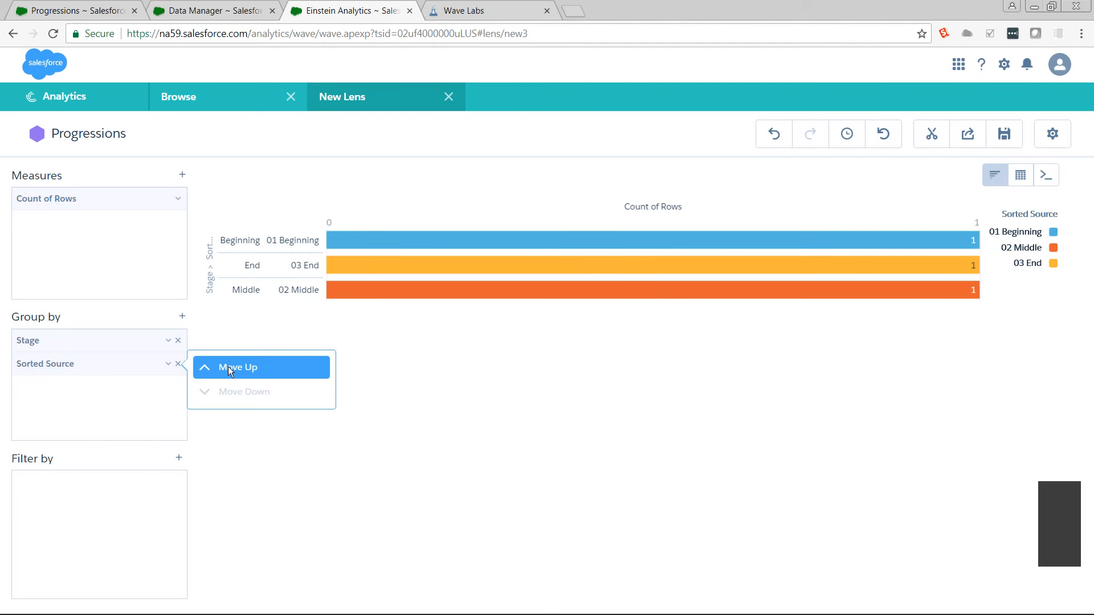
{"action": "left_click", "coordinate": [240, 367]}
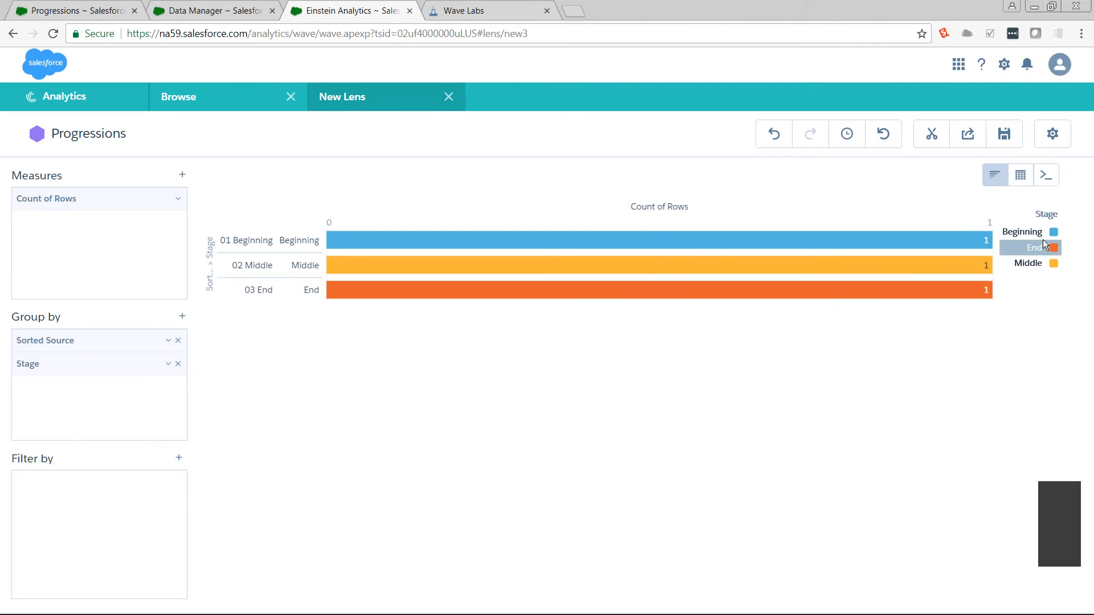
{"action": "mouse_move", "coordinate": [1022, 232]}
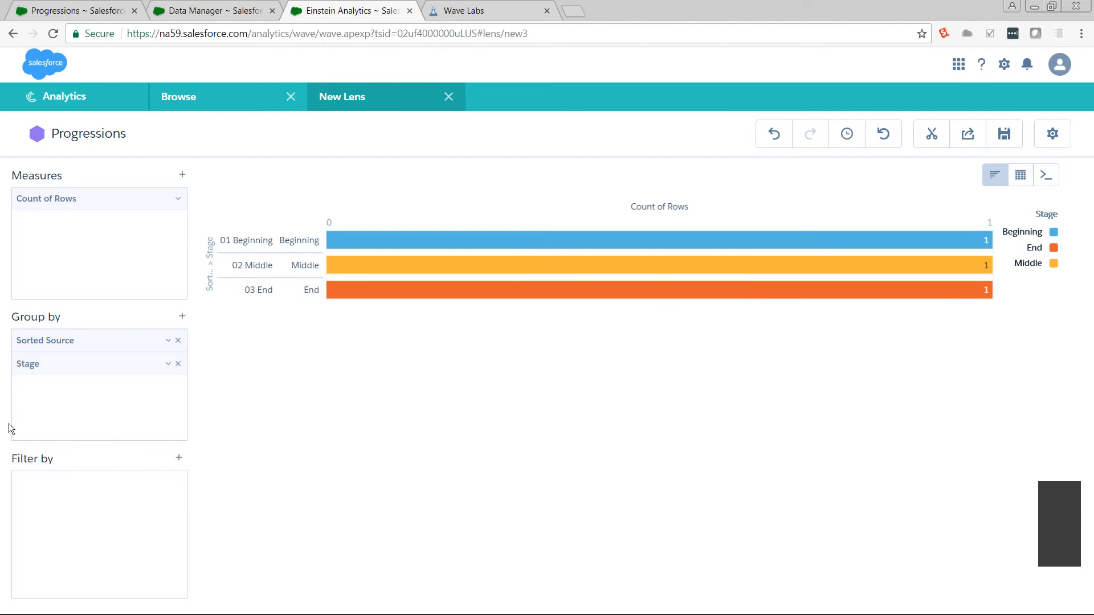
{"action": "left_click", "coordinate": [168, 363]}
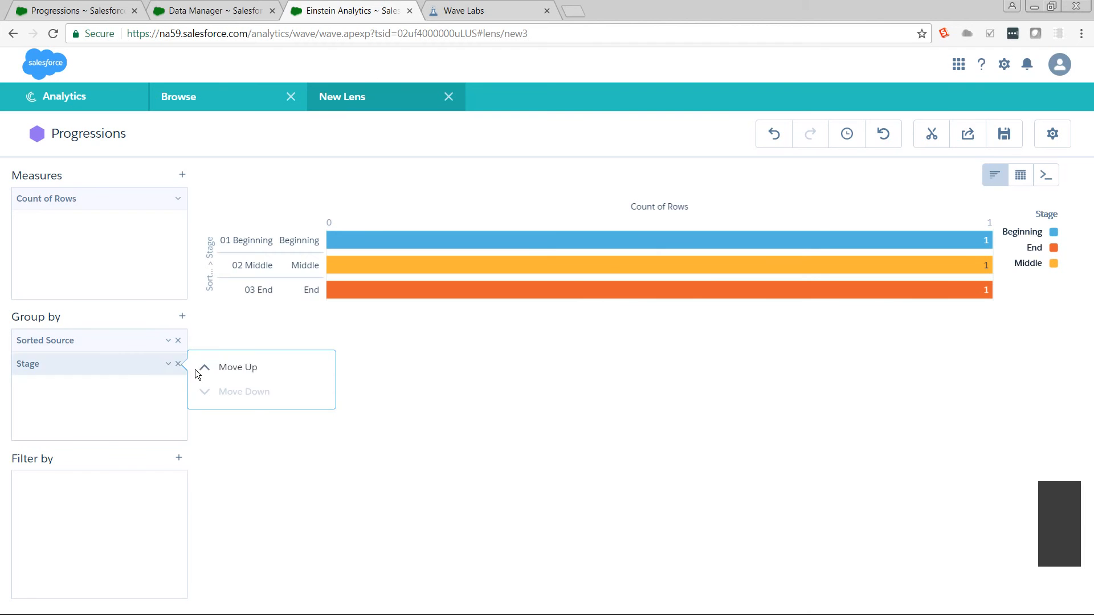
{"action": "left_click", "coordinate": [238, 366]}
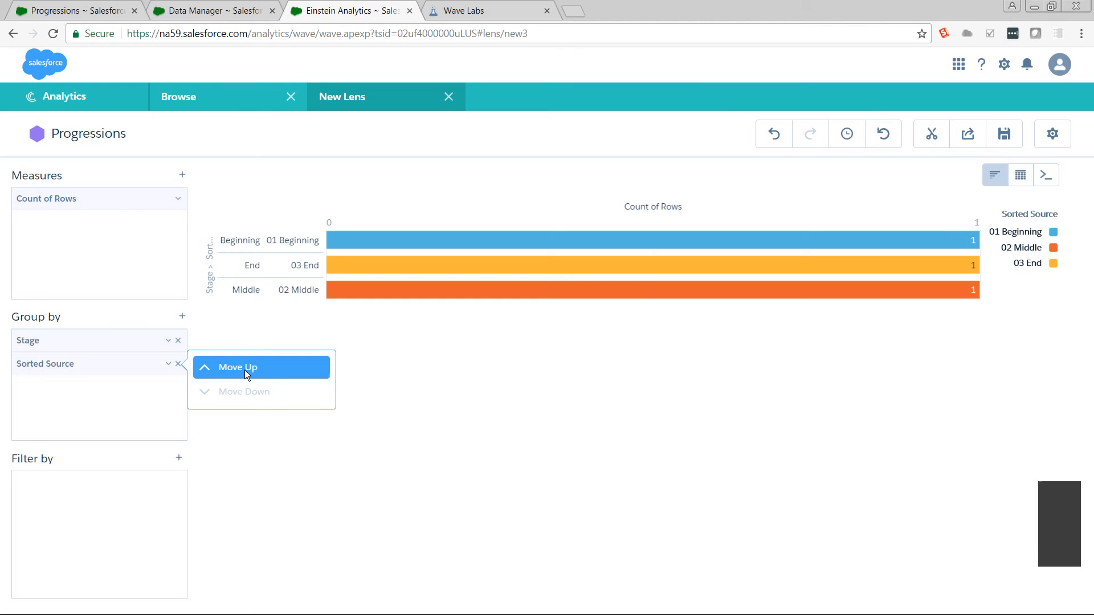
{"action": "left_click", "coordinate": [237, 367]}
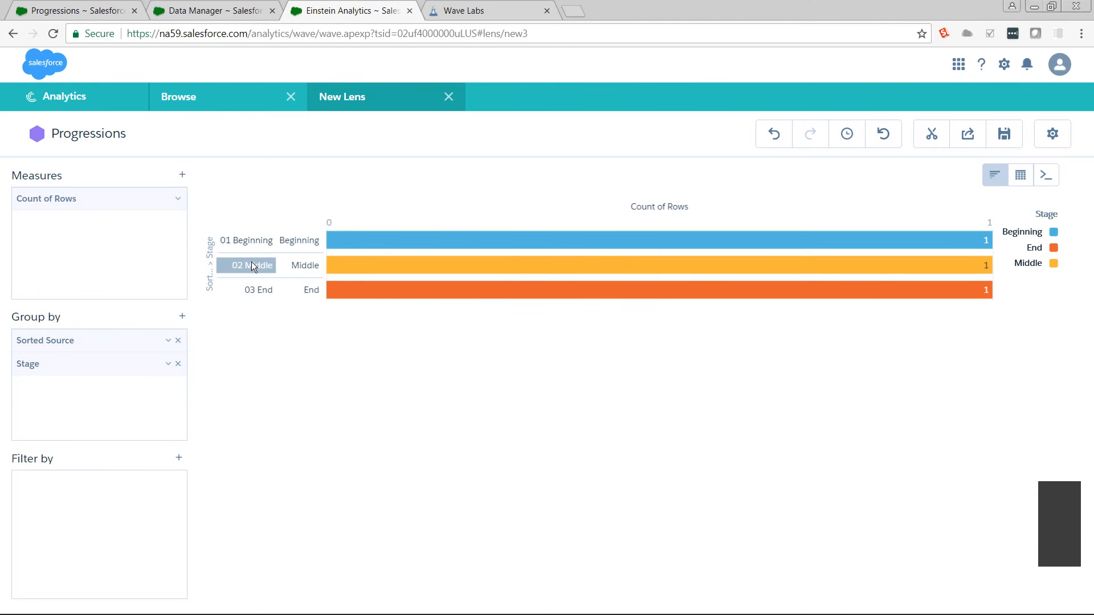
{"action": "mouse_move", "coordinate": [293, 363]}
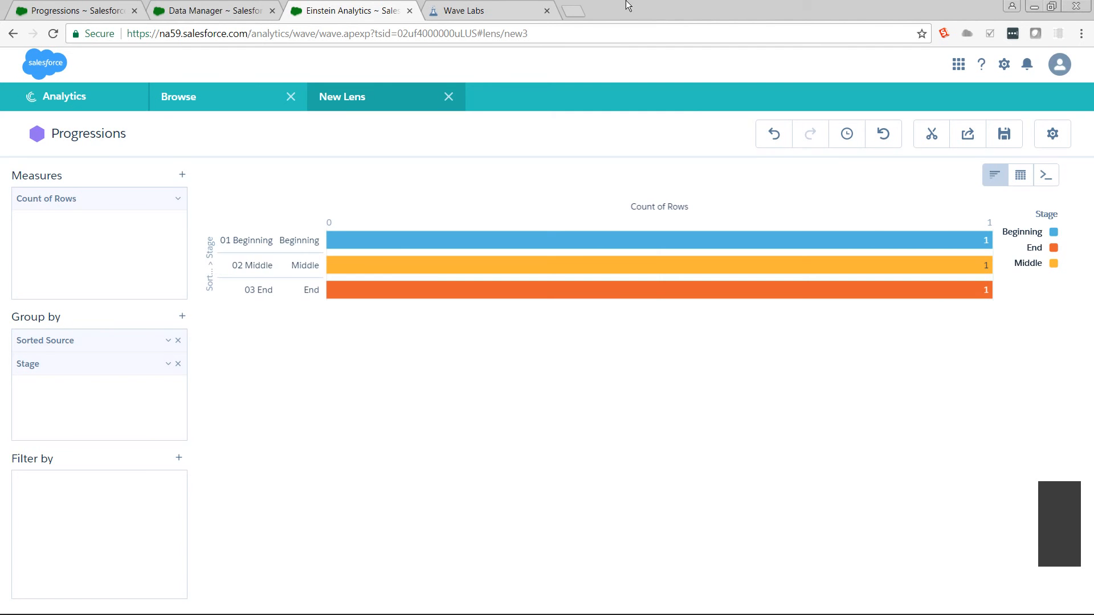
{"action": "left_click", "coordinate": [488, 10]}
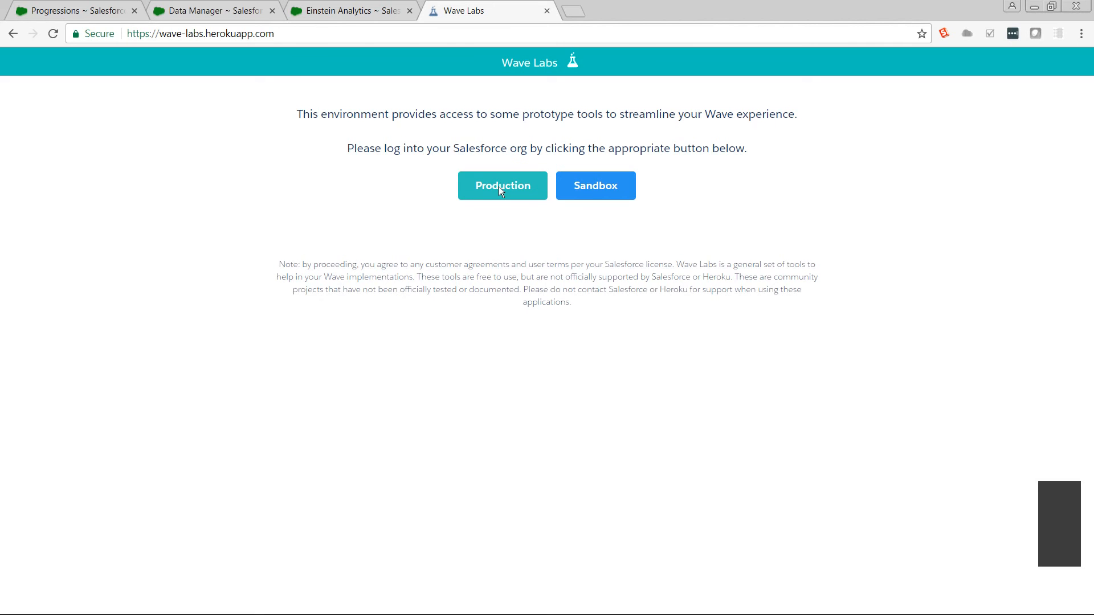
Log into the production org from Wave Labs
{"action": "left_click", "coordinate": [502, 186]}
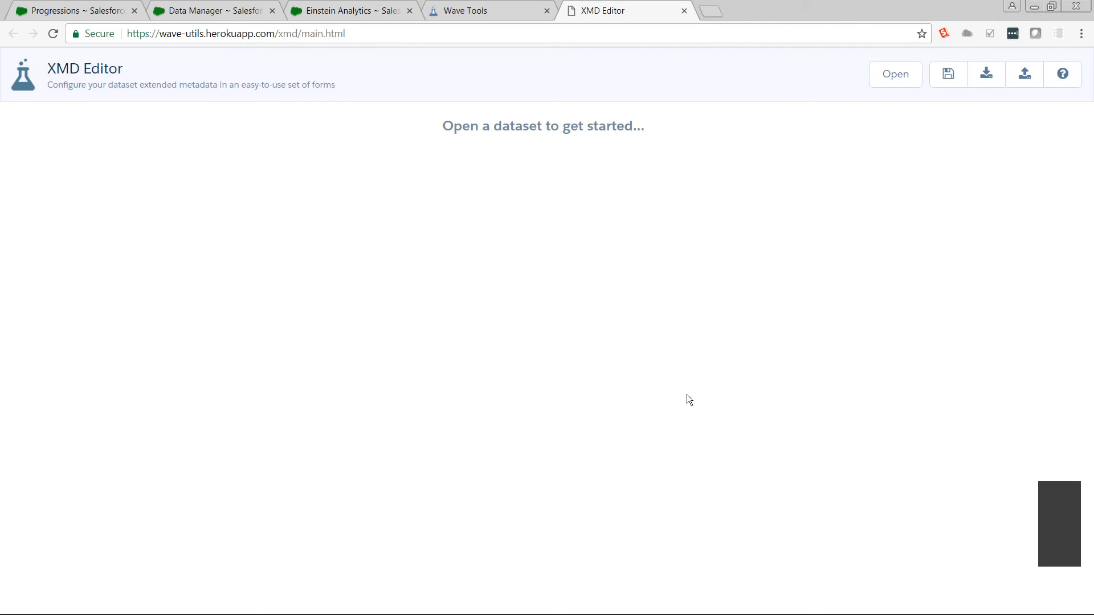
Search 'pr' and open the Progressions dataset's XMD
{"action": "left_click", "coordinate": [895, 74]}
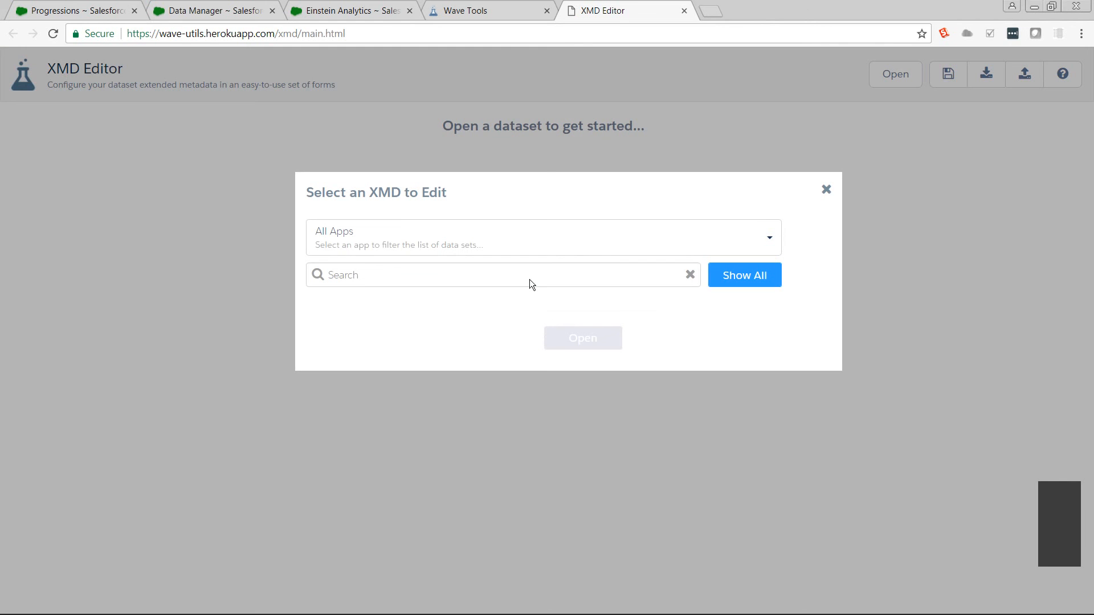
{"action": "type", "text": "pr"}
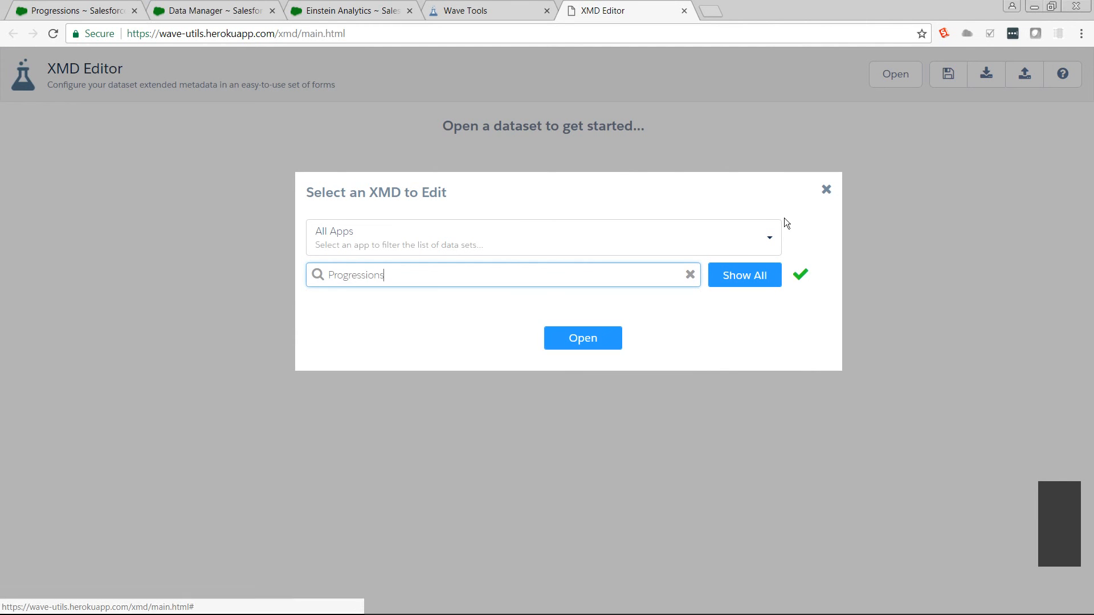
{"action": "left_click", "coordinate": [582, 338]}
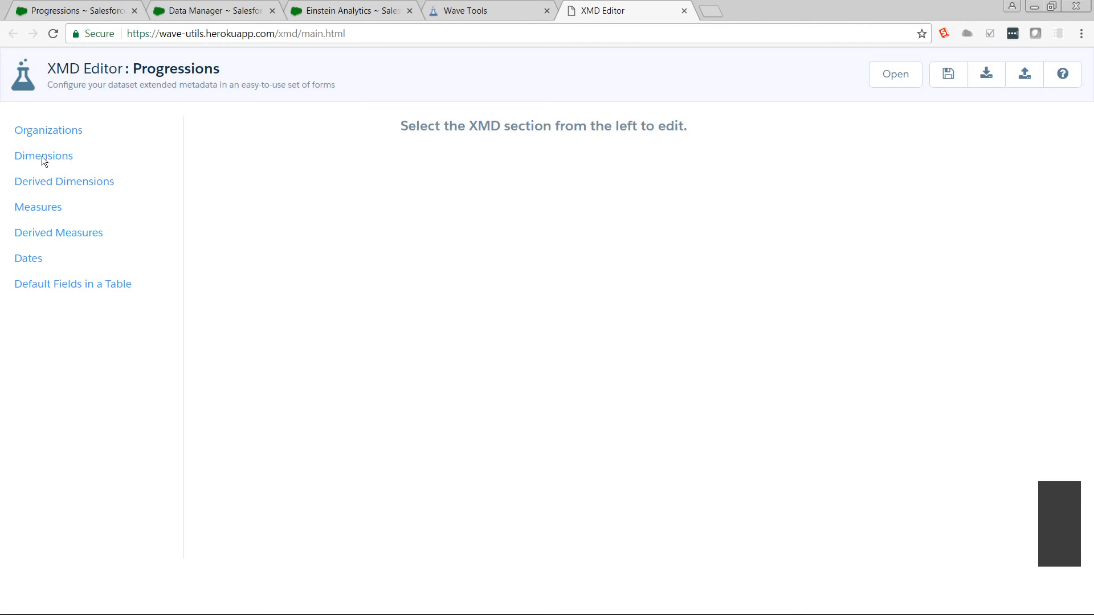
Show the XMD Editor's dimension settings and scroll down to Sorted_Source
{"action": "left_click", "coordinate": [44, 156]}
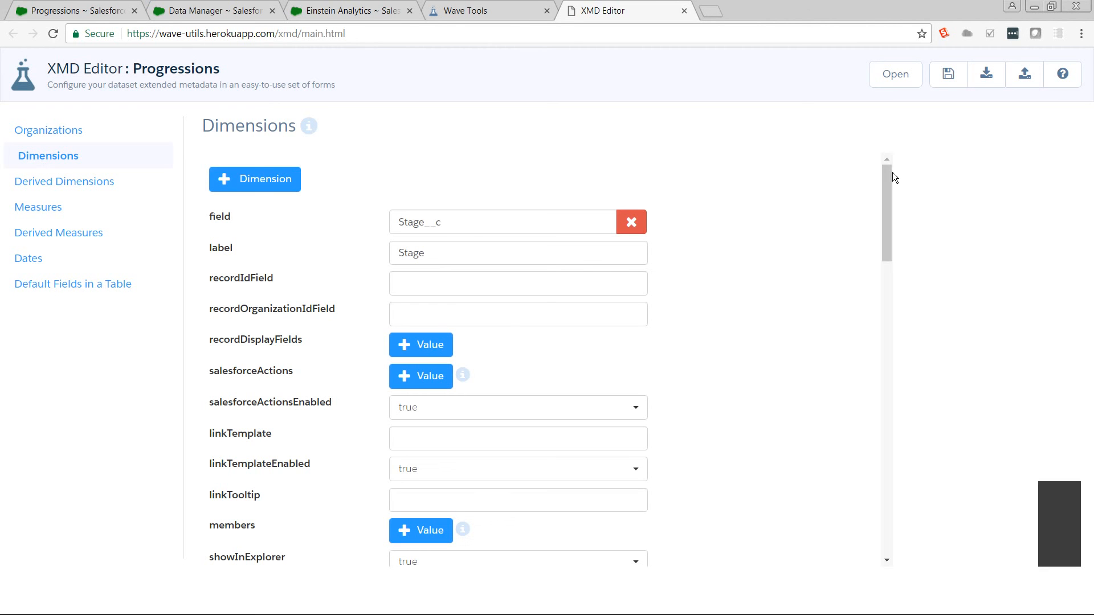
{"action": "scroll", "scroll_direction": "down", "scroll_amount": 3}
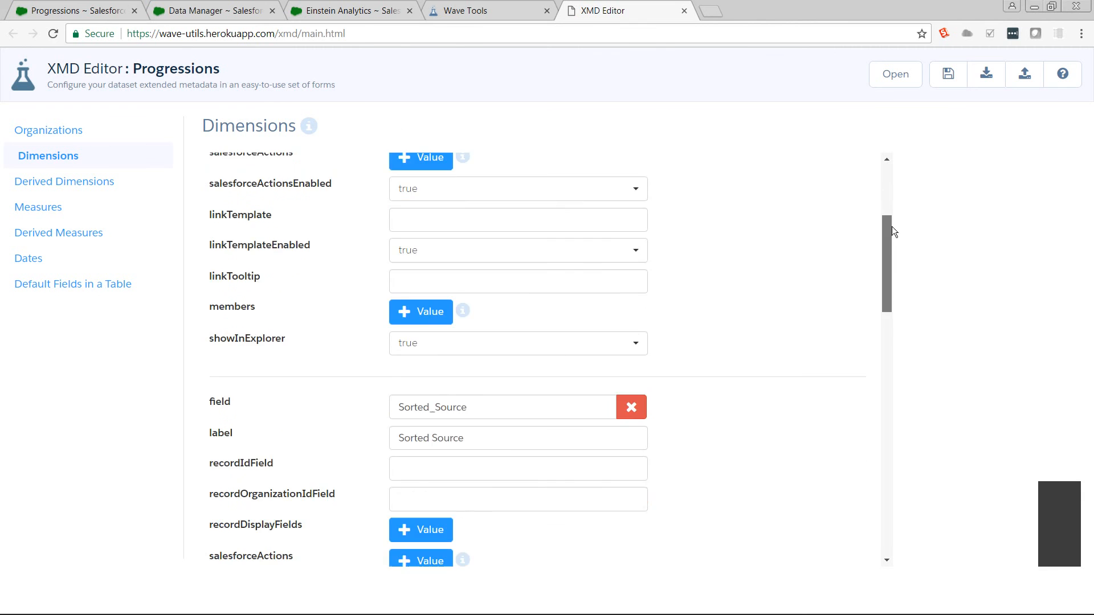
{"action": "scroll", "scroll_direction": "down", "scroll_amount": 3}
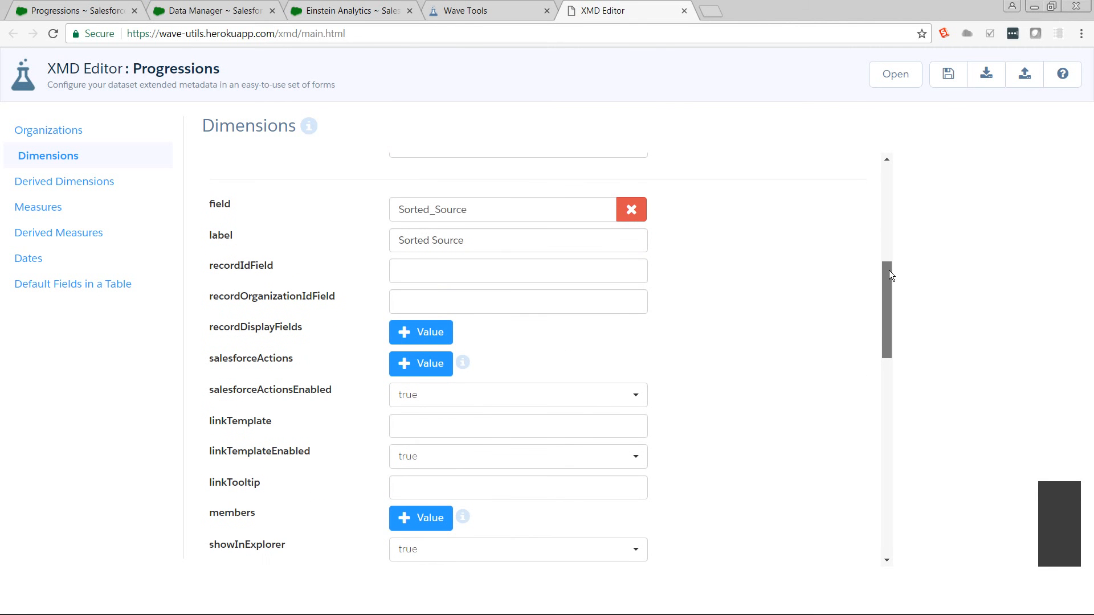
{"action": "scroll", "scroll_direction": "down", "scroll_amount": 3}
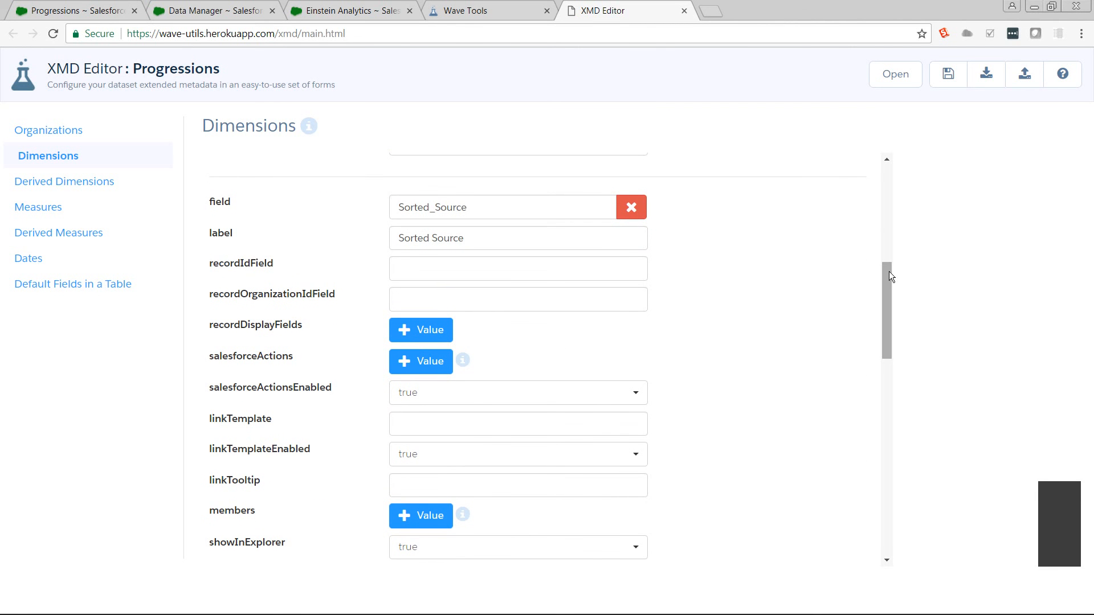
{"action": "scroll", "scroll_direction": "down", "scroll_amount": 3}
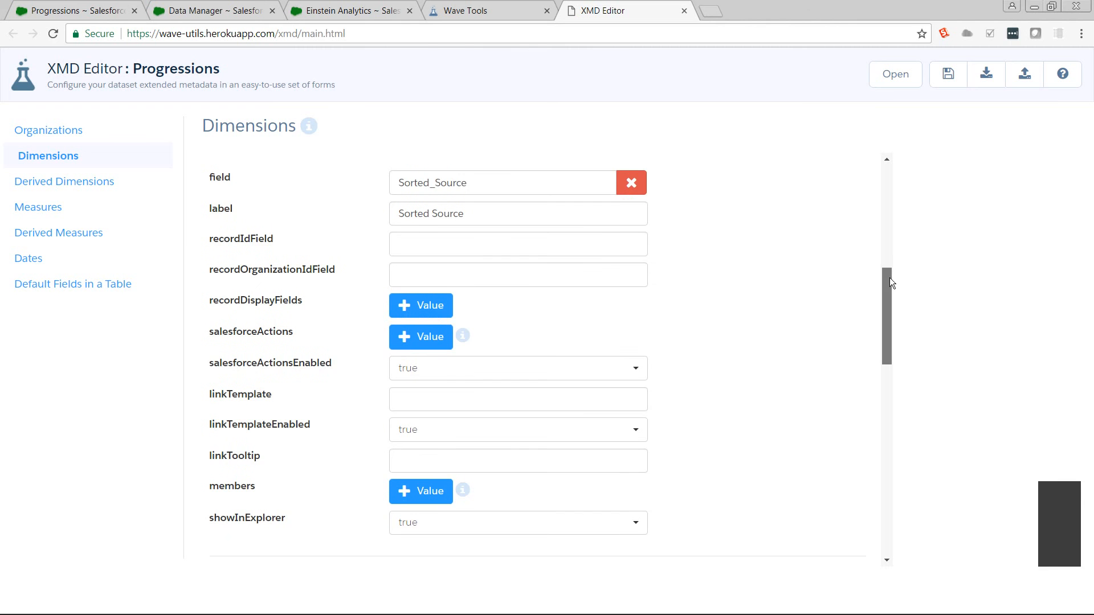
{"action": "scroll", "scroll_direction": "down", "scroll_amount": 3}
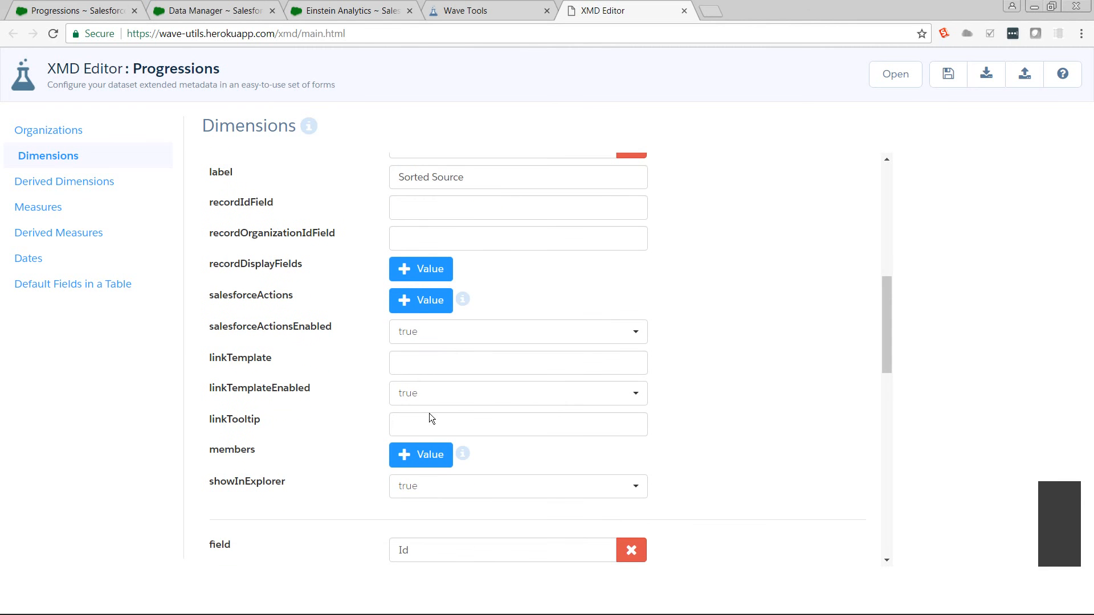
Add Sorted_Source member '01 Beginning' with label 'Beginning' and colour #FF0000
{"action": "left_click", "coordinate": [420, 454]}
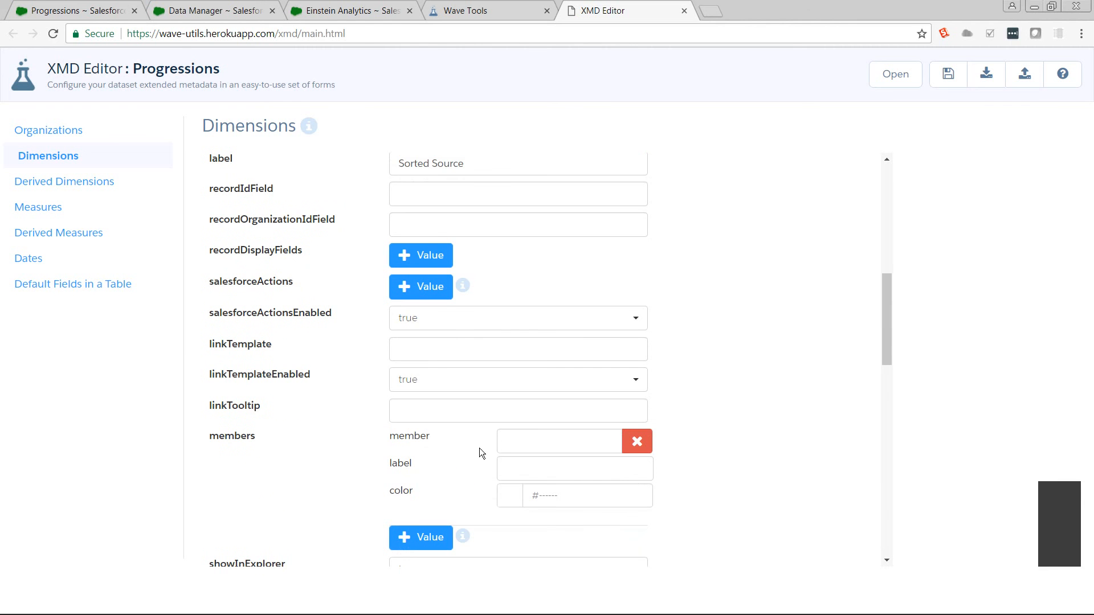
{"action": "left_click", "coordinate": [558, 441]}
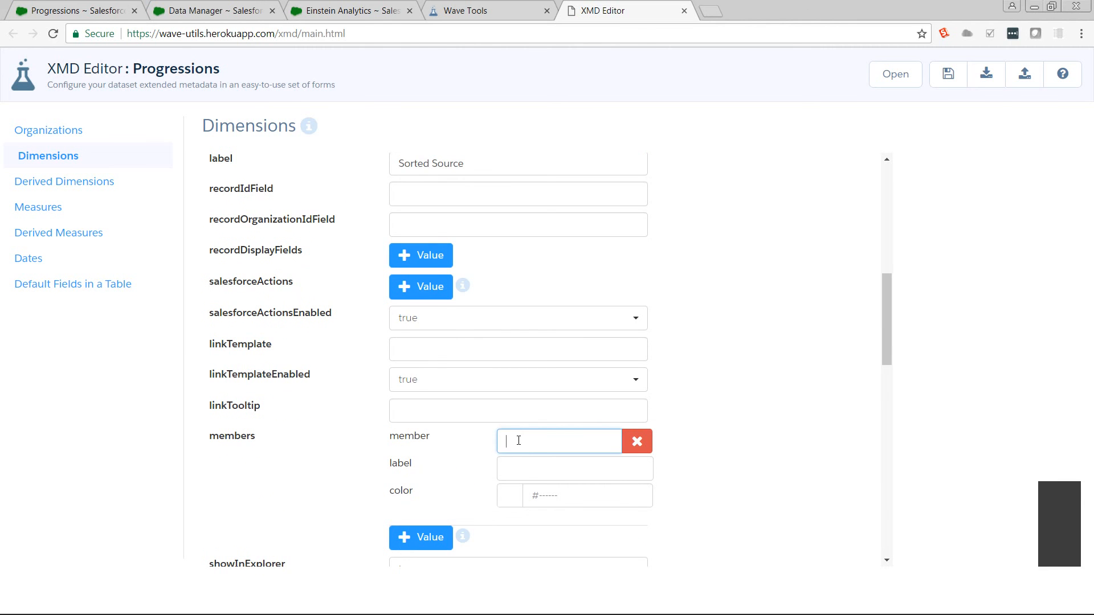
{"action": "type", "text": "01IBeginning"}
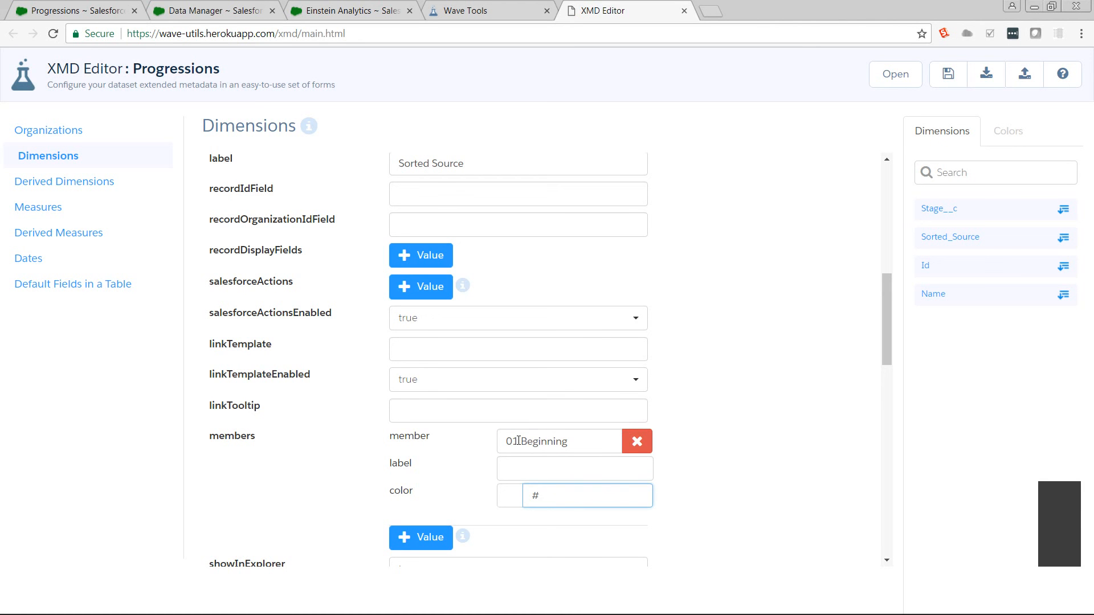
{"action": "type", "text": "ff"}
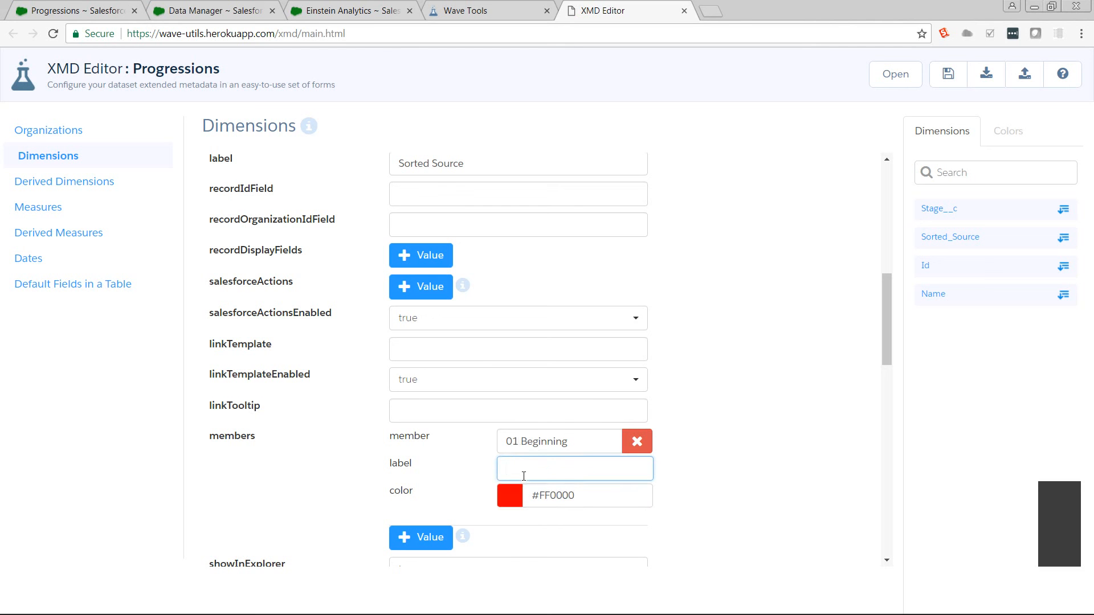
{"action": "type", "text": "Beginn"}
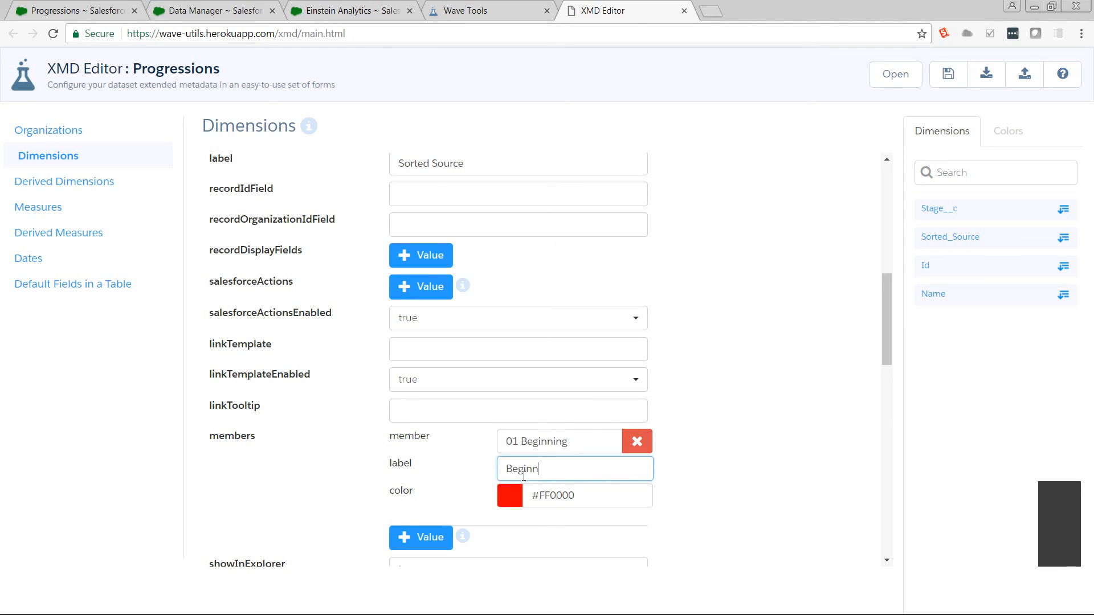
{"action": "type", "text": "ing"}
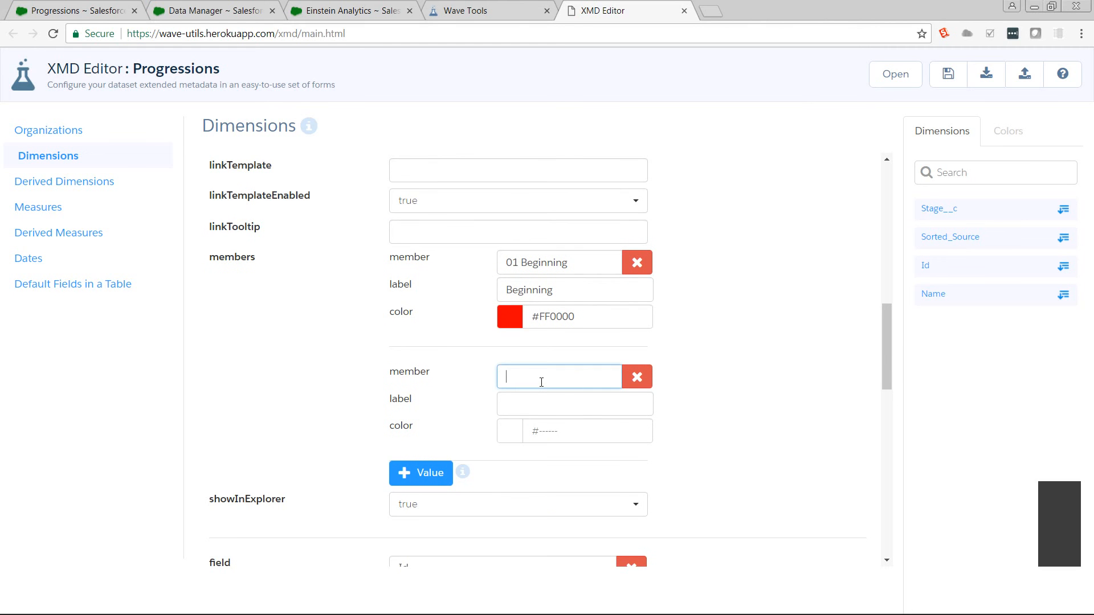
Fill the second Sorted_Source member as '02 Middle', label 'Middle', colour #00FF00
{"action": "type", "text": "02 Middle"}
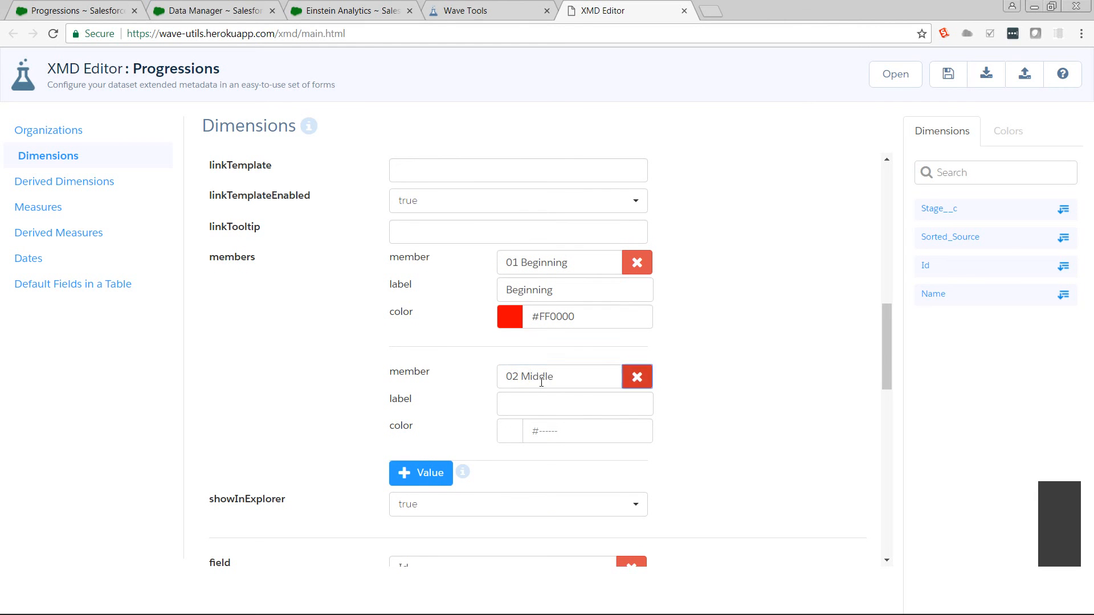
{"action": "type", "text": "Middle"}
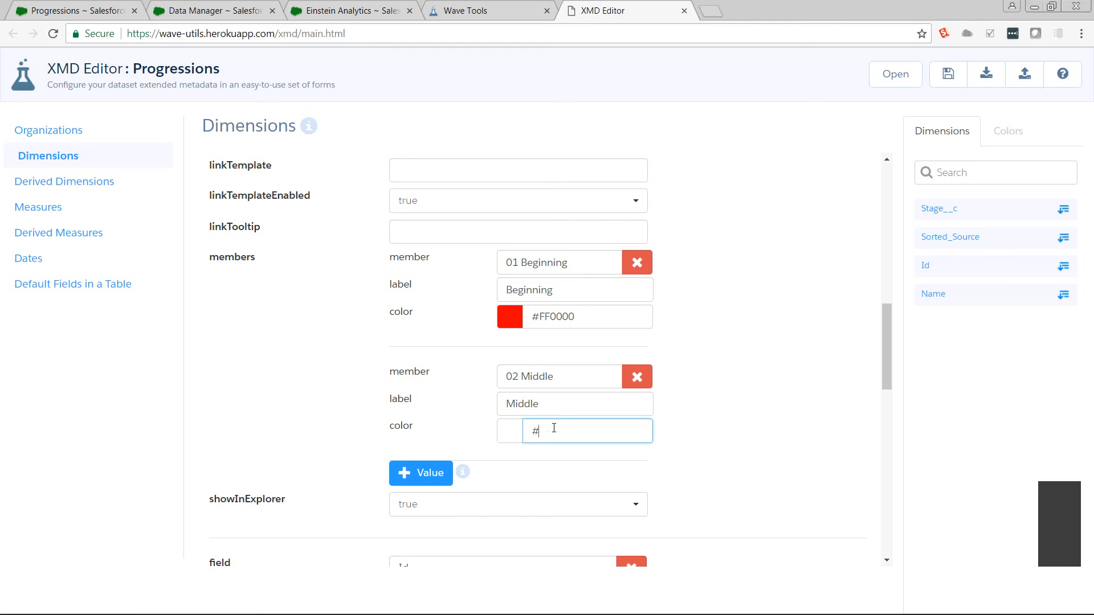
{"action": "type", "text": "00FF00"}
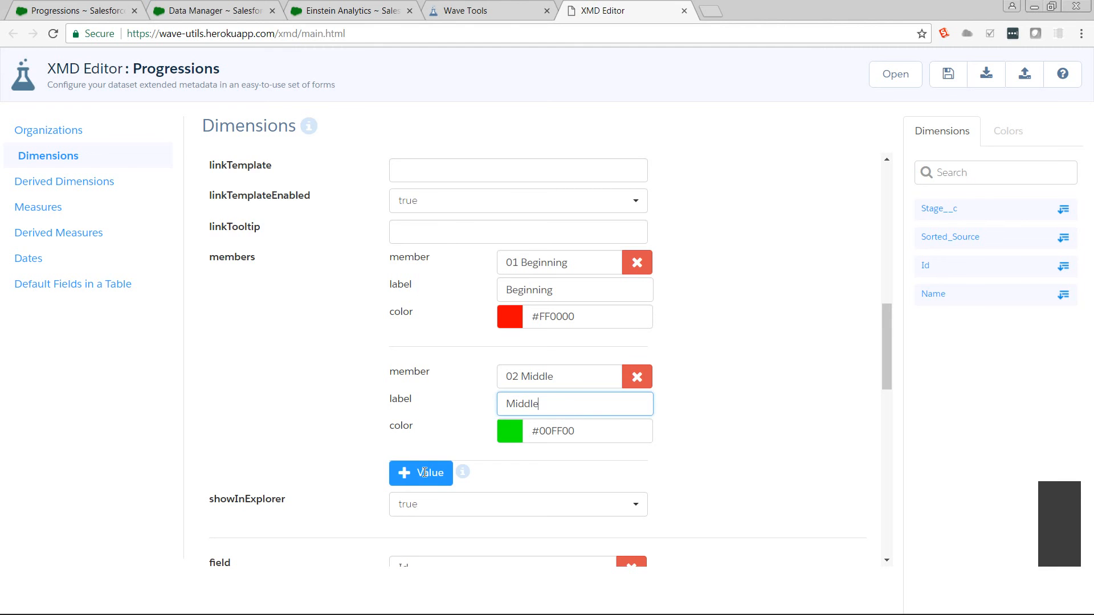
Add a third Sorted_Source member '03 End' labelled 'End' with colour #0000FF
{"action": "left_click", "coordinate": [420, 473]}
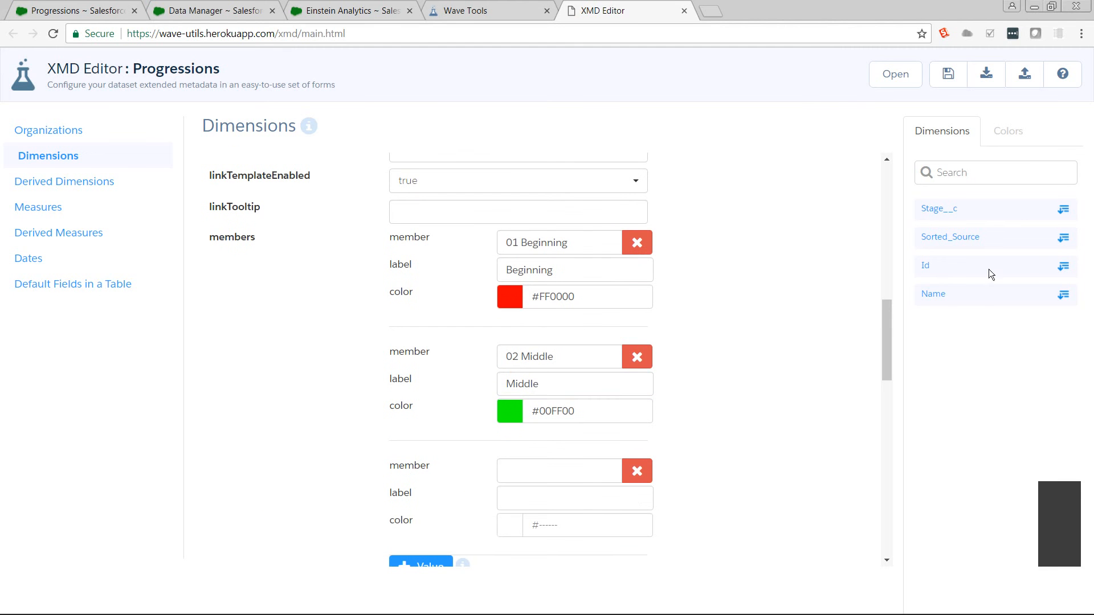
{"action": "scroll", "scroll_direction": "down", "scroll_amount": 3}
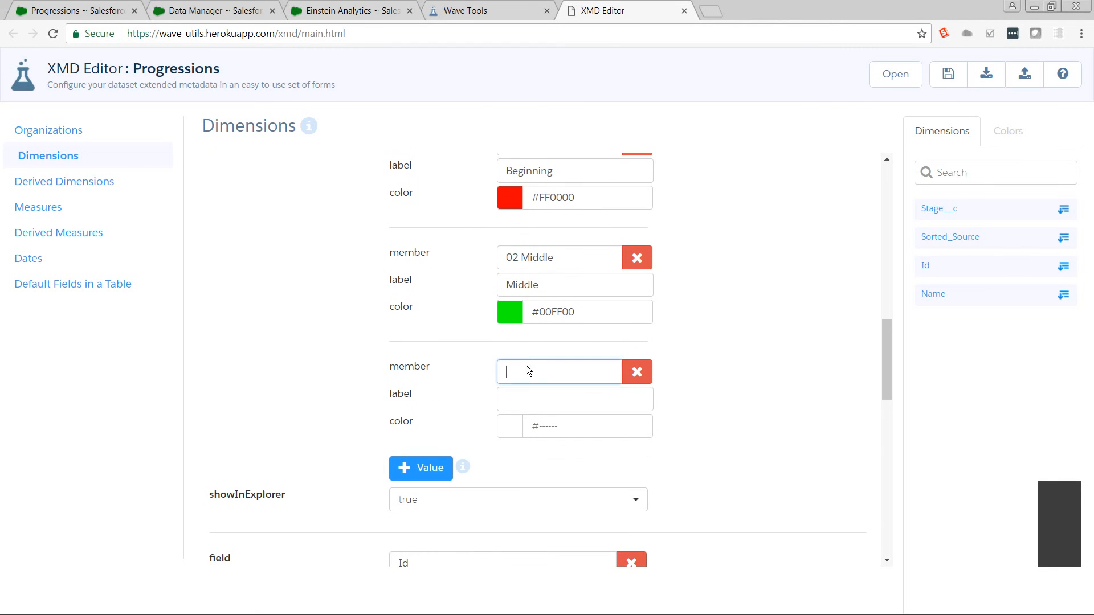
{"action": "type", "text": "03"}
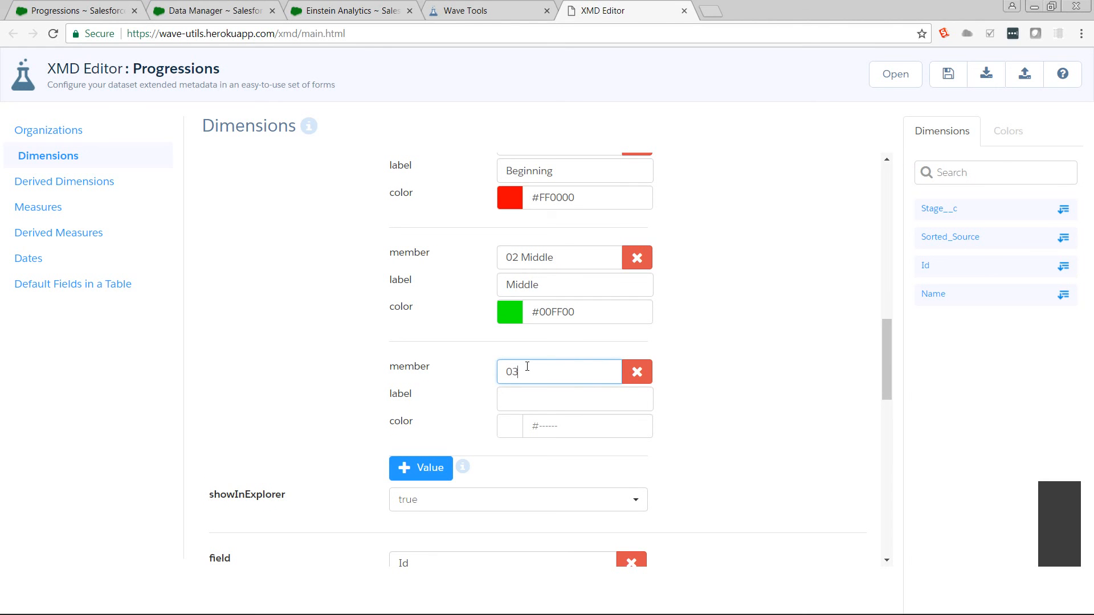
{"action": "type", "text": "End"}
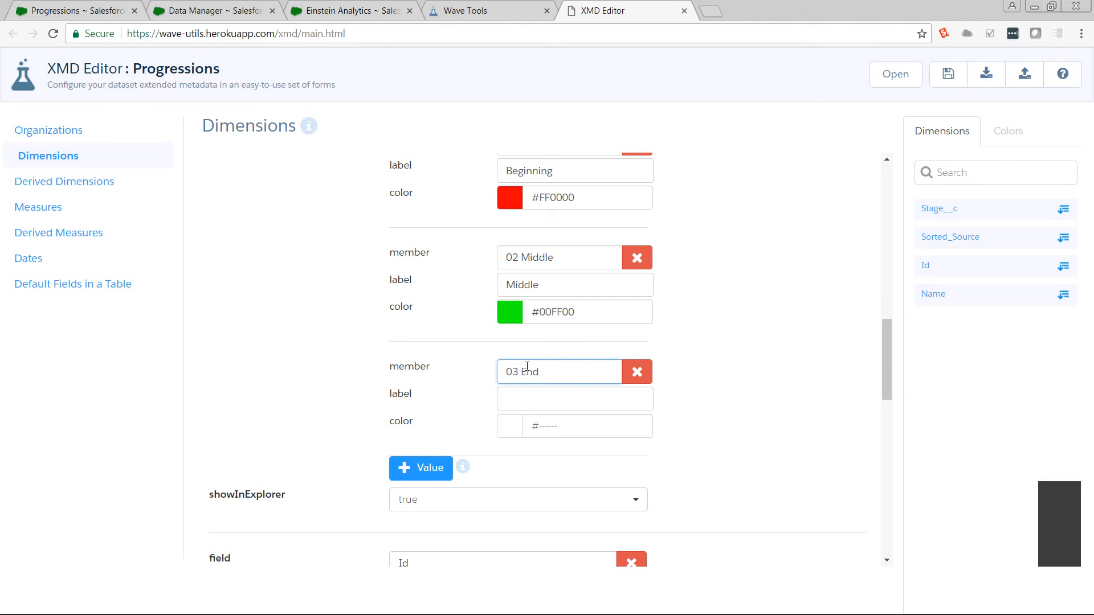
{"action": "left_click", "coordinate": [574, 398]}
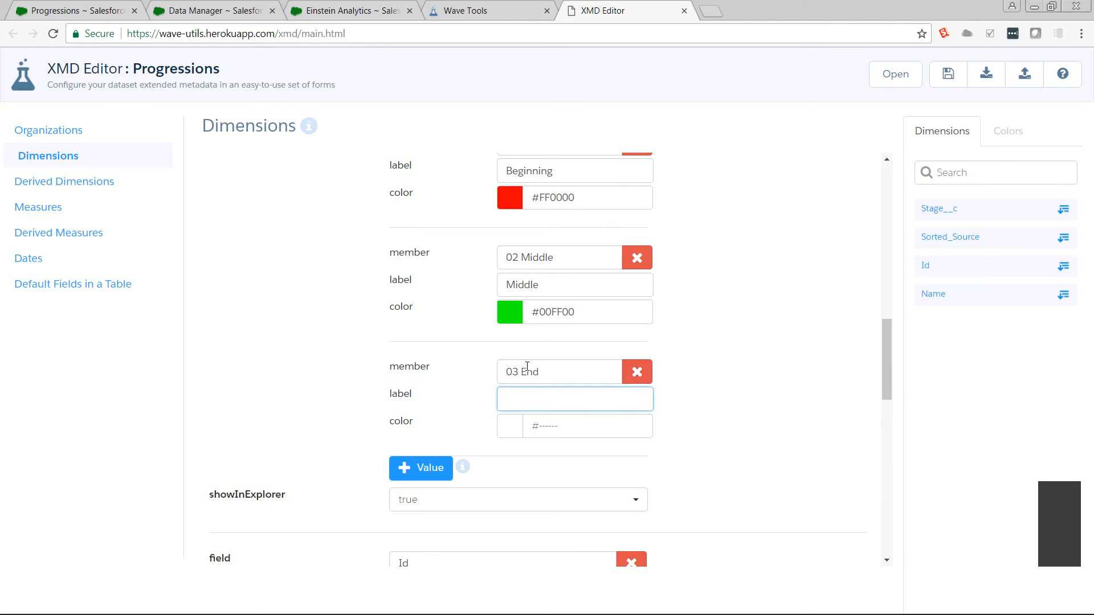
{"action": "type", "text": "End"}
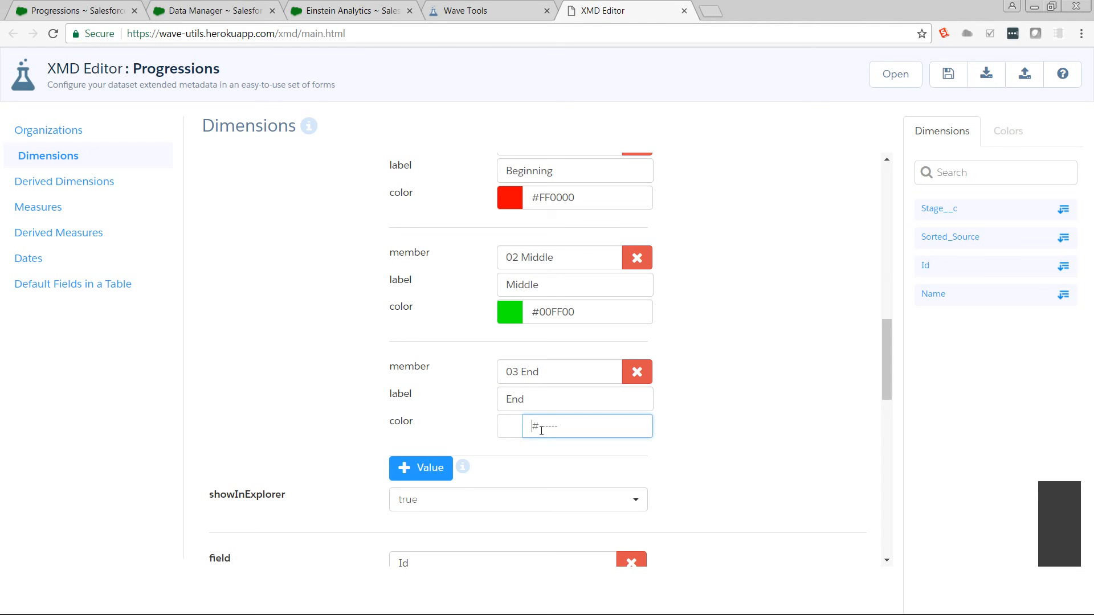
{"action": "type", "text": "0000FF"}
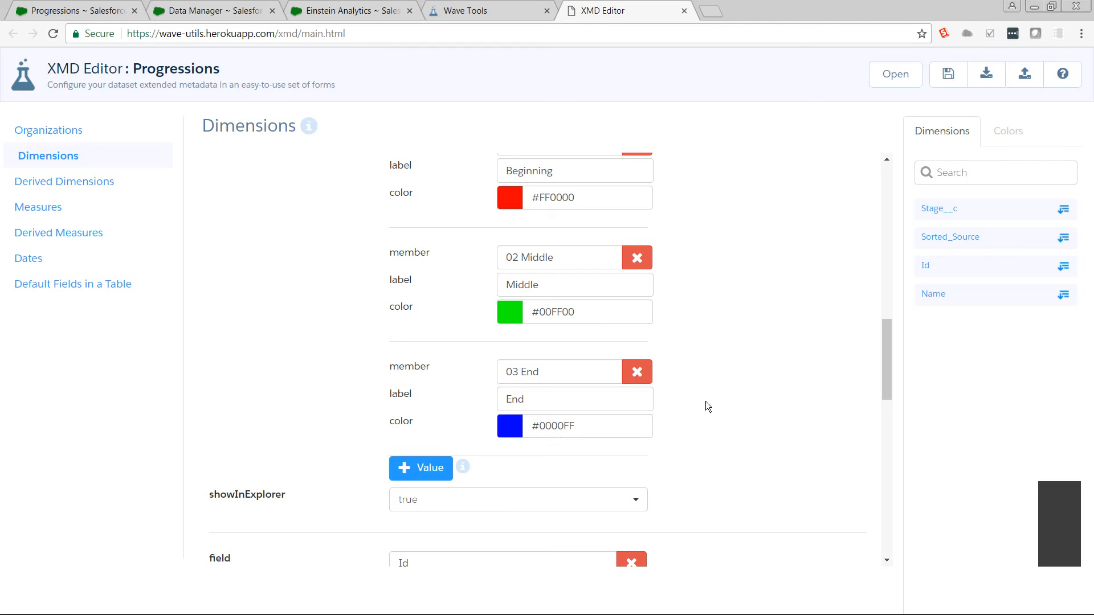
{"action": "mouse_move", "coordinate": [952, 82]}
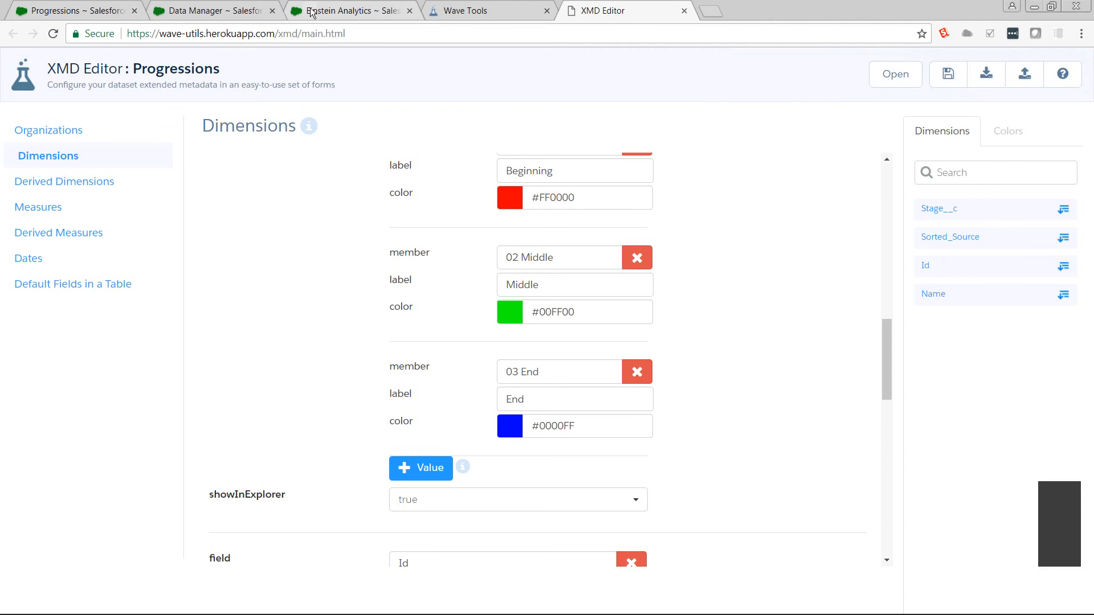
Return to the Progressions lens, reset it, and group the bars by Stage
{"action": "left_click", "coordinate": [349, 10]}
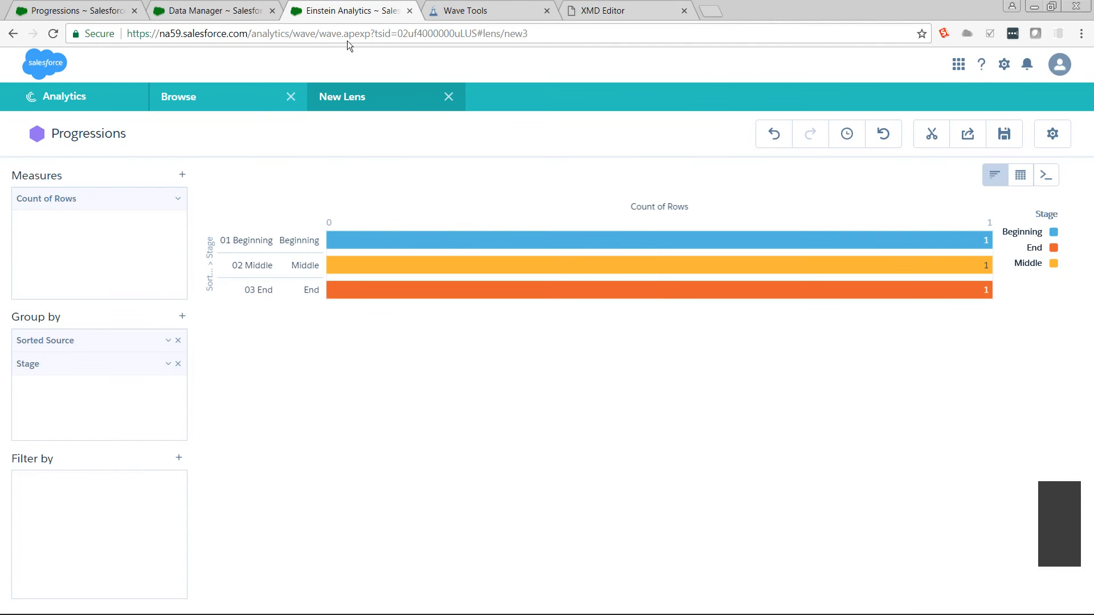
{"action": "left_click", "coordinate": [448, 97]}
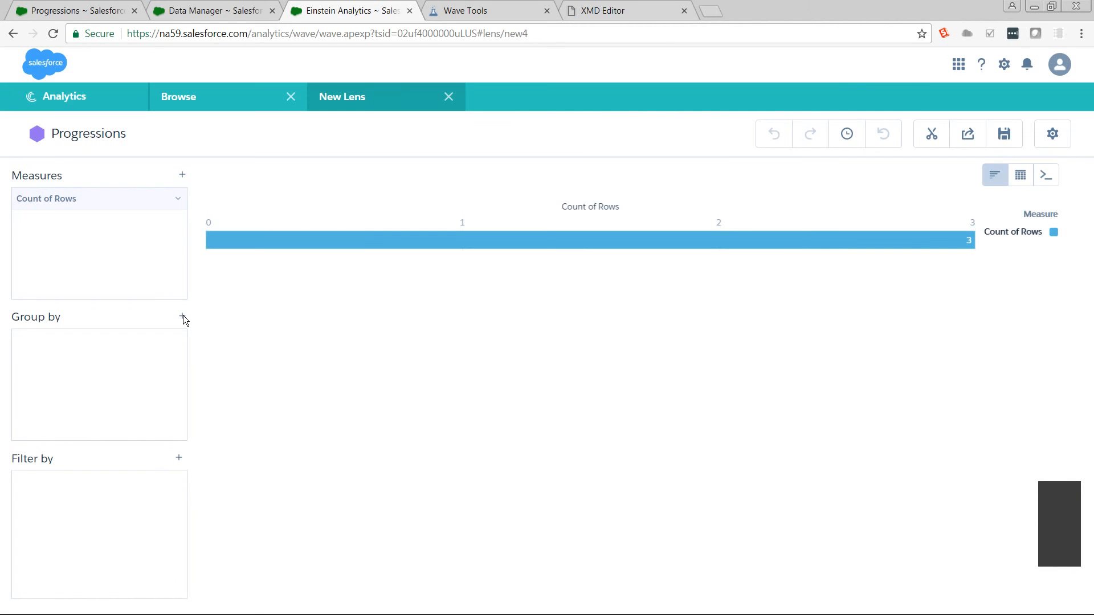
{"action": "left_click", "coordinate": [182, 317]}
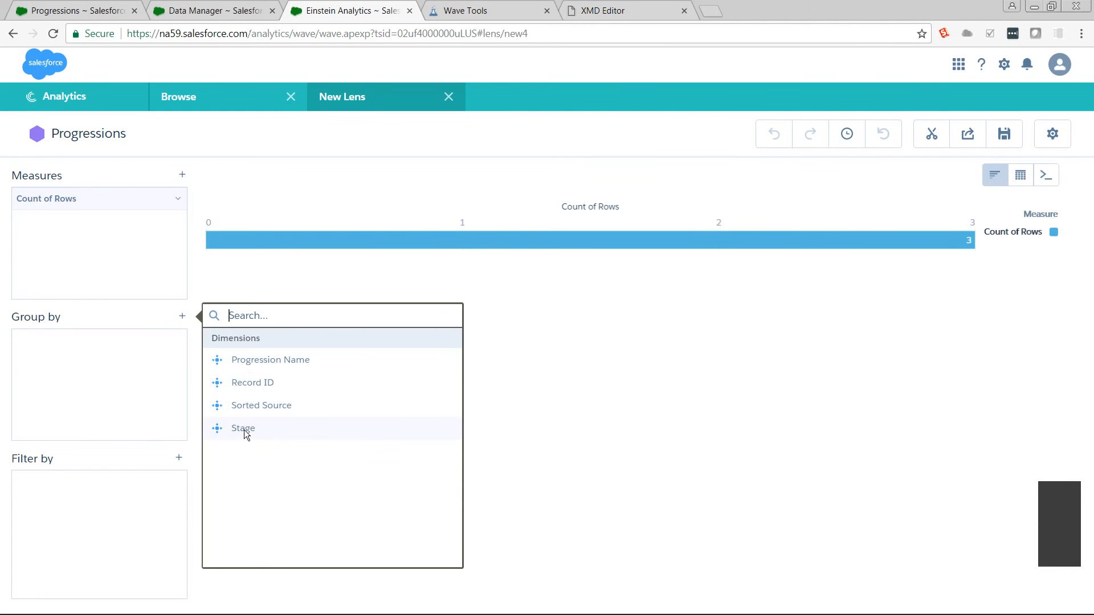
{"action": "left_click", "coordinate": [243, 428]}
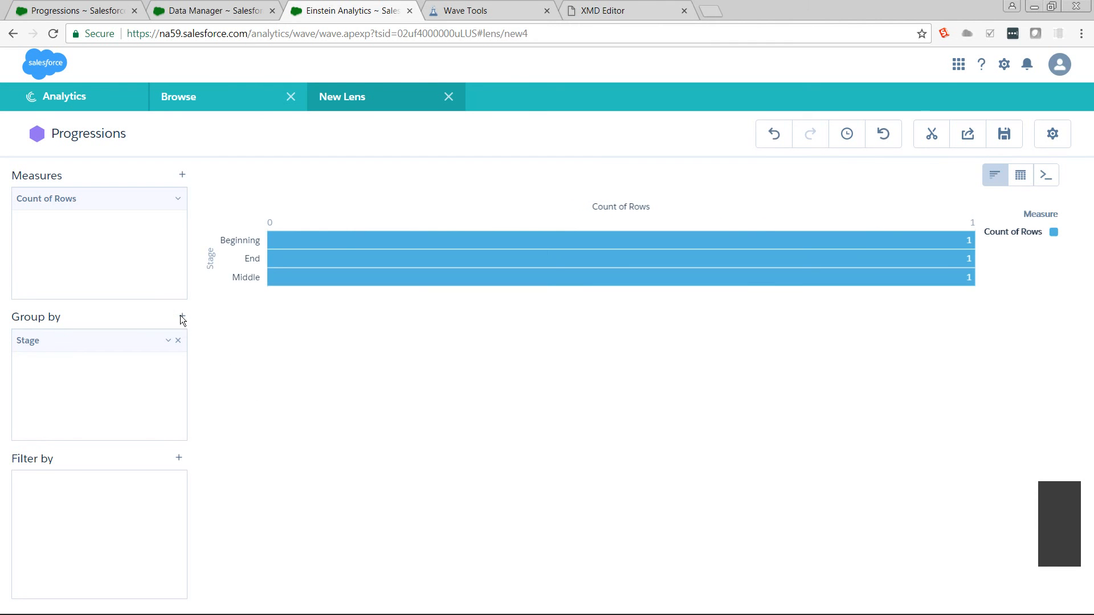
{"action": "mouse_move", "coordinate": [182, 318]}
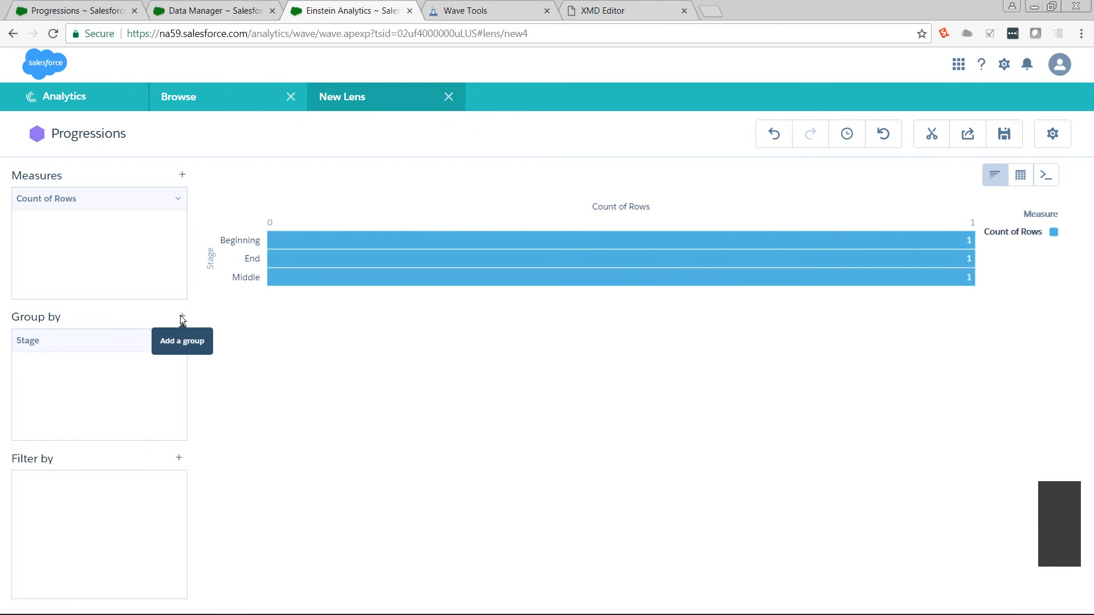
{"action": "left_click", "coordinate": [181, 317]}
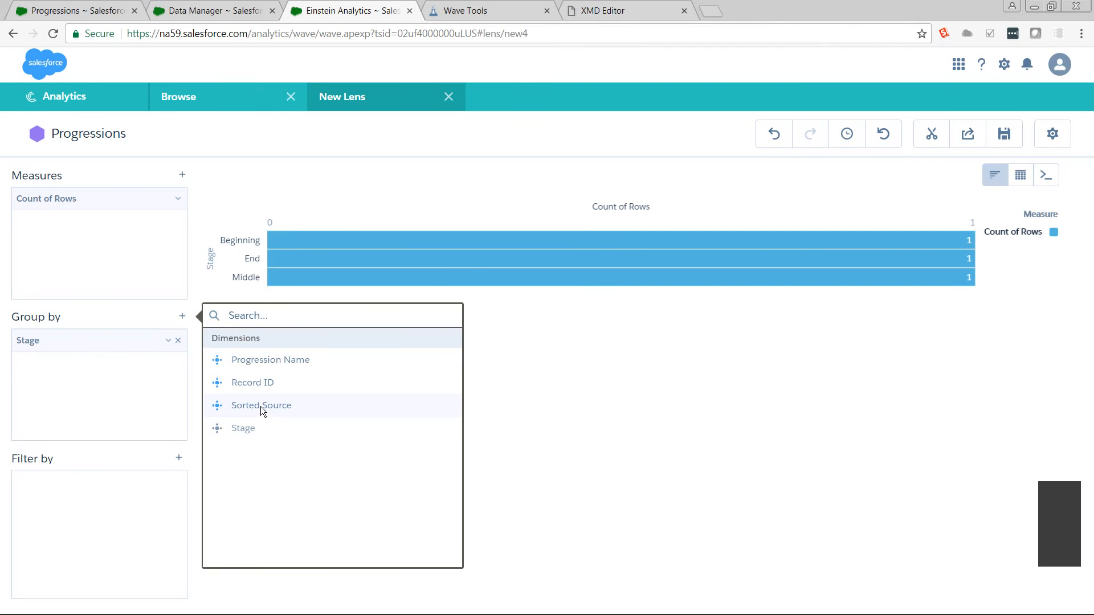
Add Sorted Source as the grouping and remove the Stage grouping
{"action": "left_click", "coordinate": [261, 405]}
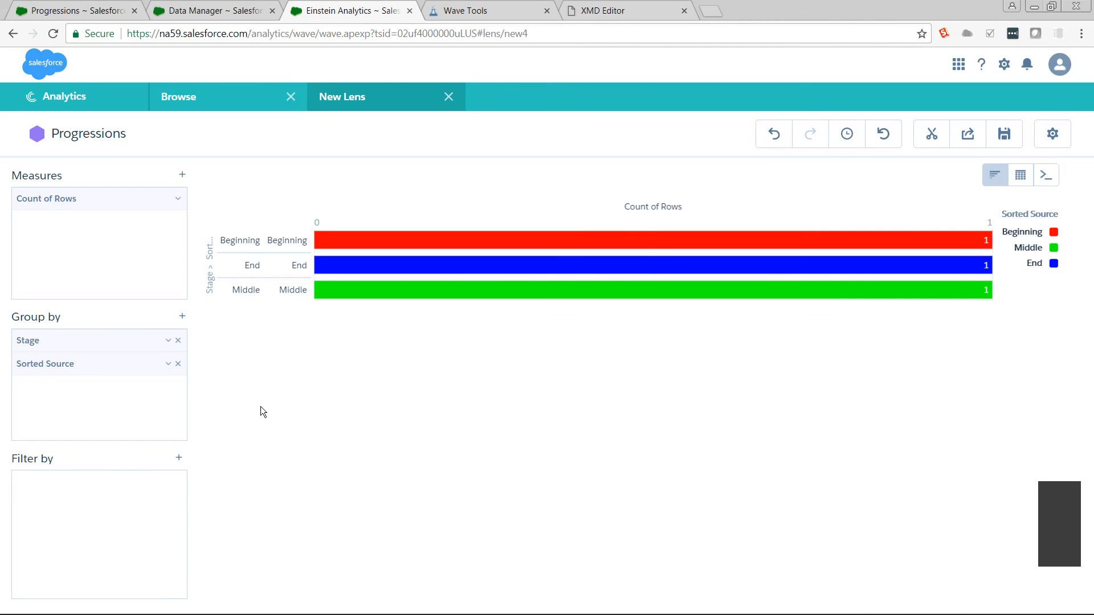
{"action": "mouse_move", "coordinate": [899, 264]}
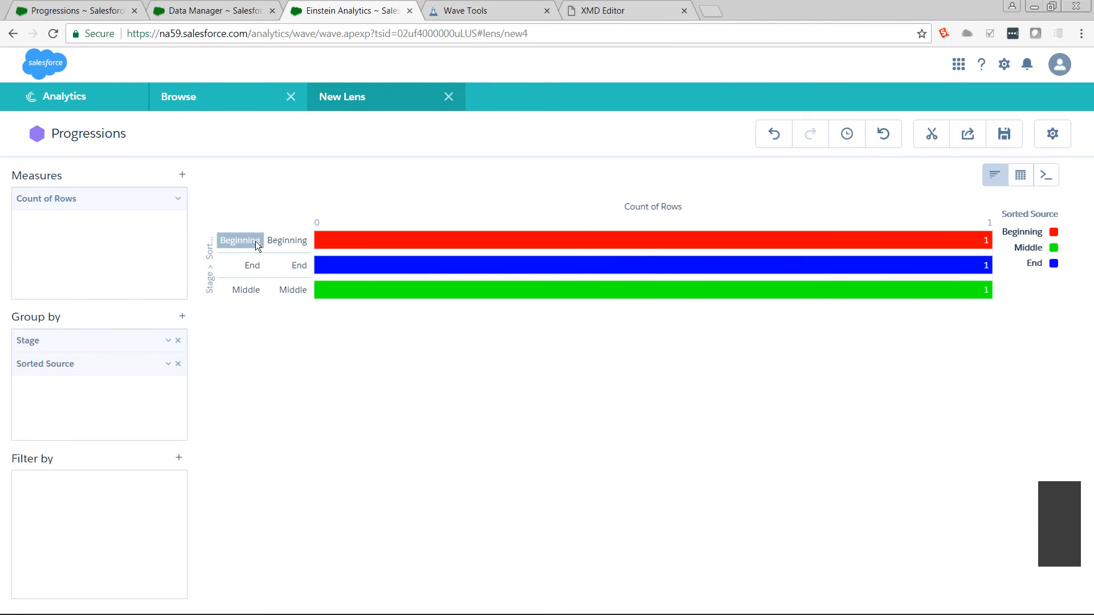
{"action": "mouse_move", "coordinate": [295, 264]}
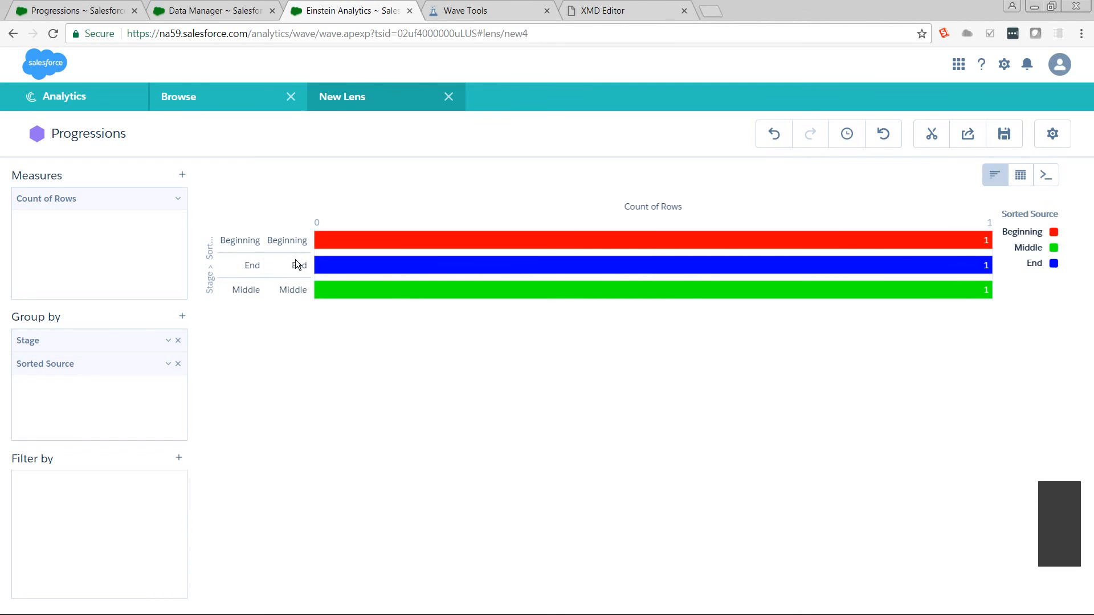
{"action": "mouse_move", "coordinate": [296, 280]}
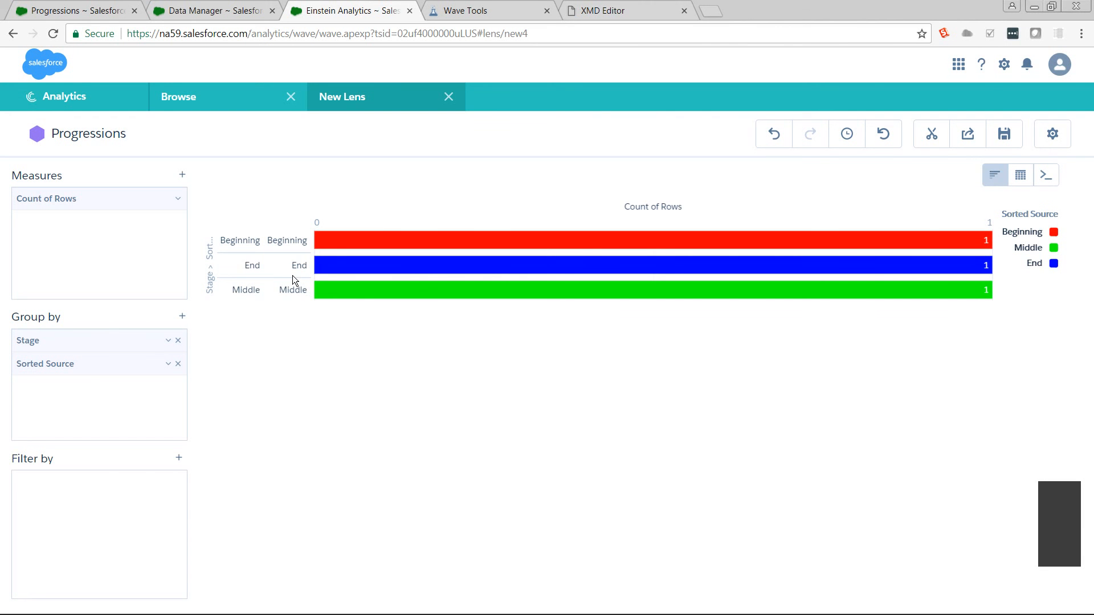
{"action": "mouse_move", "coordinate": [296, 328]}
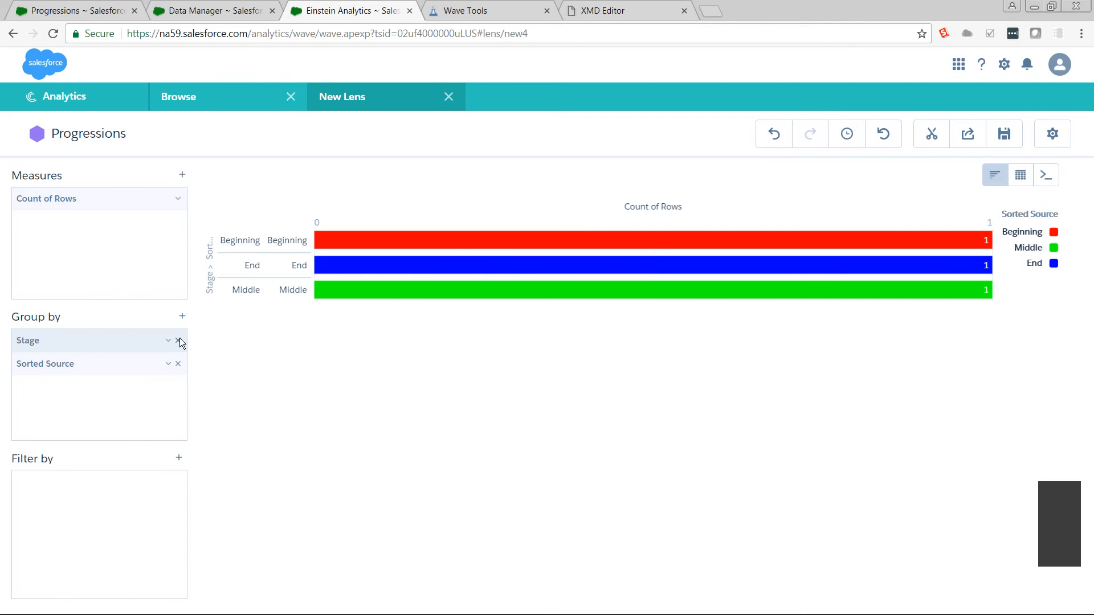
{"action": "left_click", "coordinate": [178, 340]}
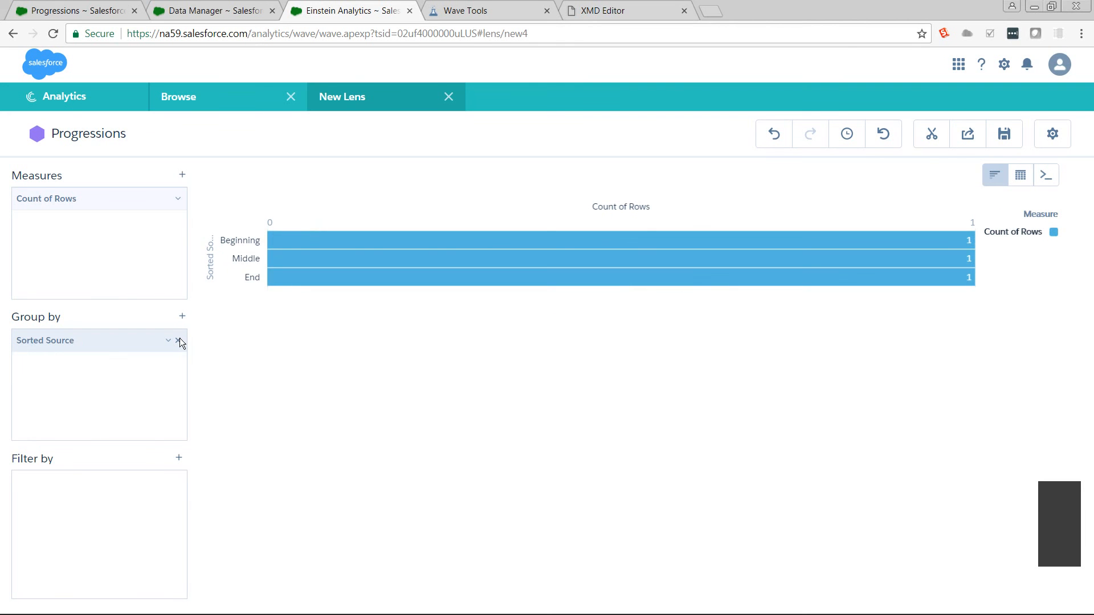